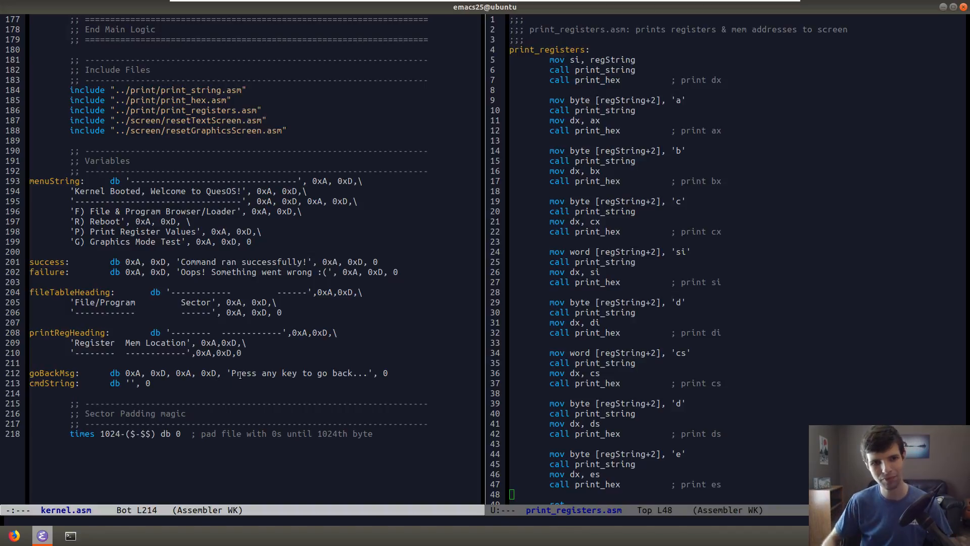
mouse_move(123, 401)
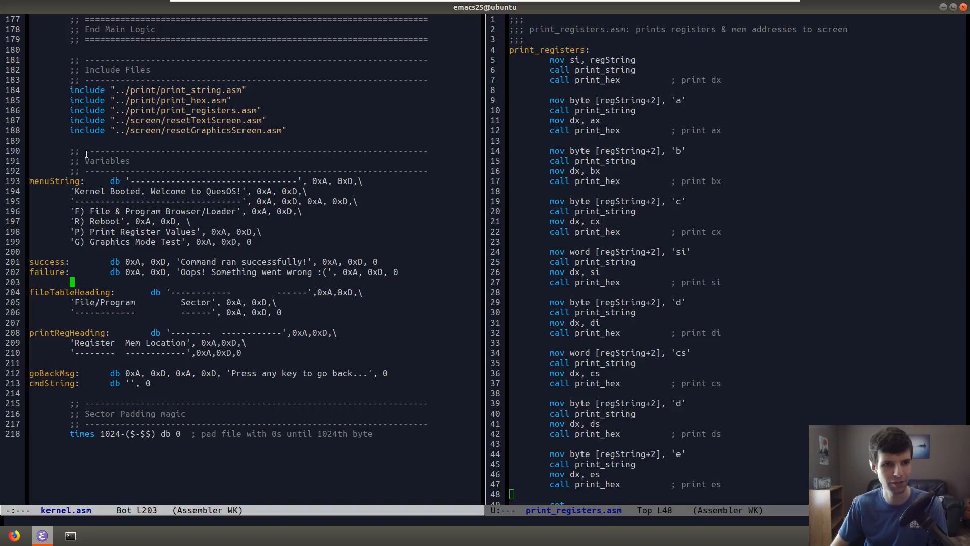
Scroll through kernel.asm's graphics_test code and open print_hex.asm in the left window.
left_click(154, 196)
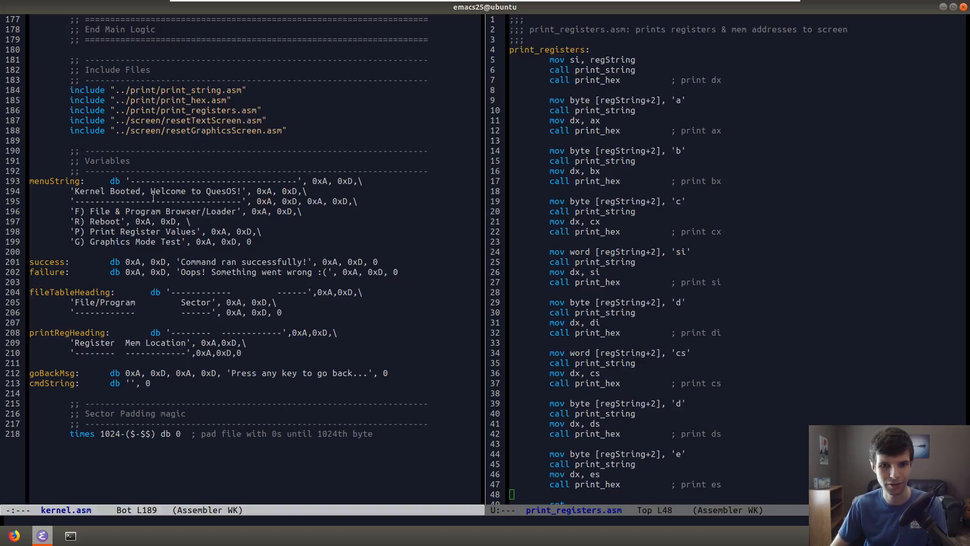
mouse_move(336, 297)
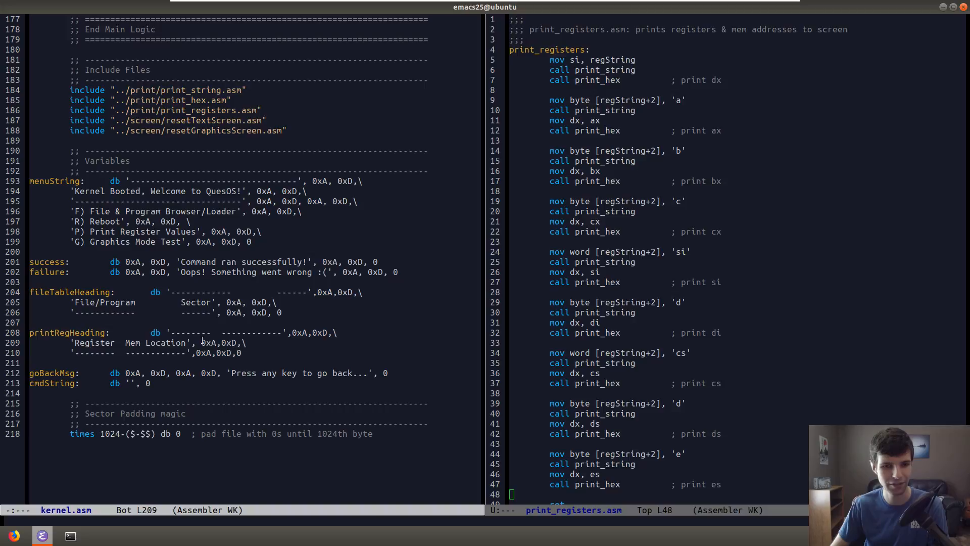
scroll("up", 3)
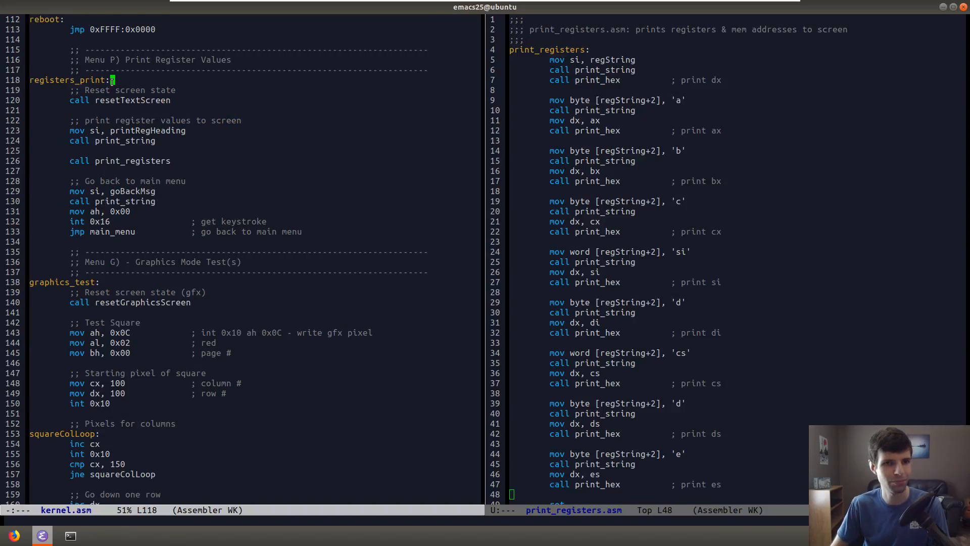
mouse_move(108, 113)
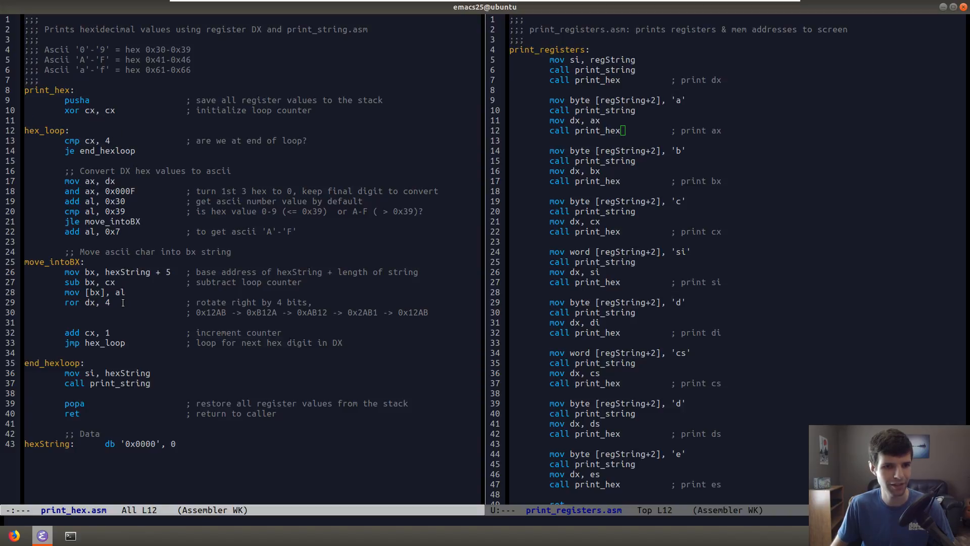
left_click(91, 373)
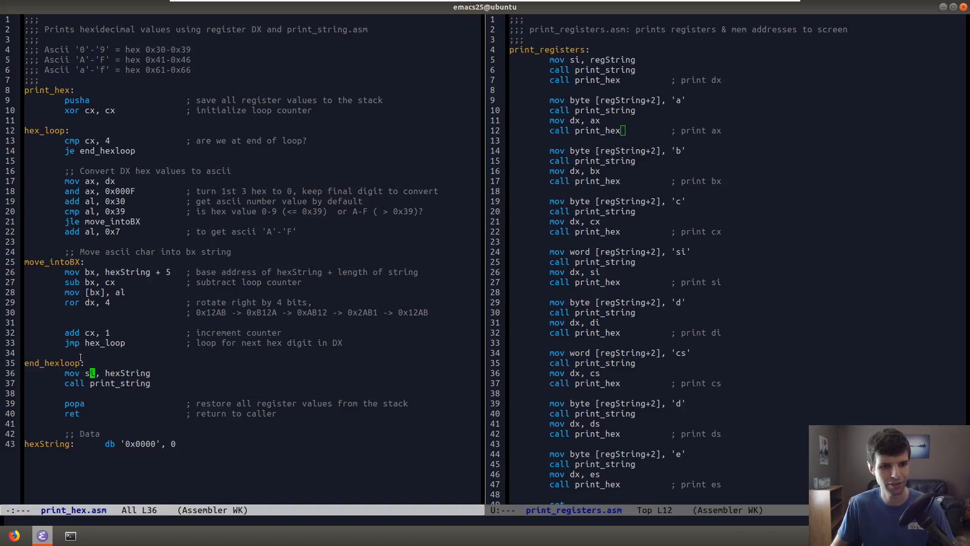
left_click(78, 90)
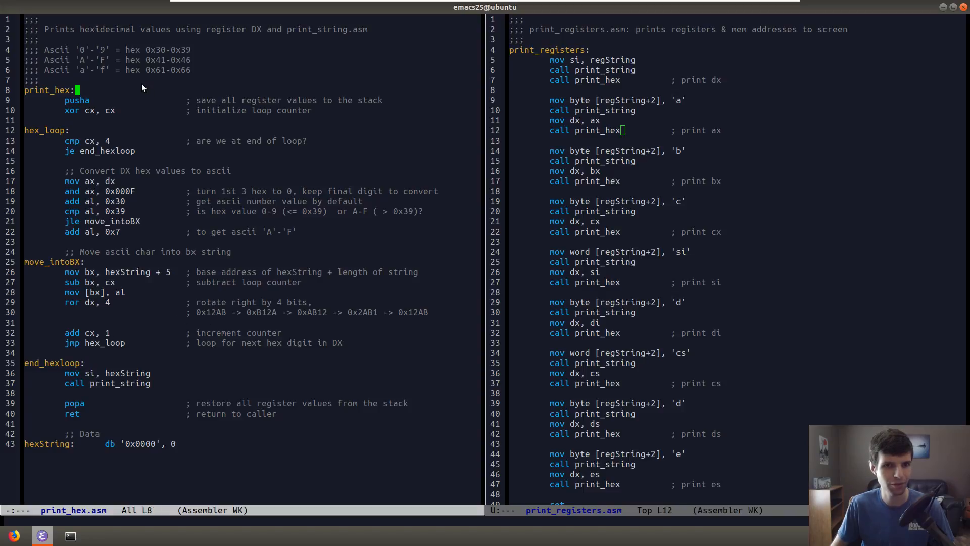
mouse_move(108, 121)
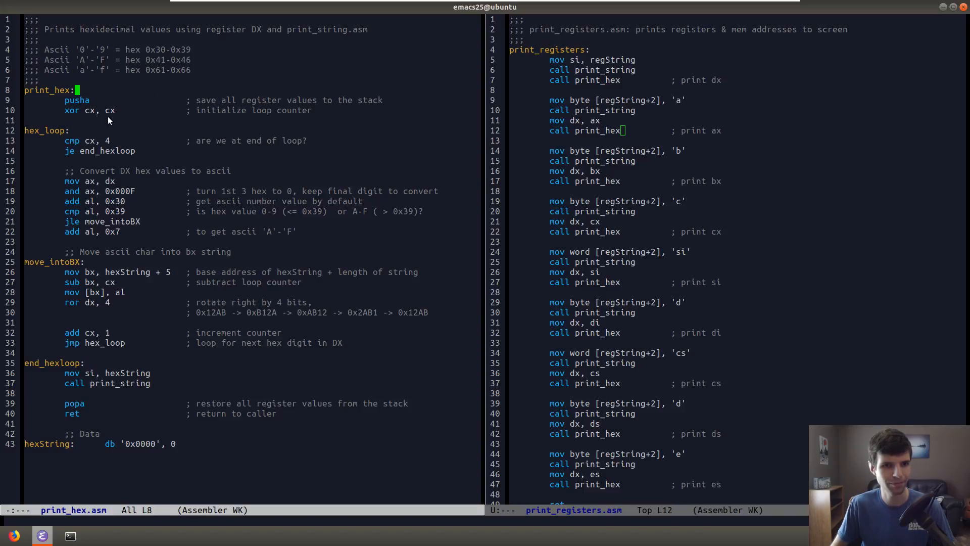
mouse_move(114, 189)
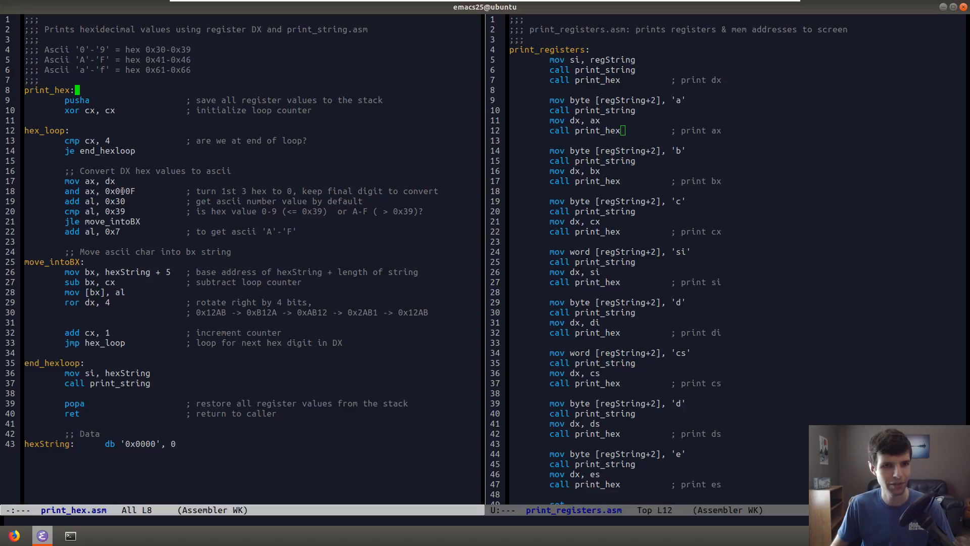
left_click(129, 191)
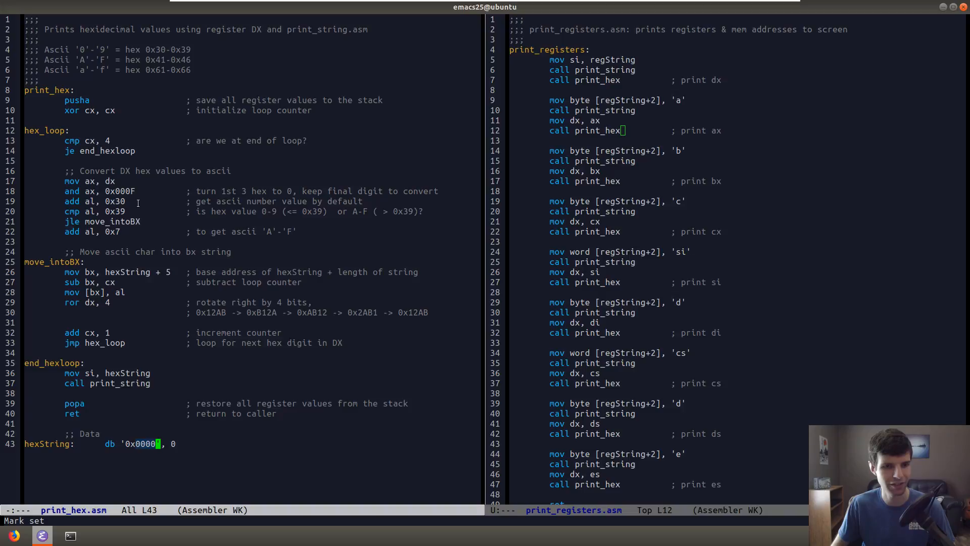
mouse_move(162, 202)
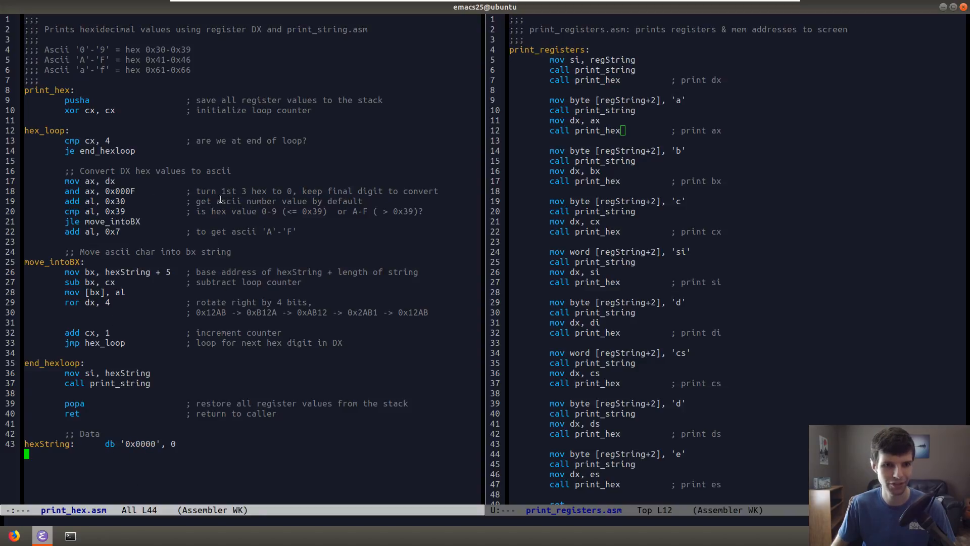
mouse_move(588, 202)
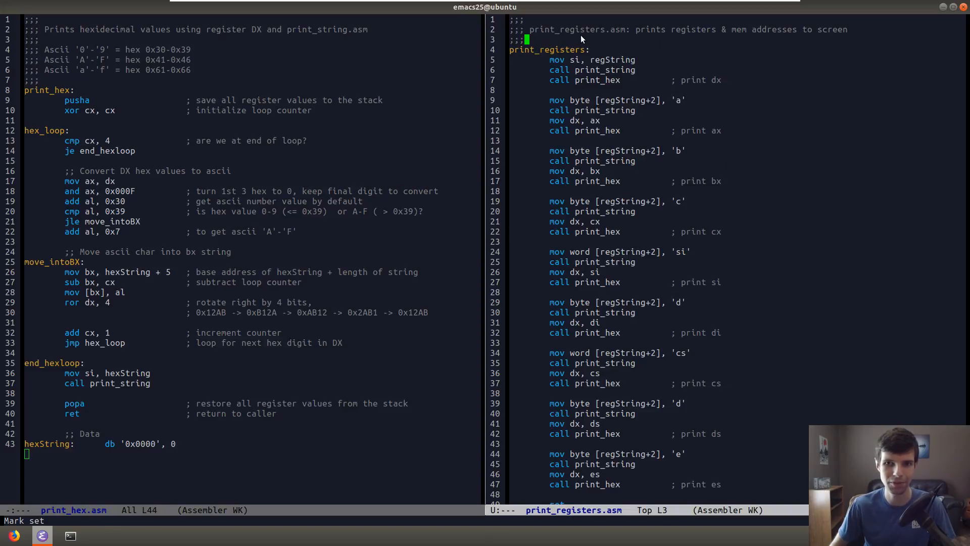
mouse_move(643, 57)
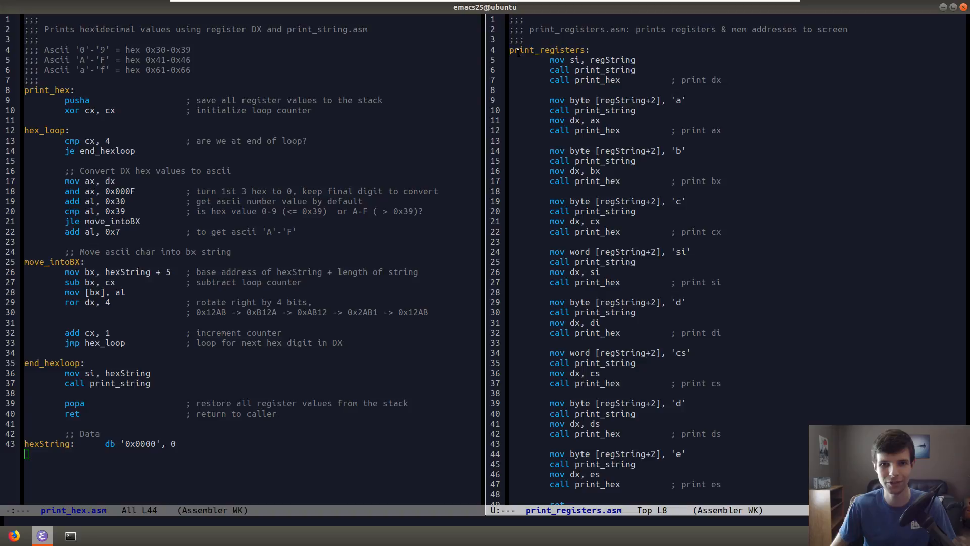
mouse_move(681, 83)
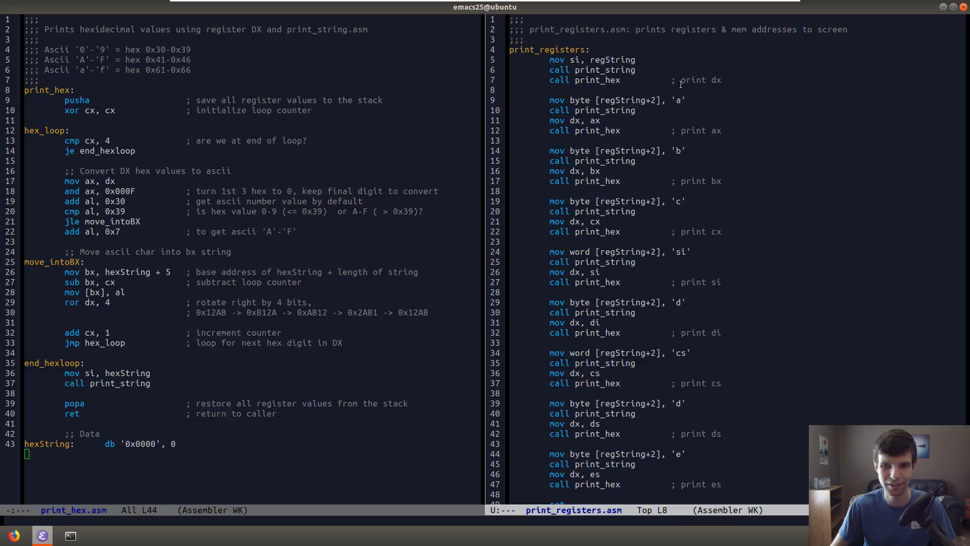
Scroll through print_registers.asm and switch the left window back to kernel.asm's data strings.
left_click(511, 89)
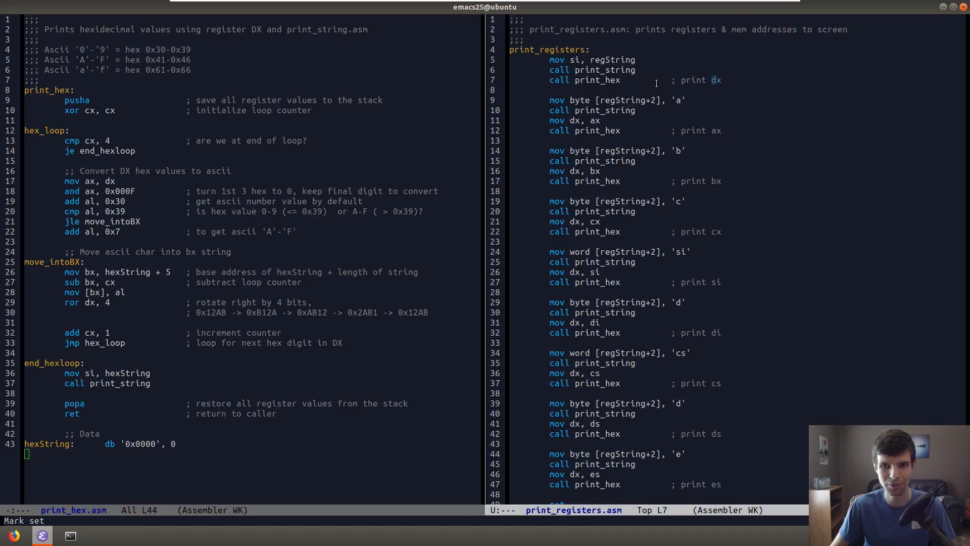
mouse_move(552, 151)
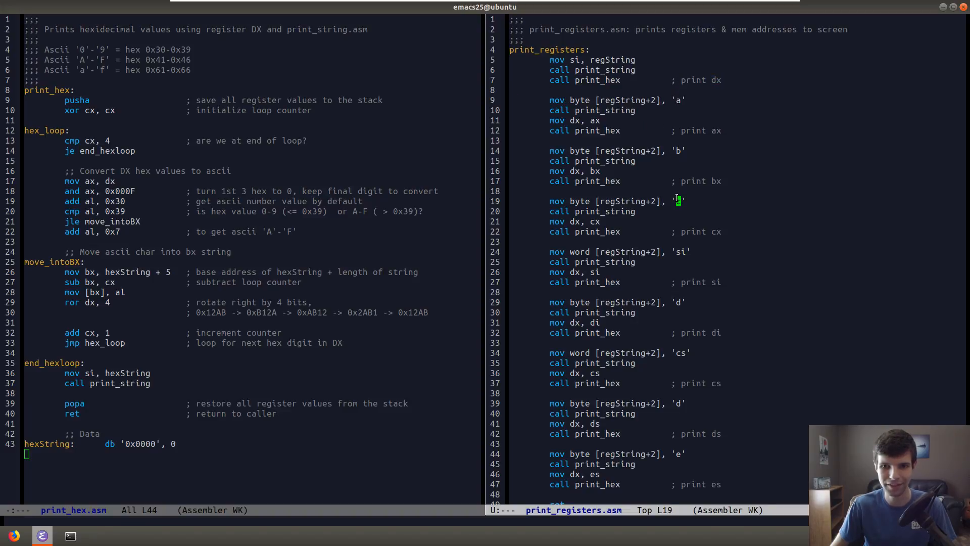
scroll("down", 3)
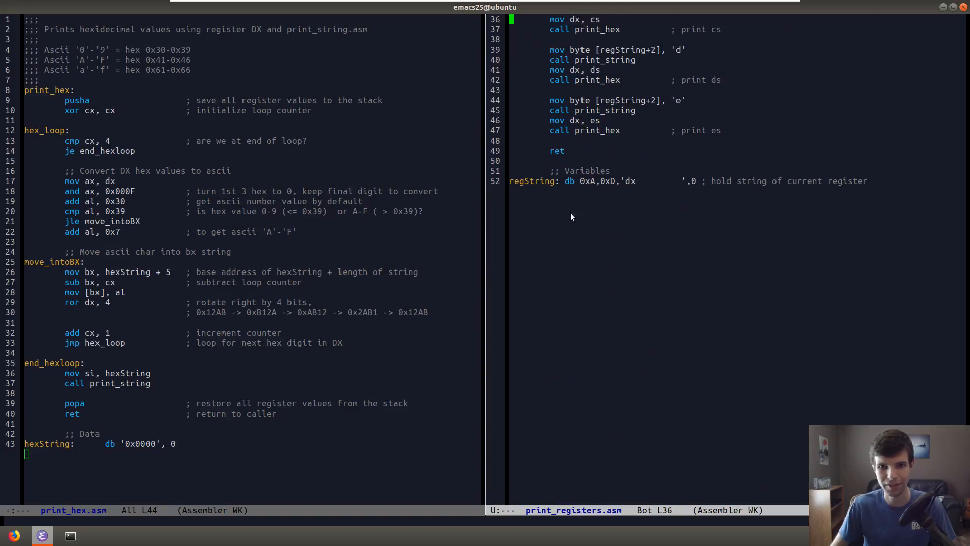
scroll("up", 3)
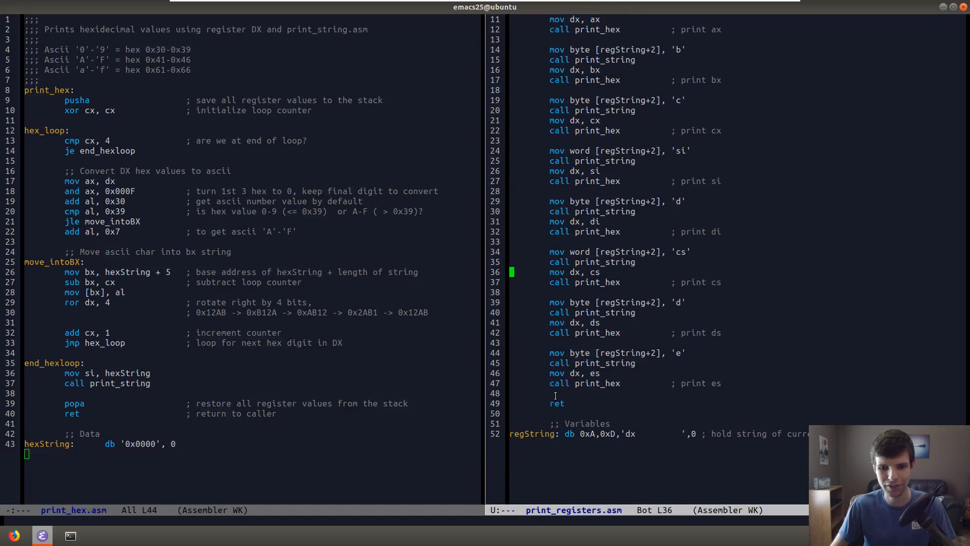
left_click(611, 433)
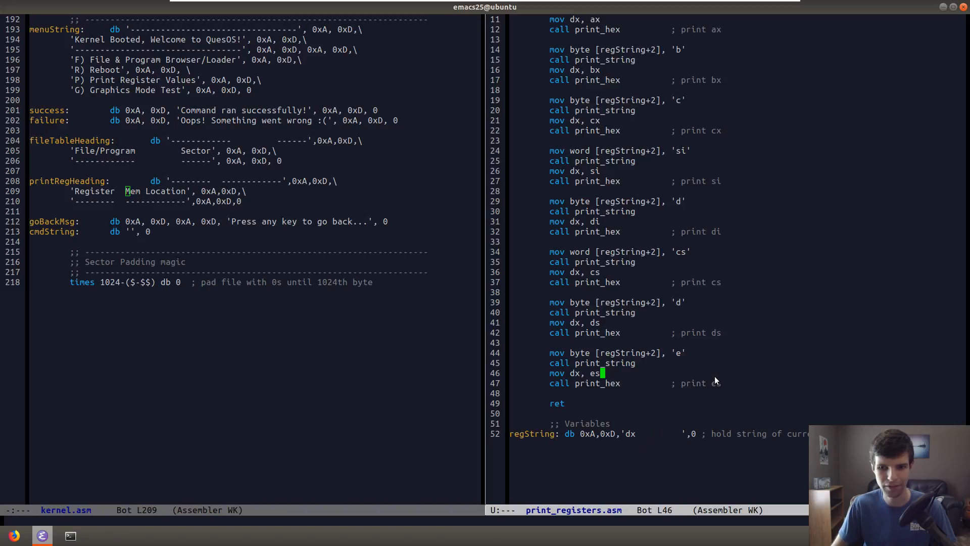
Scroll through print_registers.asm and replace kernel.asm with an ansi-term in ~/Programming/QuesOS/bin.
scroll("up", 3)
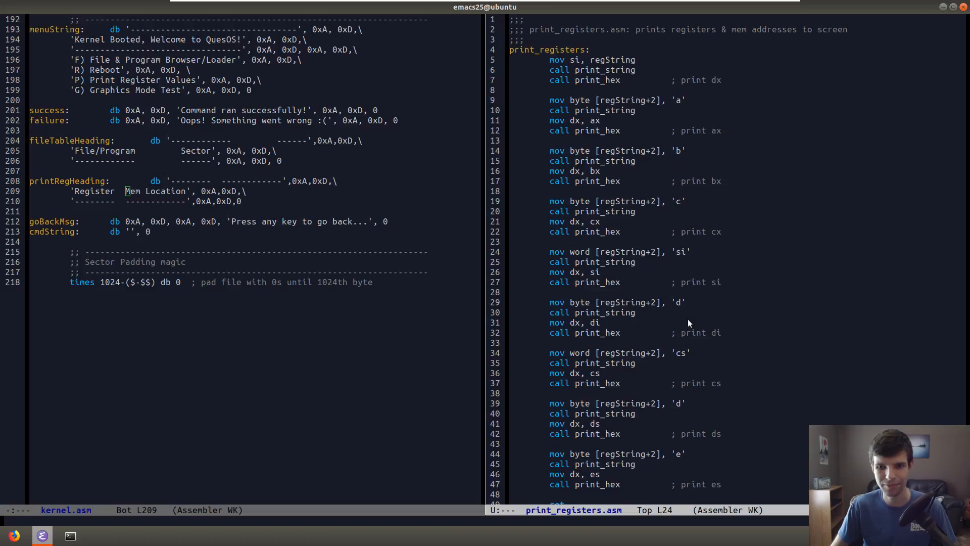
scroll("down", 3)
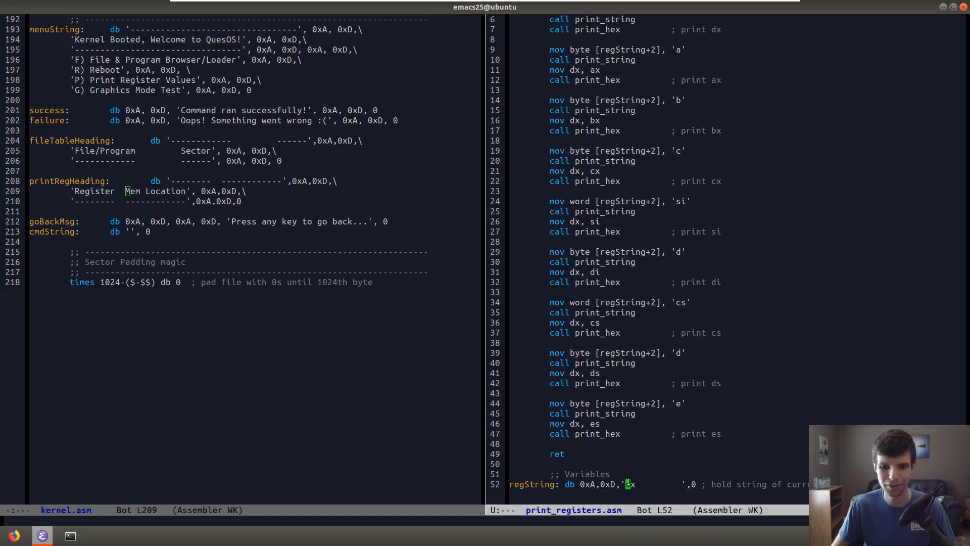
mouse_move(668, 345)
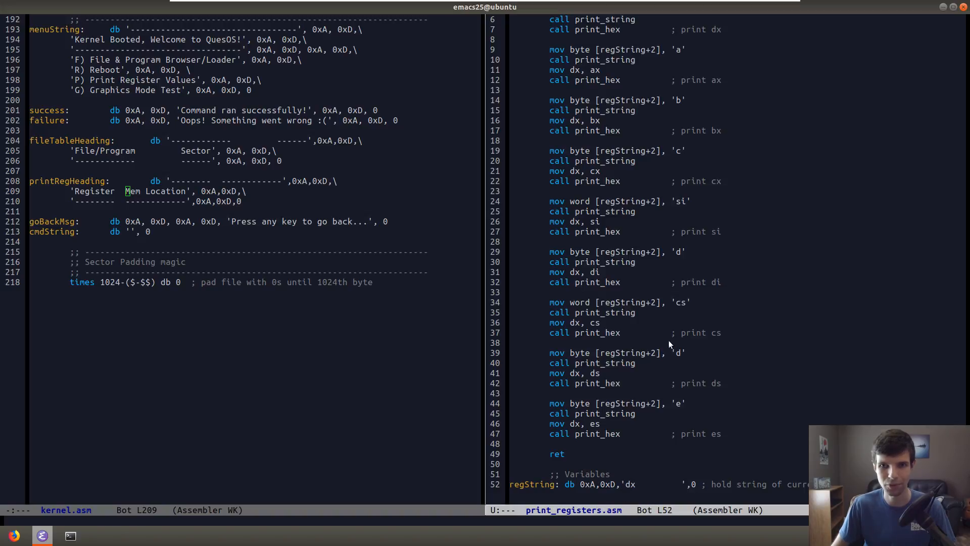
mouse_move(663, 424)
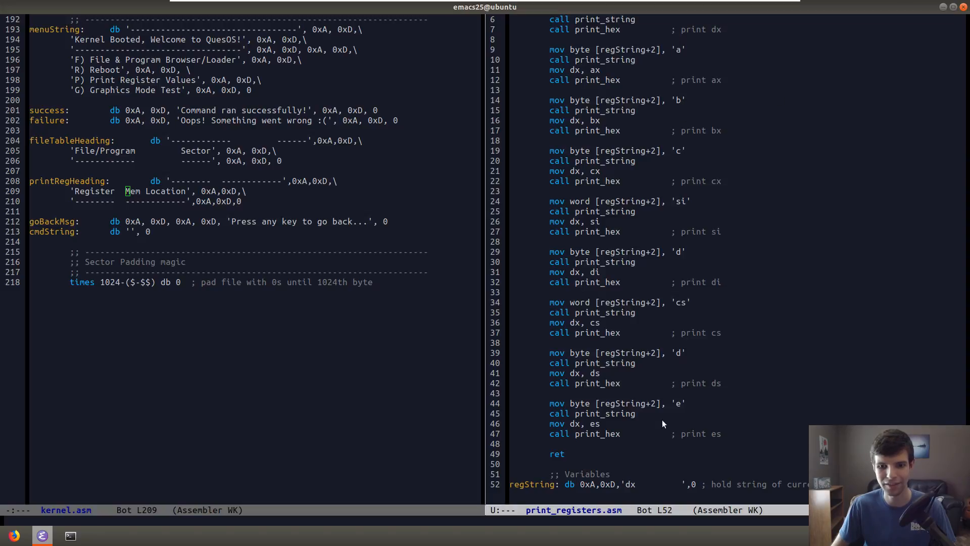
mouse_move(663, 113)
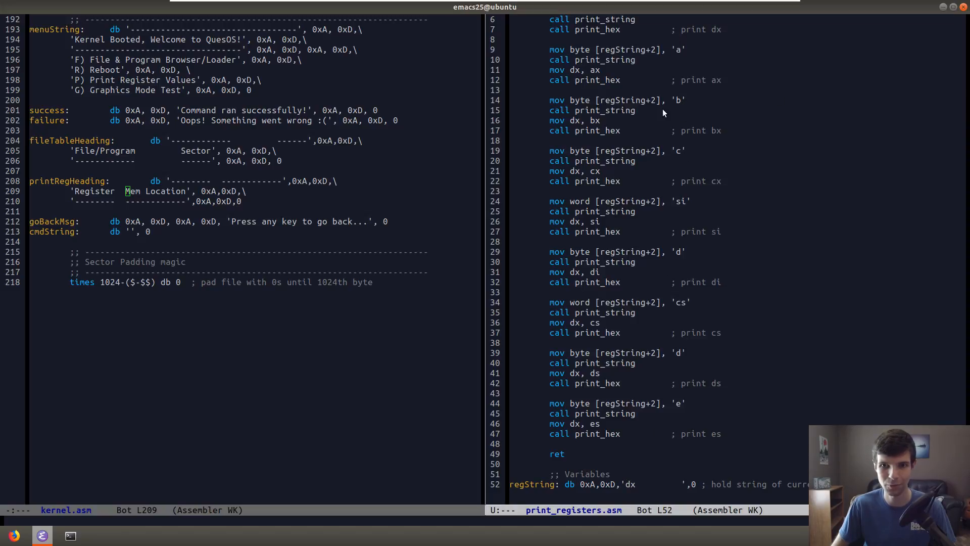
mouse_move(655, 475)
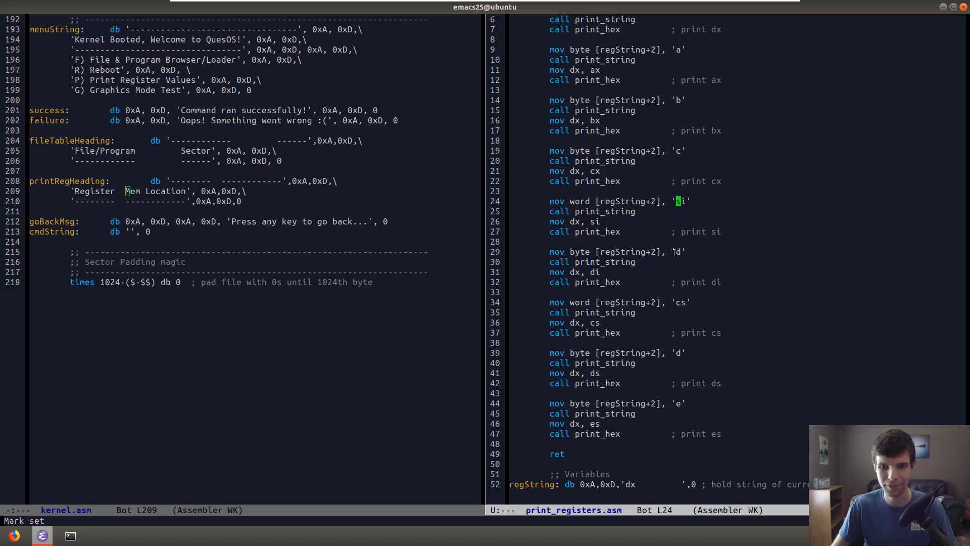
left_click(678, 251)
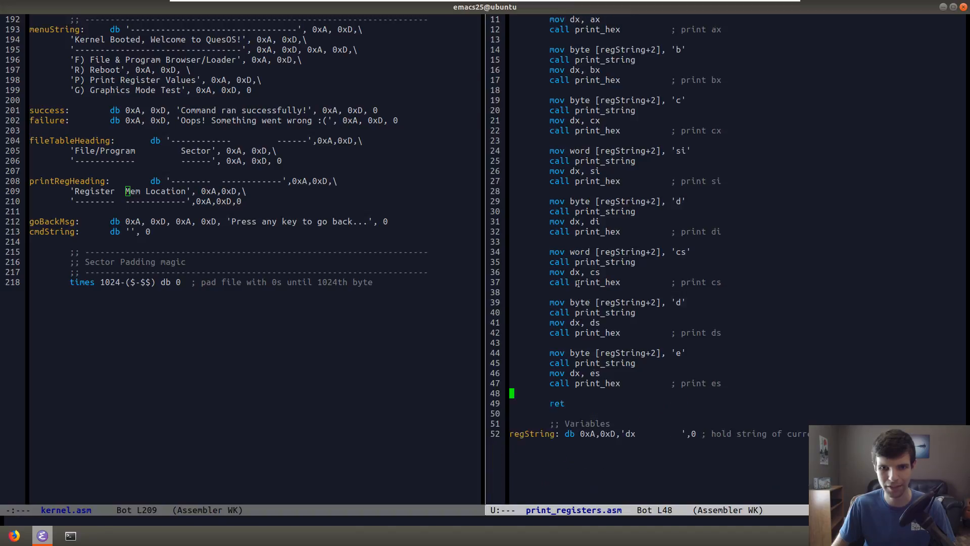
scroll("down", 3)
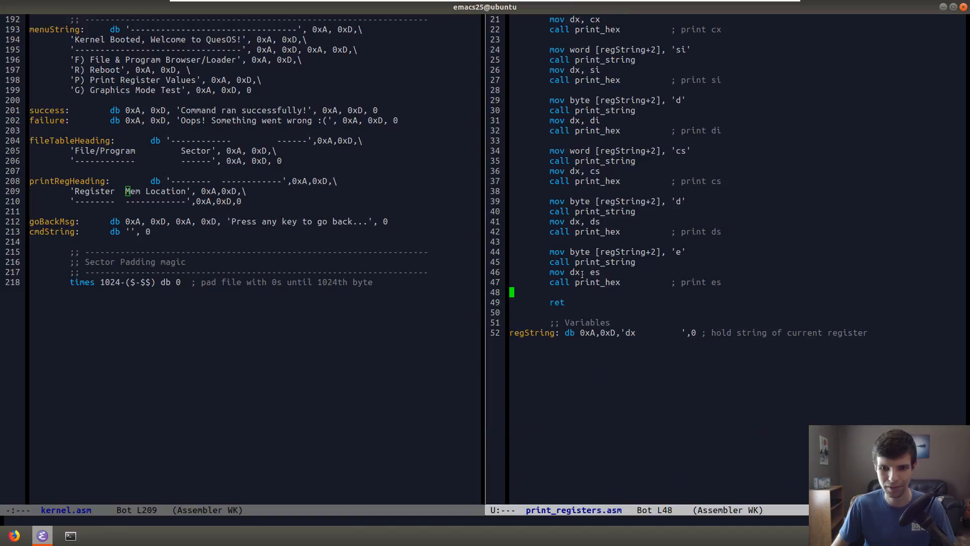
scroll("up", 3)
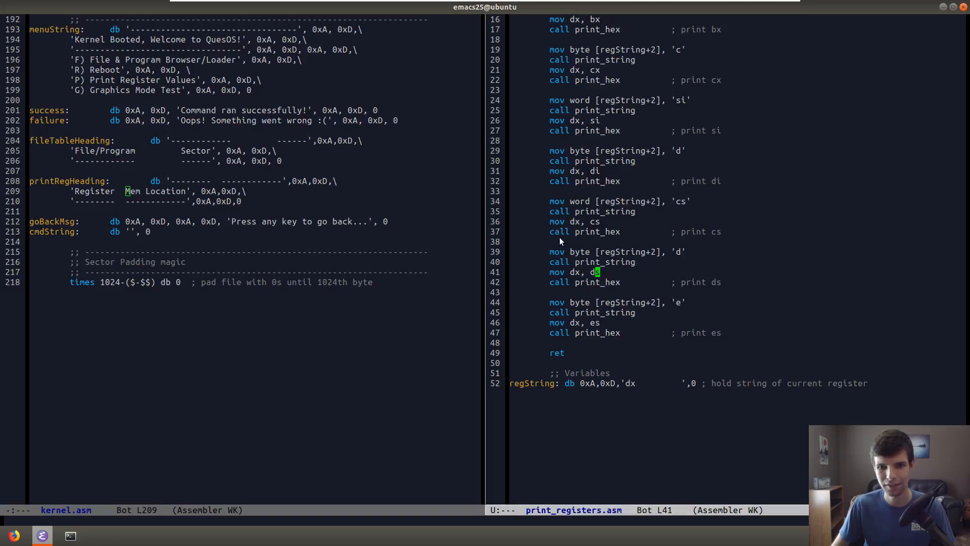
scroll("up", 3)
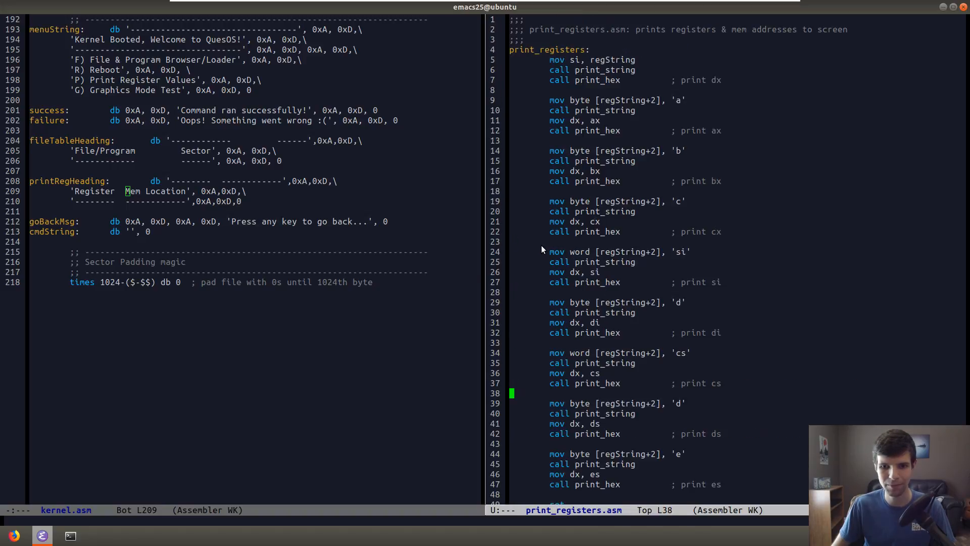
scroll("down", 3)
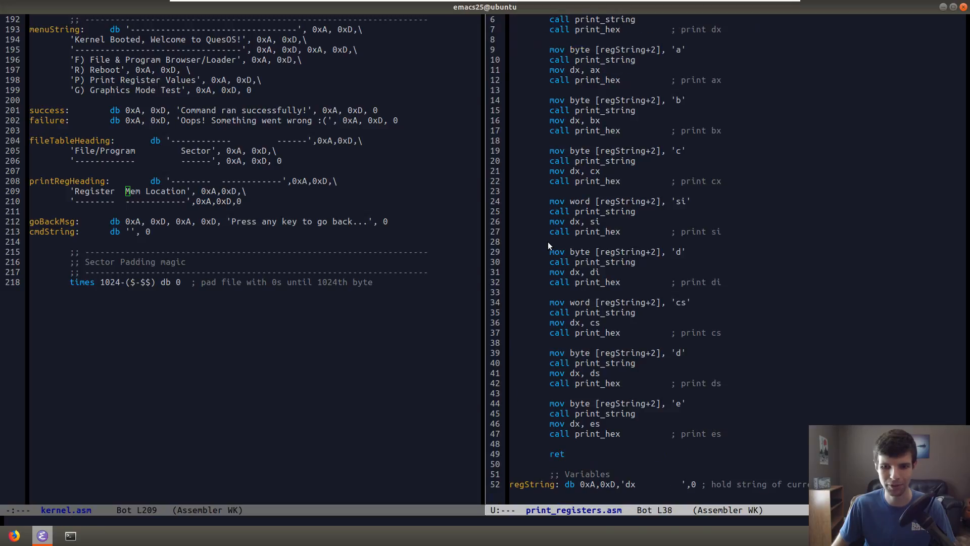
scroll("up", 3)
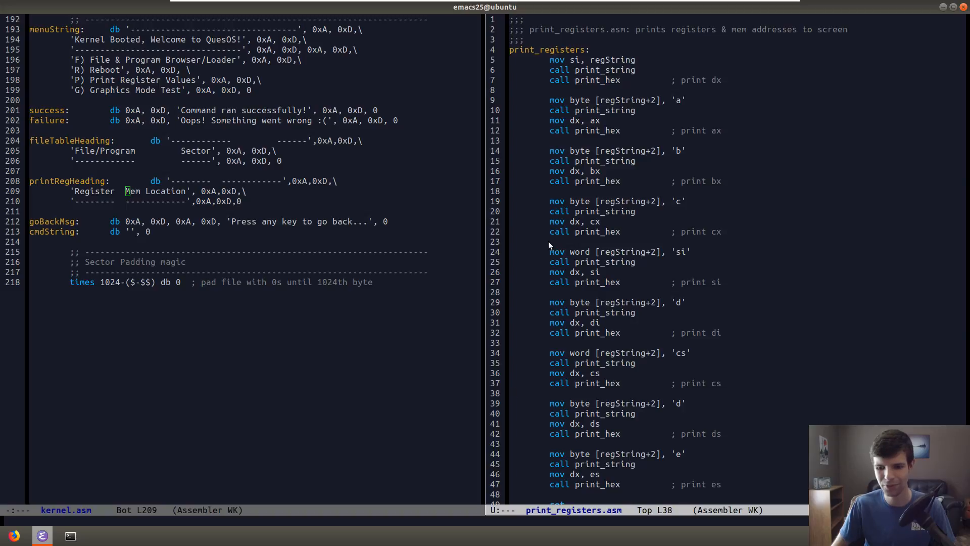
scroll("down", 3)
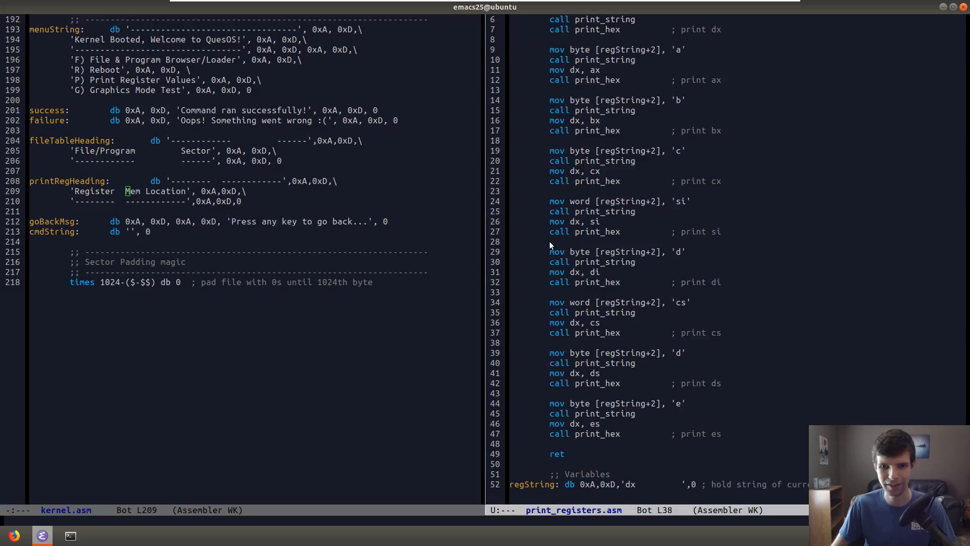
scroll("down", 3)
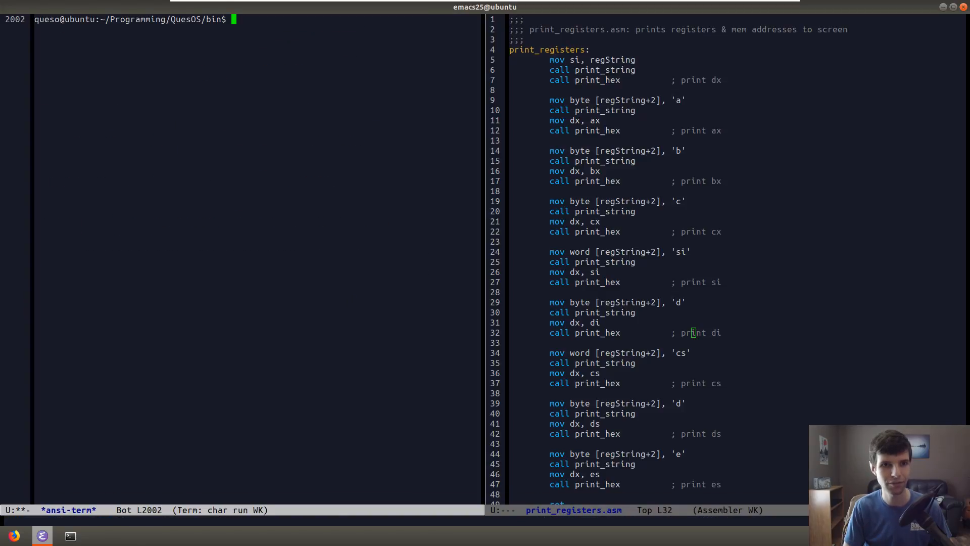
Run make to rebuild QuesOS and boot it in Bochs to print register values.
type("make")
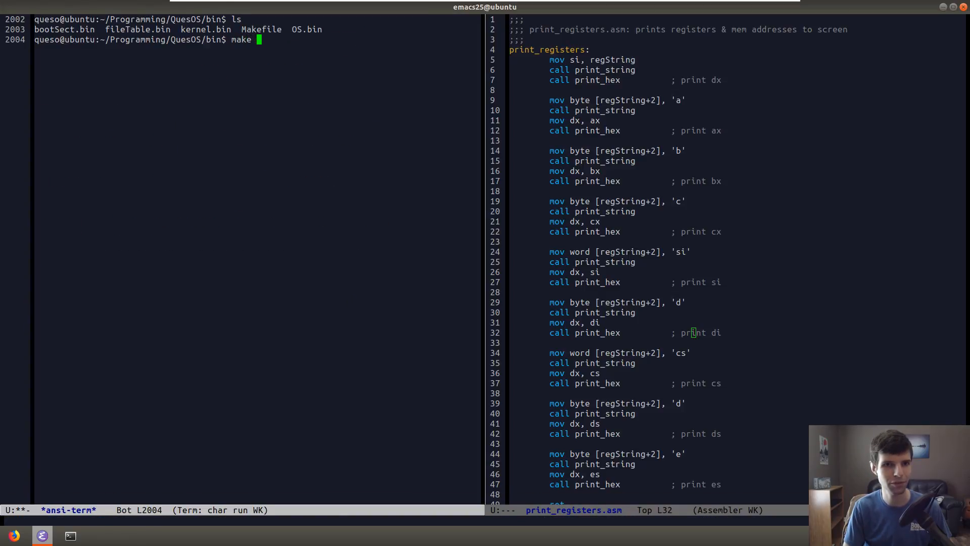
key("Return")
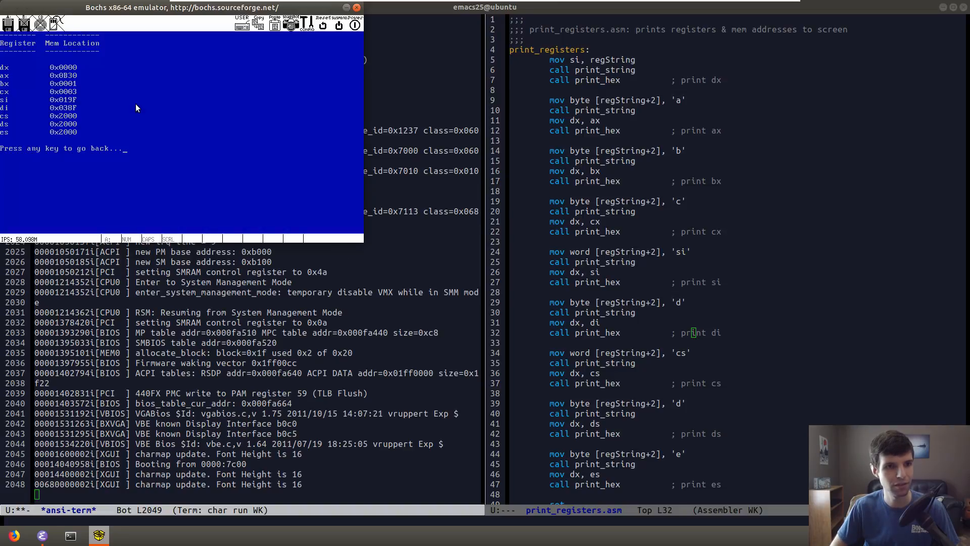
mouse_move(9, 73)
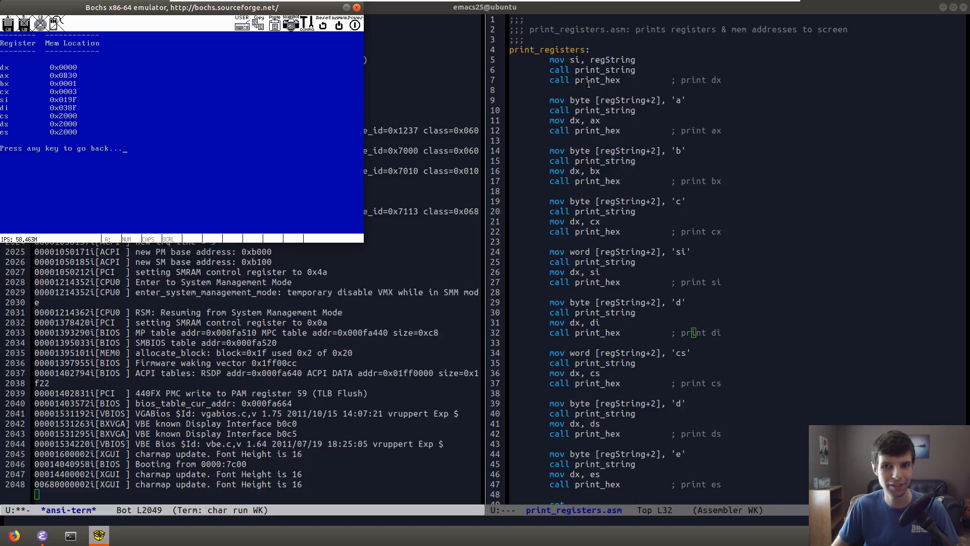
mouse_move(698, 229)
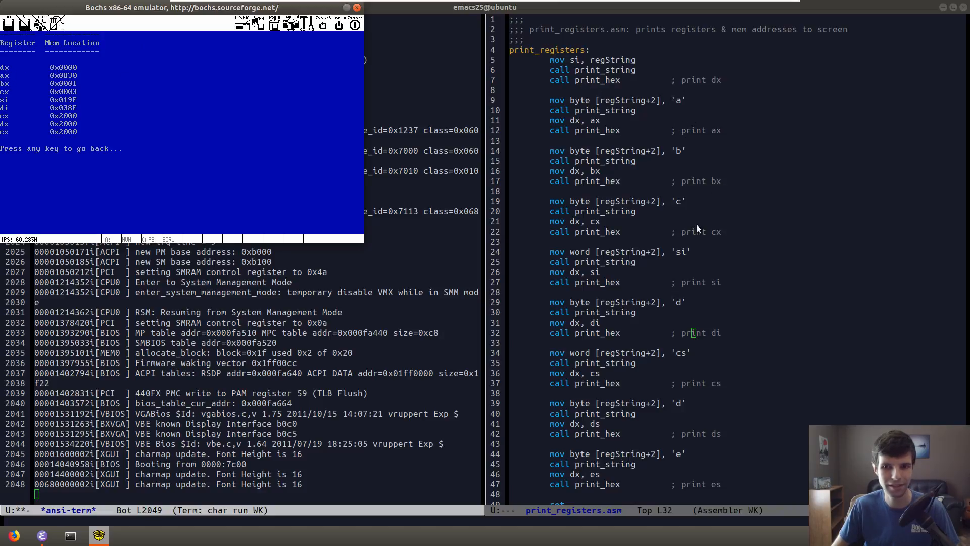
mouse_move(678, 484)
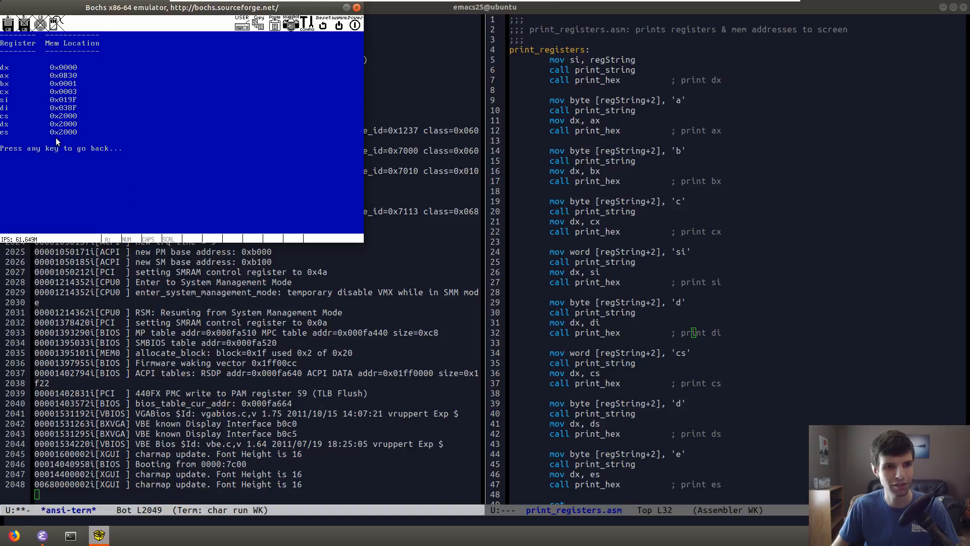
mouse_move(45, 75)
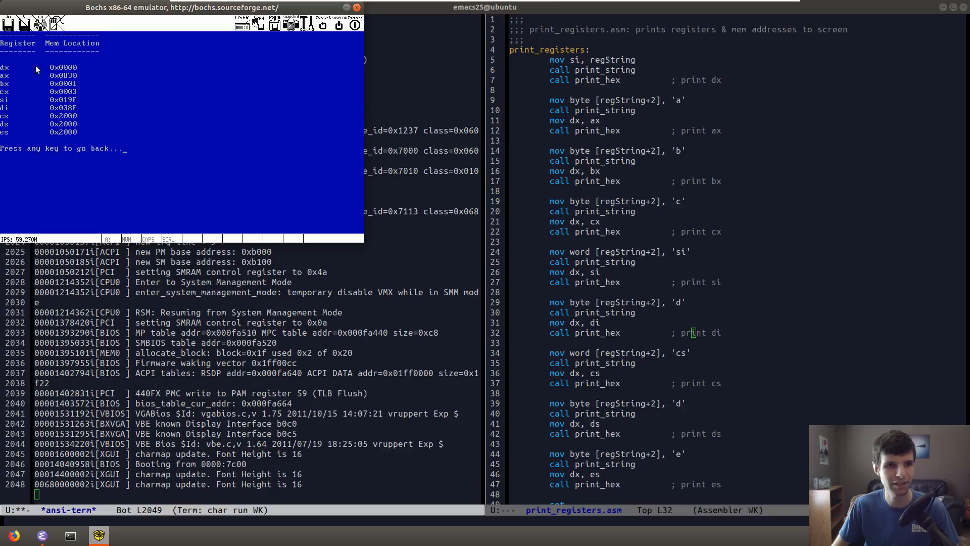
mouse_move(66, 76)
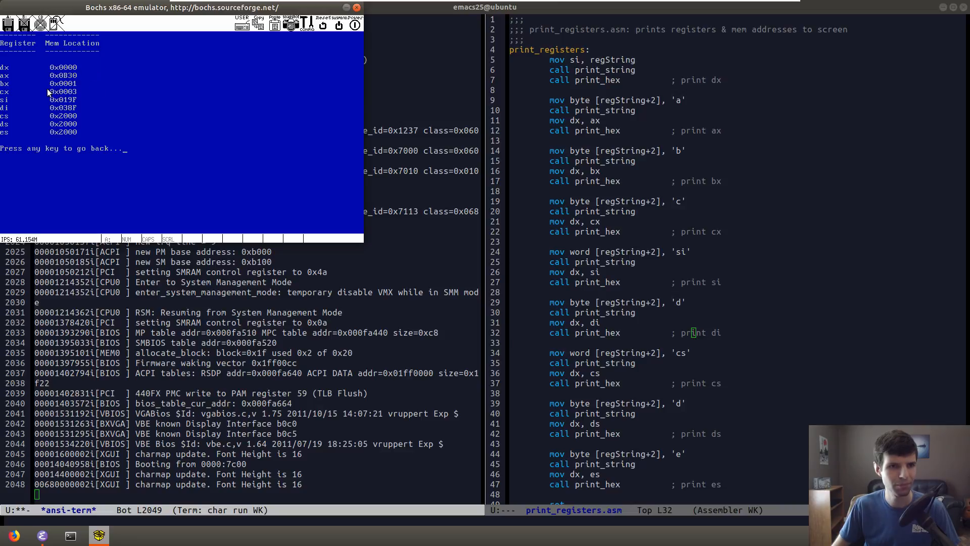
mouse_move(83, 110)
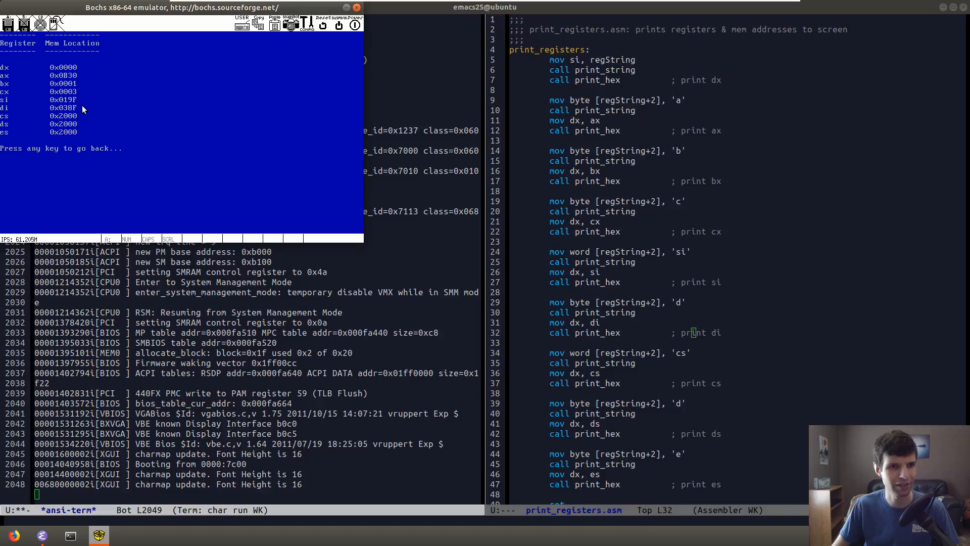
mouse_move(9, 124)
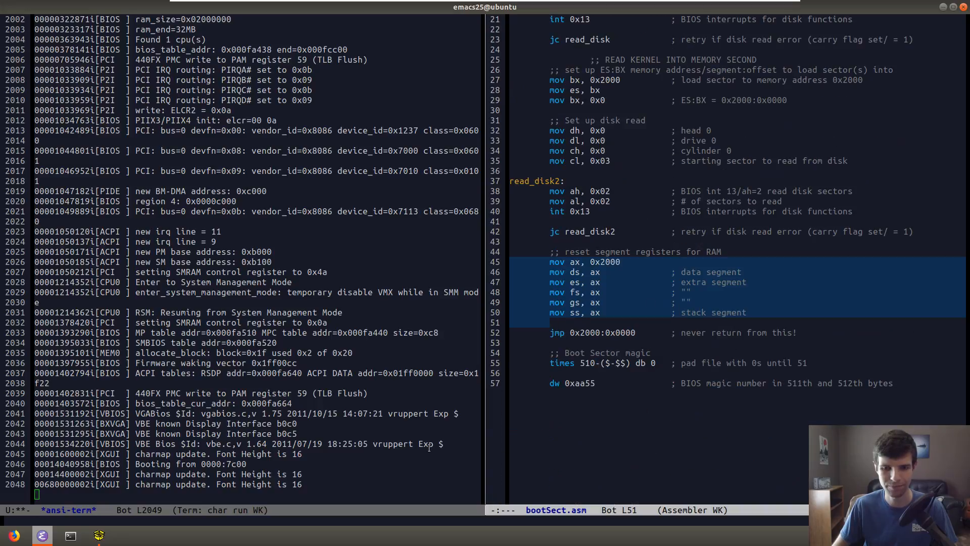
Show bootSect.asm's segment-reset and kernel jump code, then bring Bochs's register table back.
scroll("up", 3)
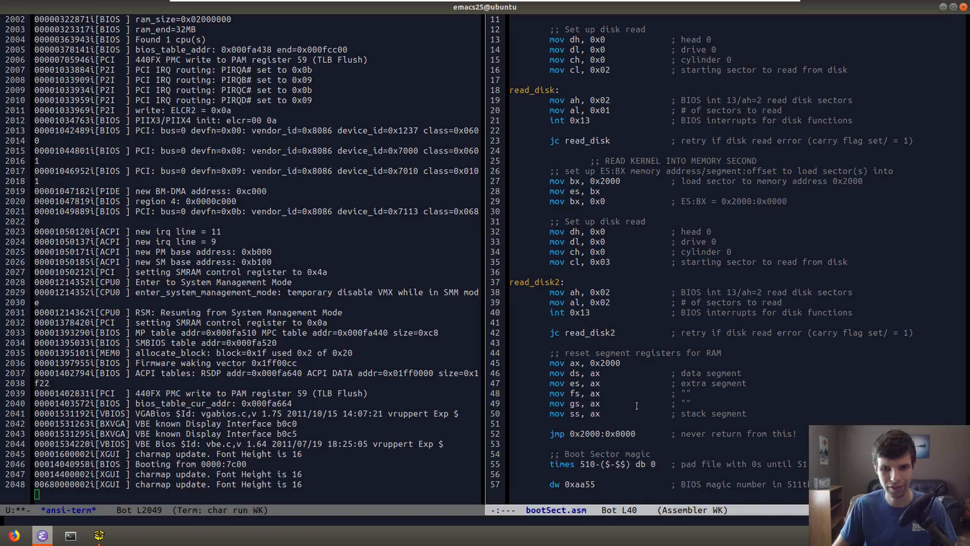
mouse_move(561, 425)
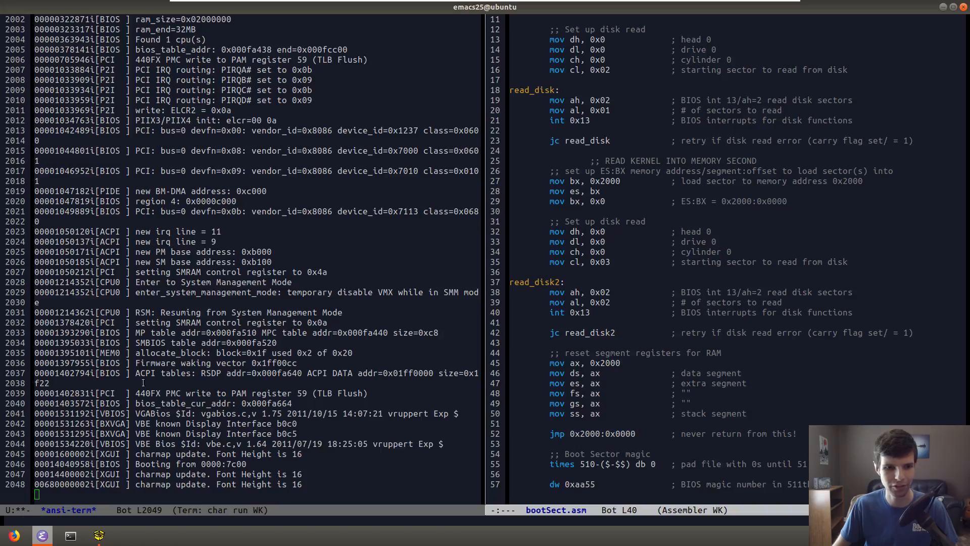
key("alt+Tab")
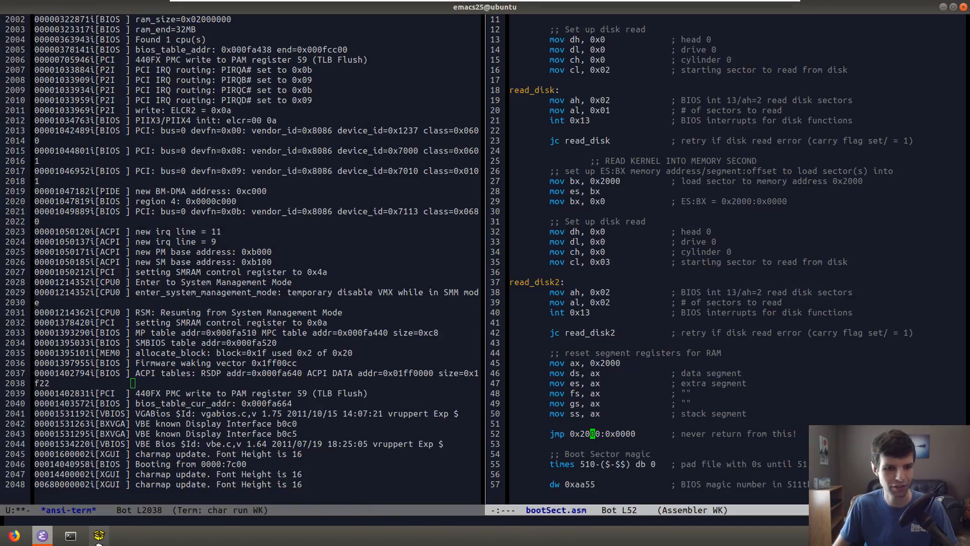
left_click(98, 535)
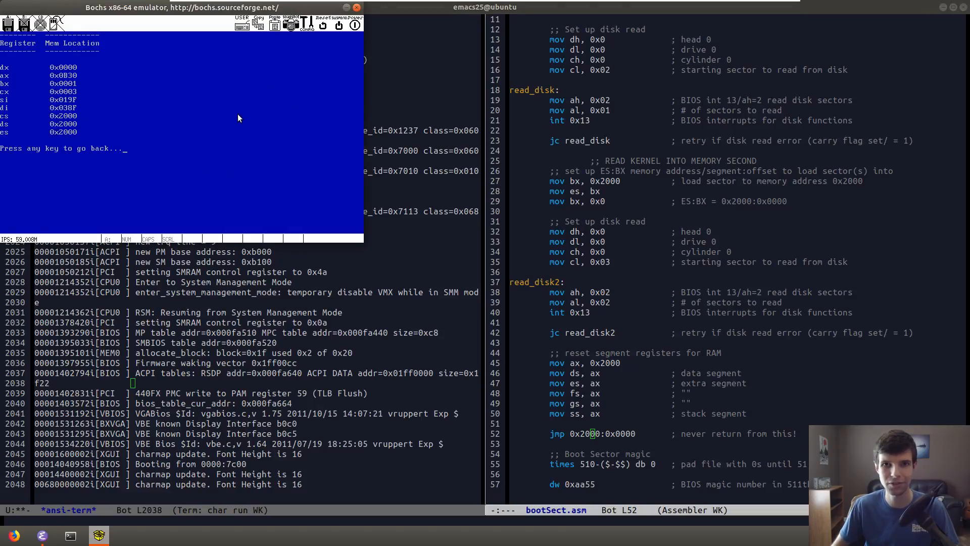
mouse_move(143, 127)
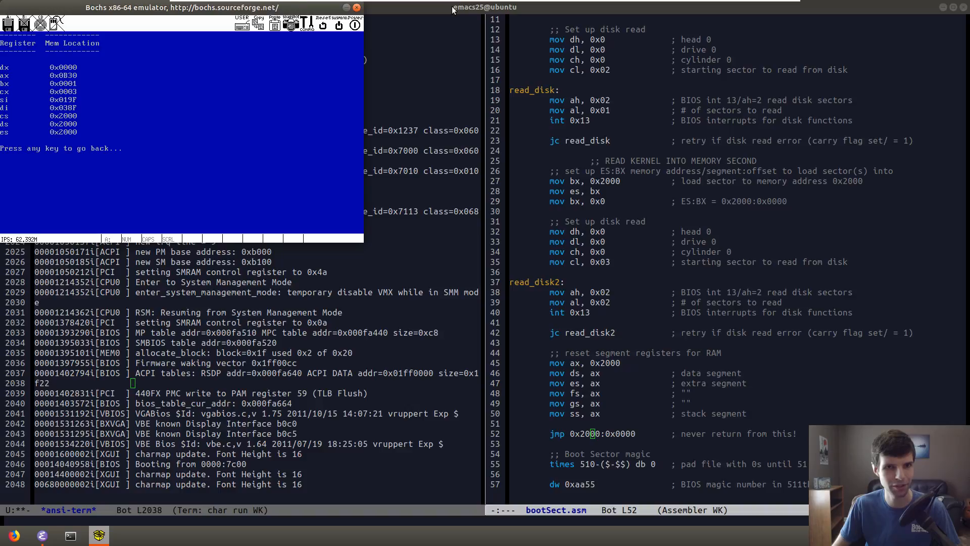
mouse_move(164, 181)
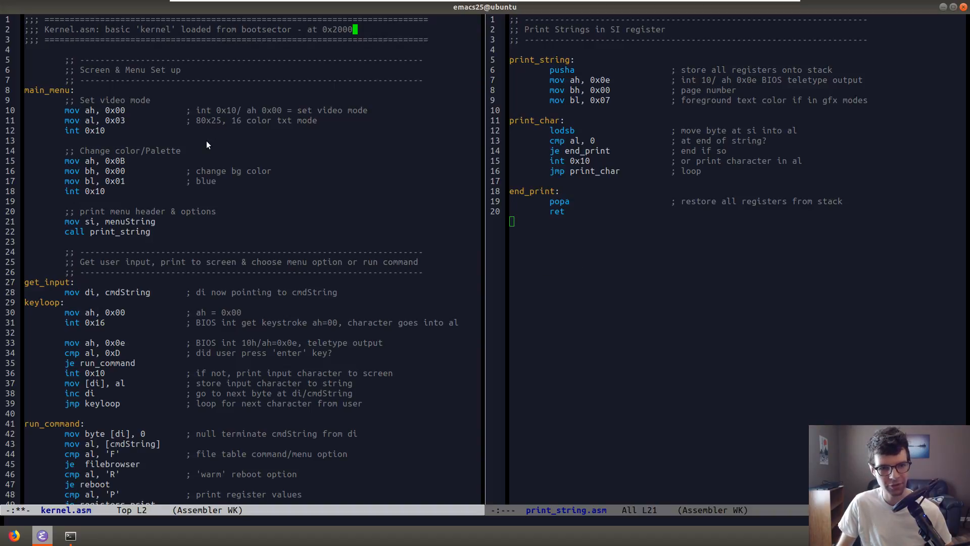
mouse_move(291, 160)
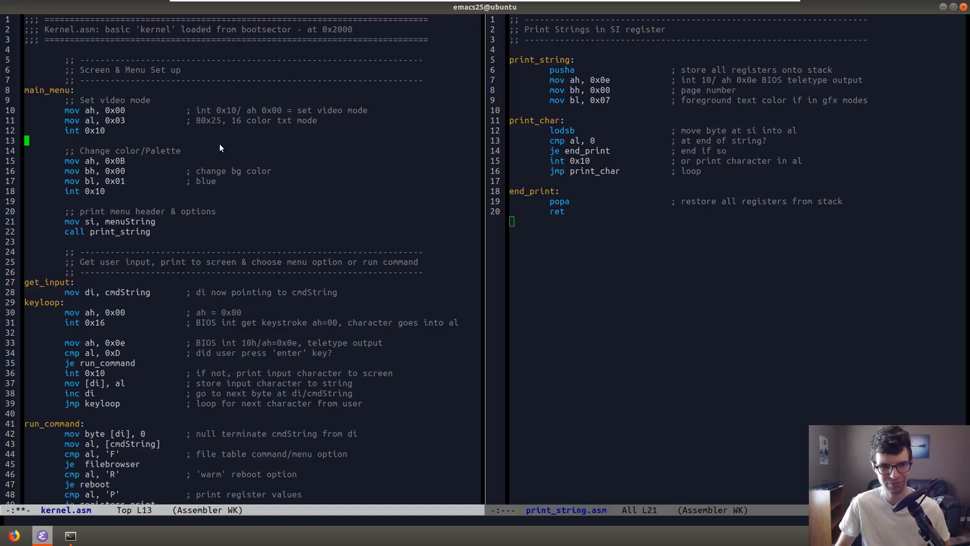
mouse_move(159, 185)
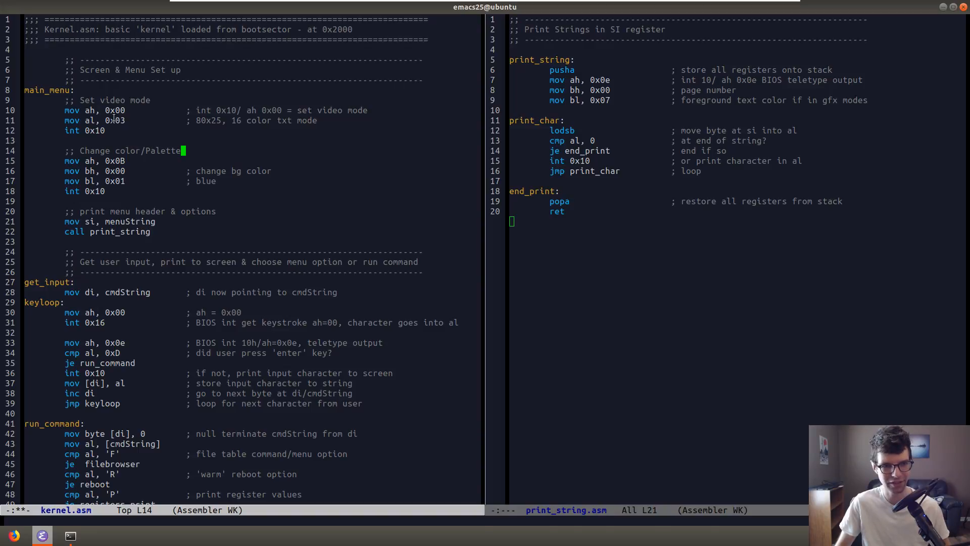
Change line 11 of kernel.asm from 'mov al, 0x03' to 'mov al, 0x13'.
left_click(121, 121)
type("1")
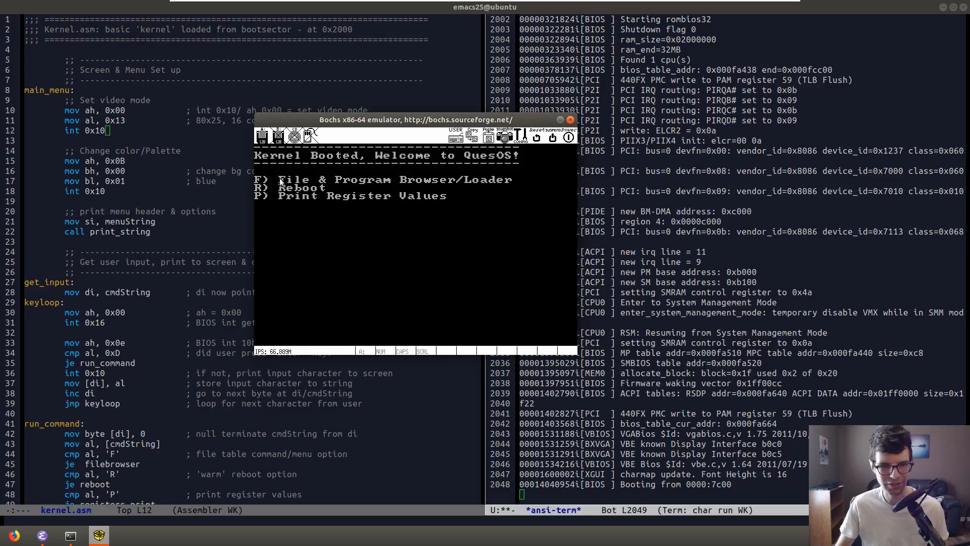
mouse_move(364, 240)
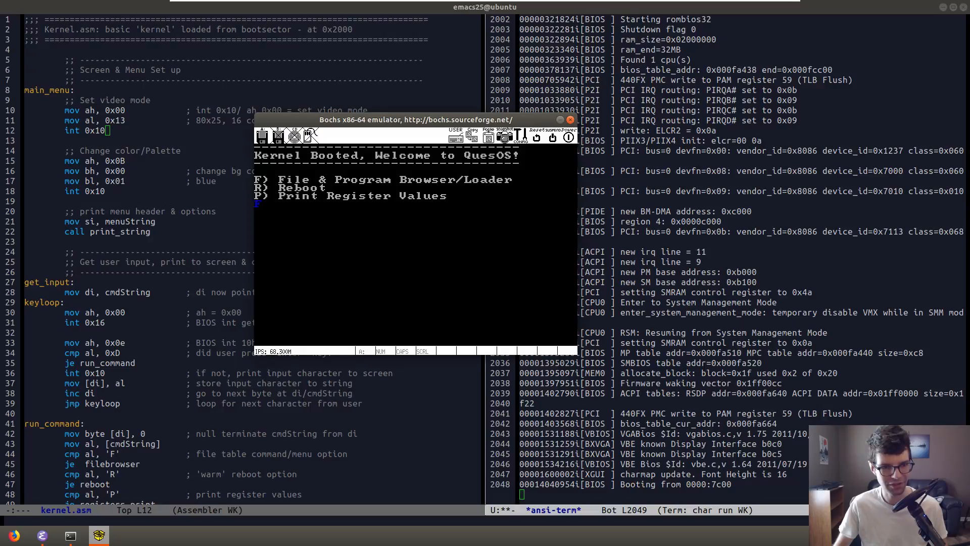
mouse_move(348, 246)
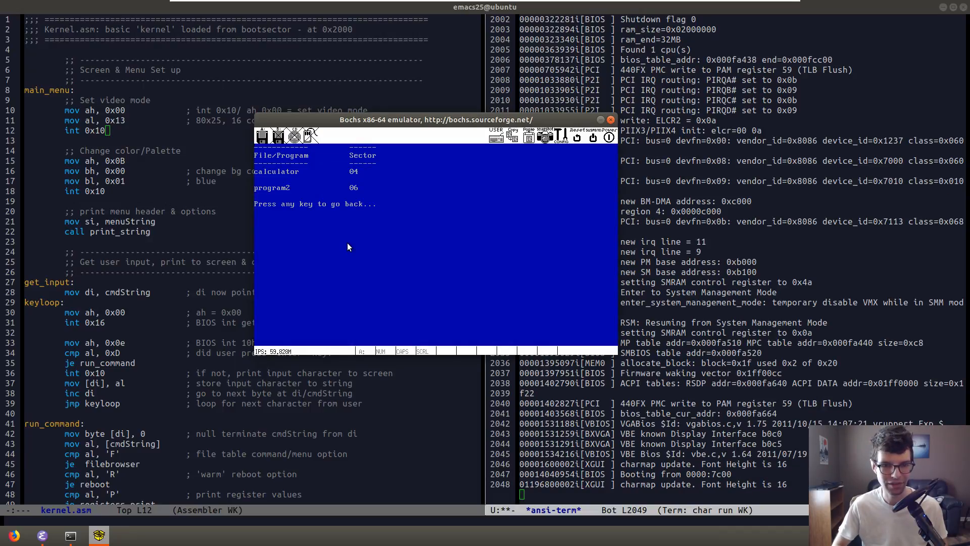
mouse_move(286, 244)
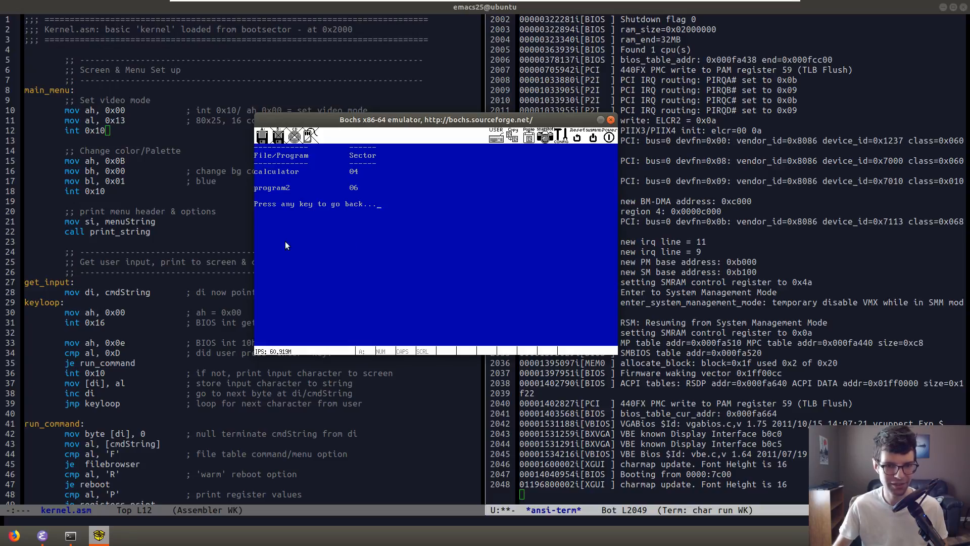
mouse_move(406, 172)
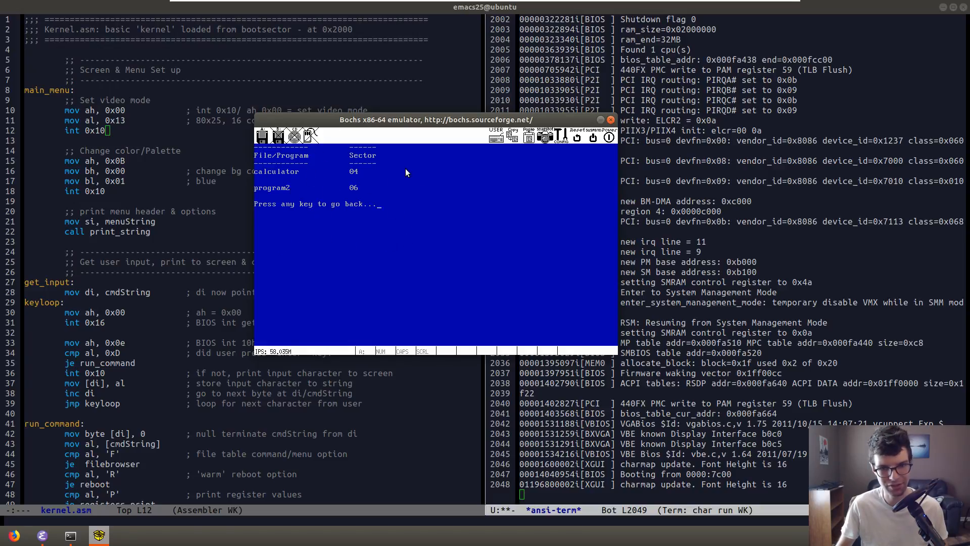
mouse_move(373, 265)
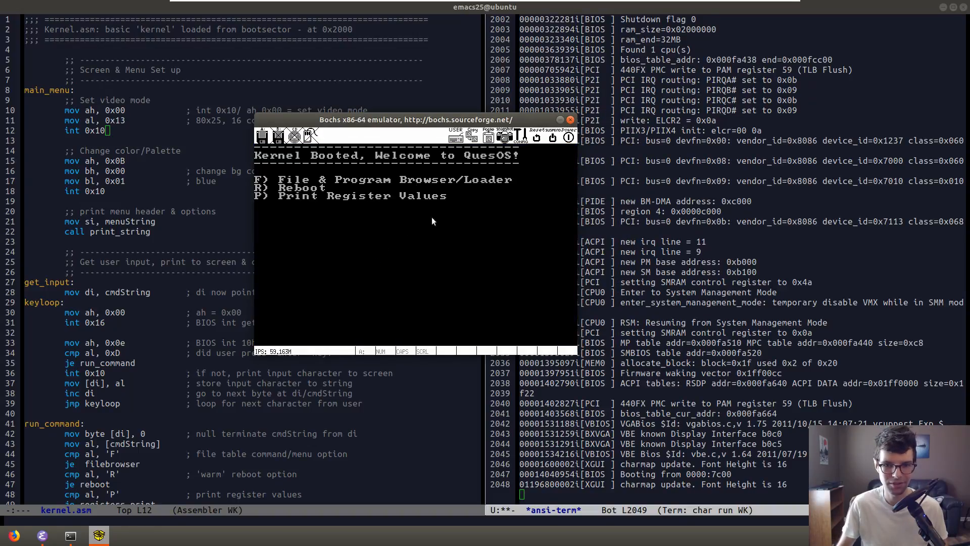
mouse_move(346, 223)
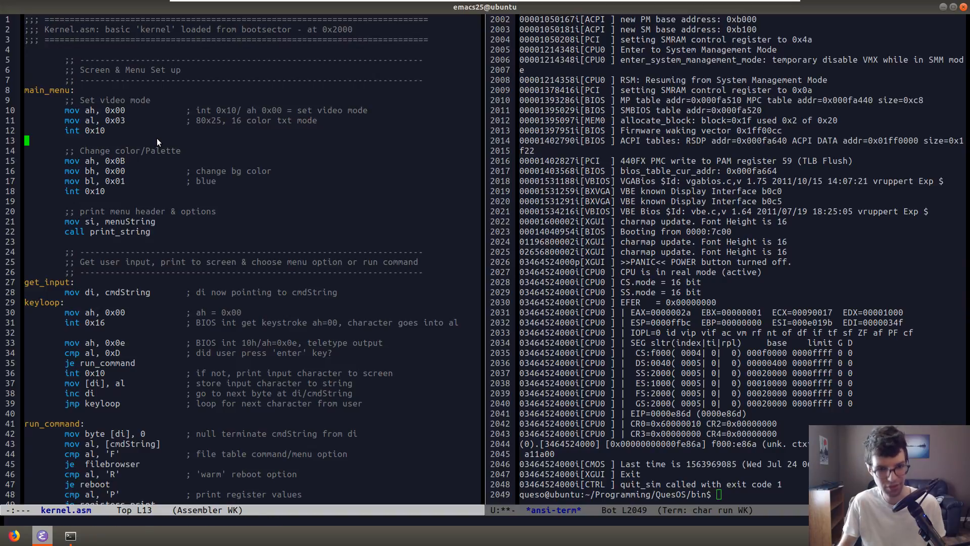
mouse_move(235, 200)
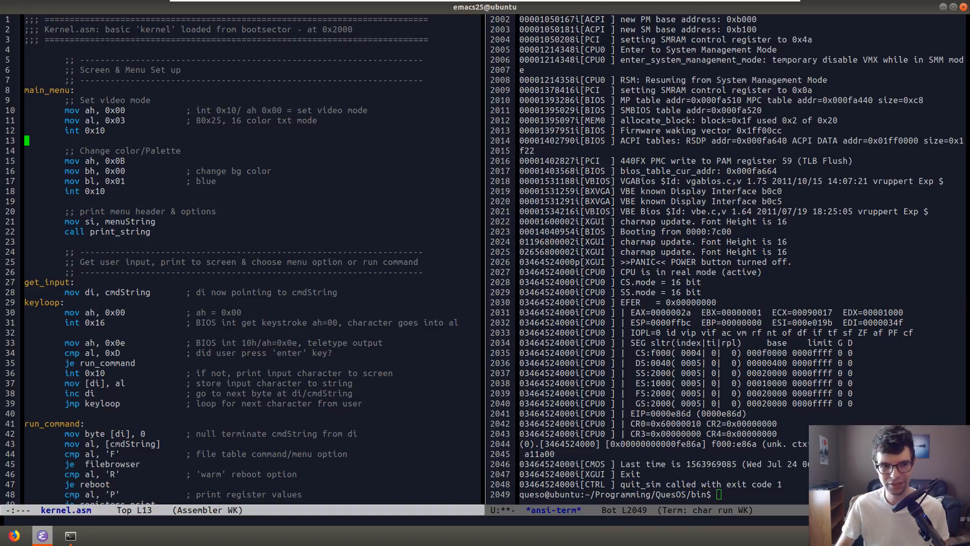
Insert cmp al, 'G' with a 'graphics mode test' comment and a je line.
scroll("down", 3)
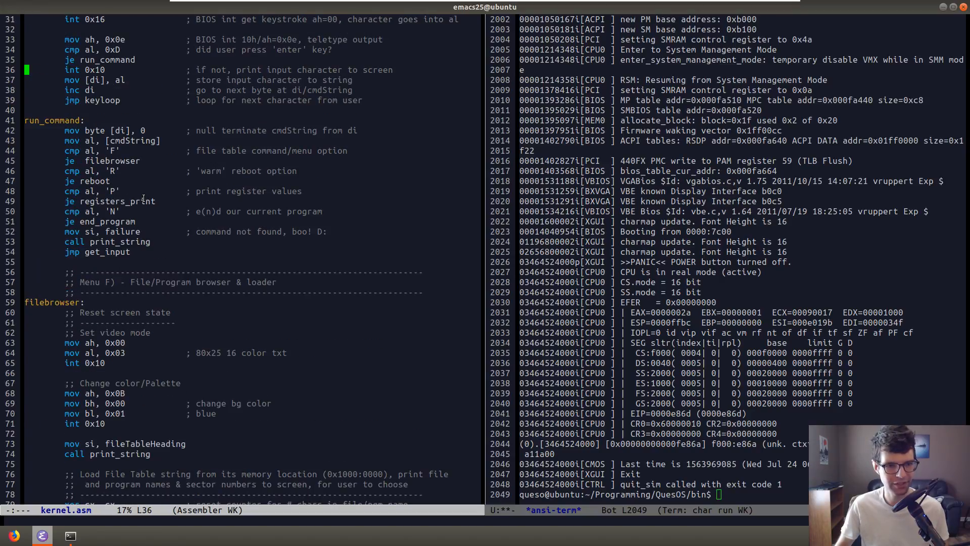
left_click(158, 201)
type("cmp al,")
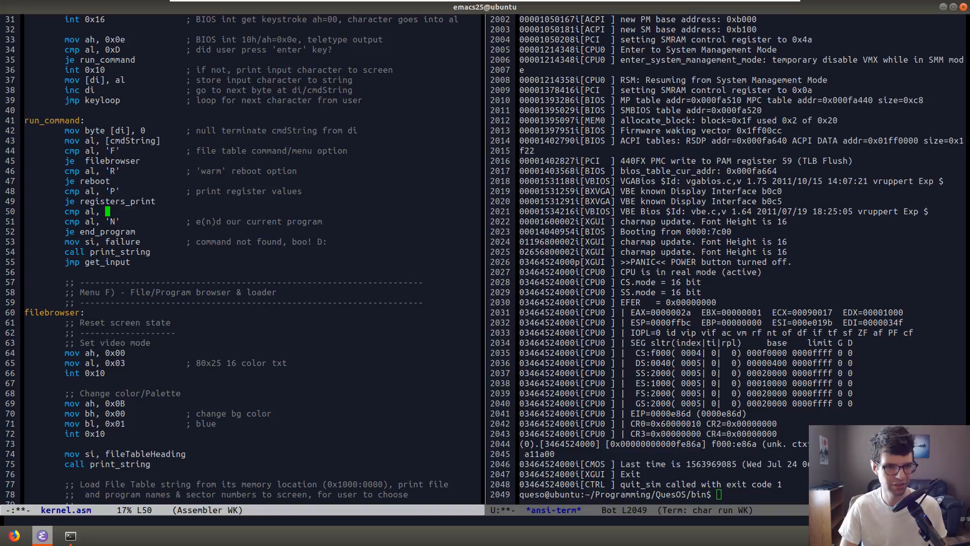
type("G'             ;")
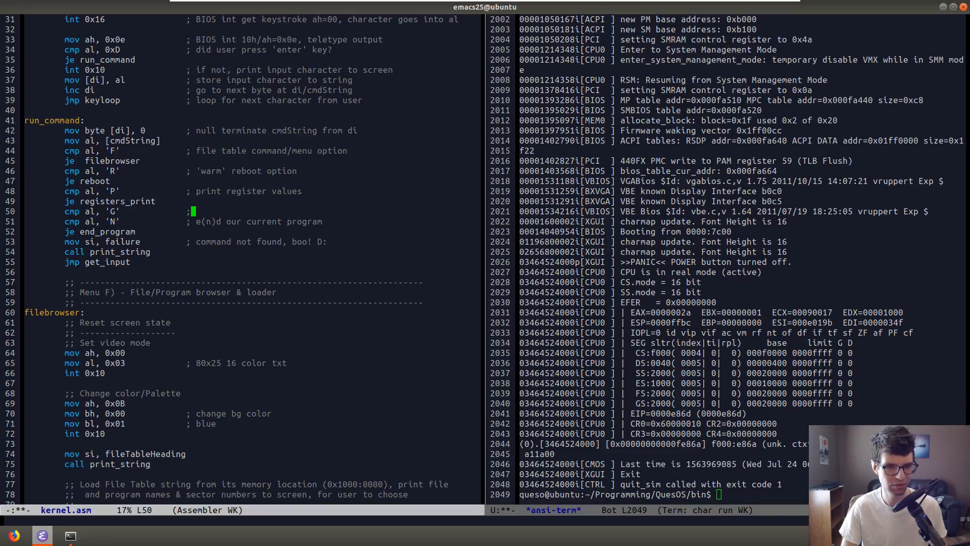
type("graphics")
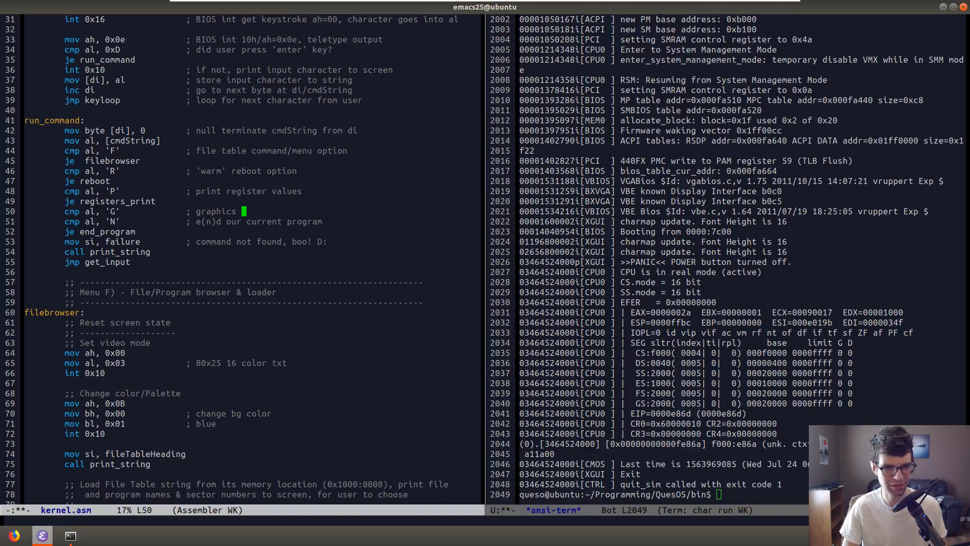
type("test")
type("je")
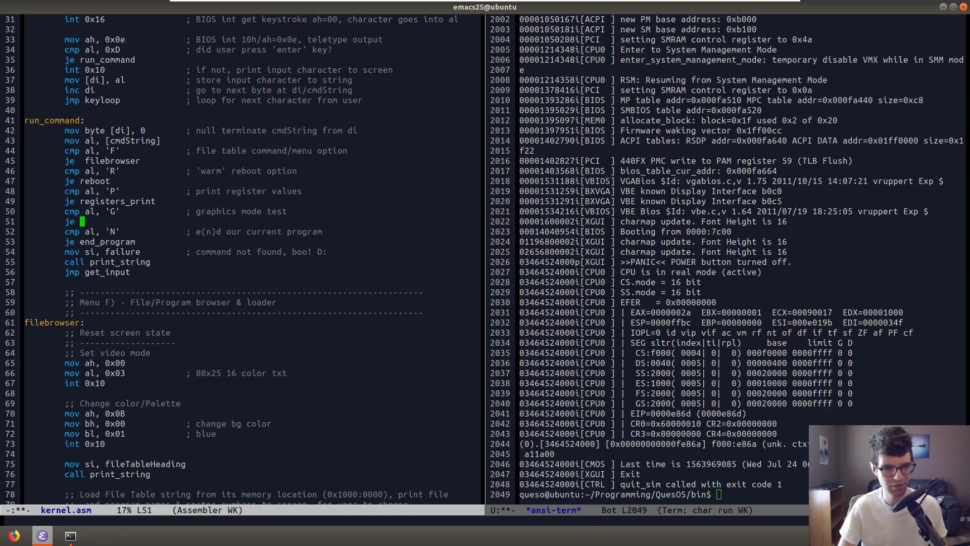
type("graphics")
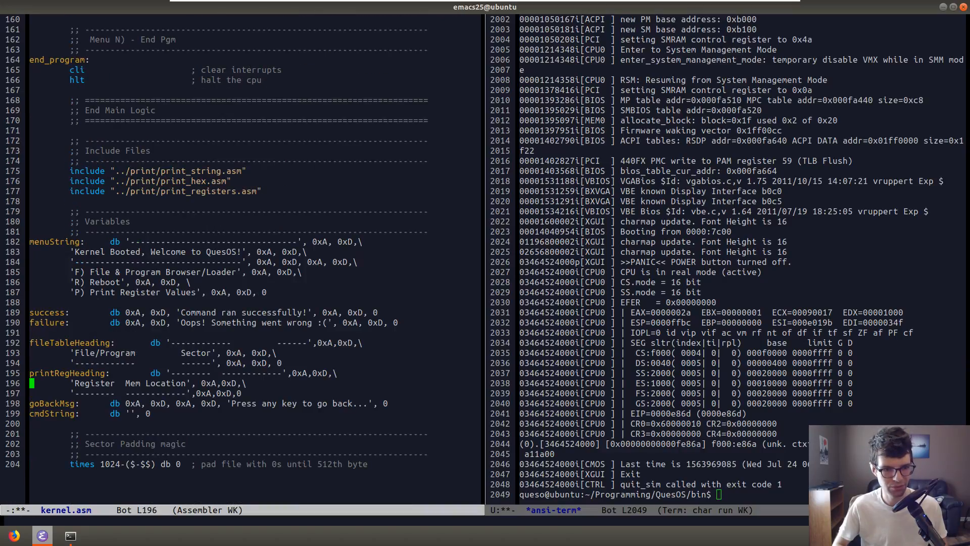
Add a 'G) Graphics Mode Test' line to menuString after the register values entry.
key("Up")
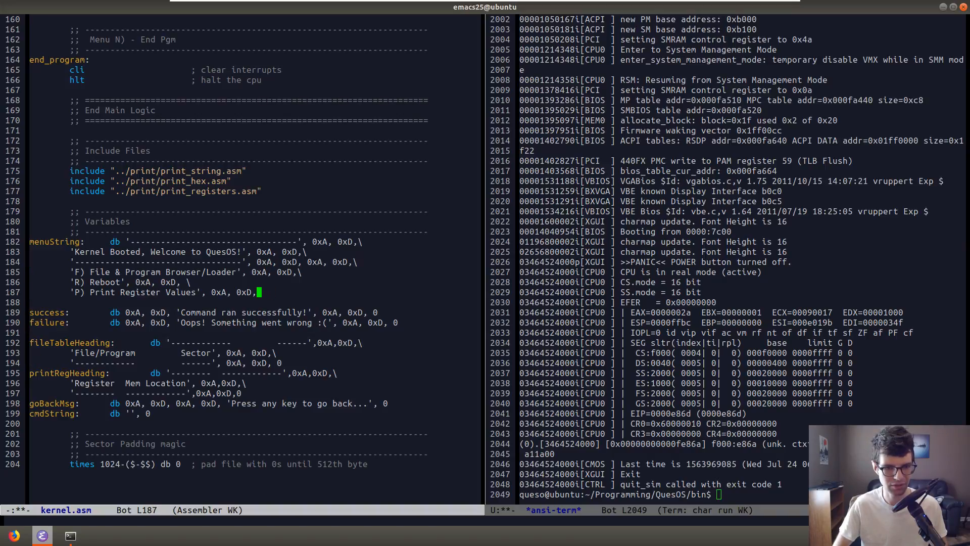
key("Return")
type("'G) Gr")
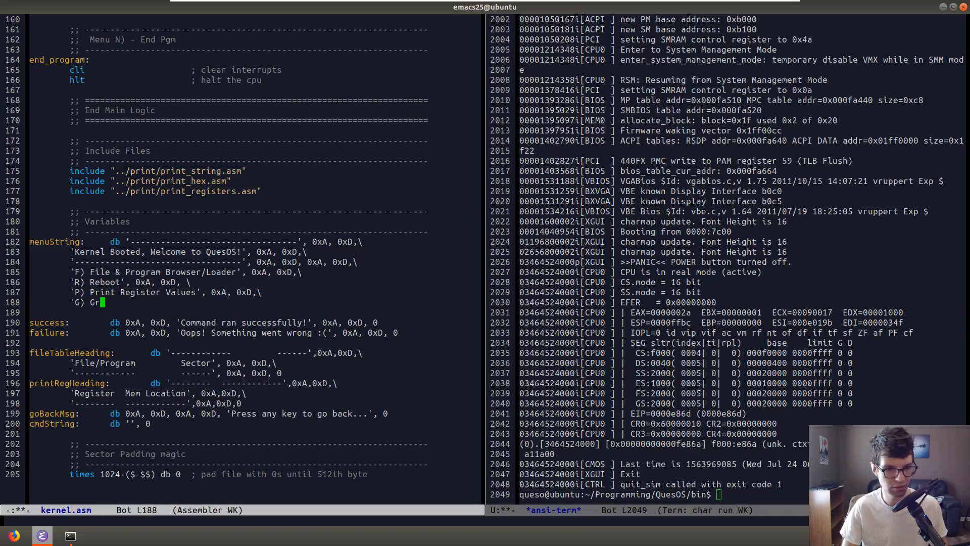
type("aphics Te")
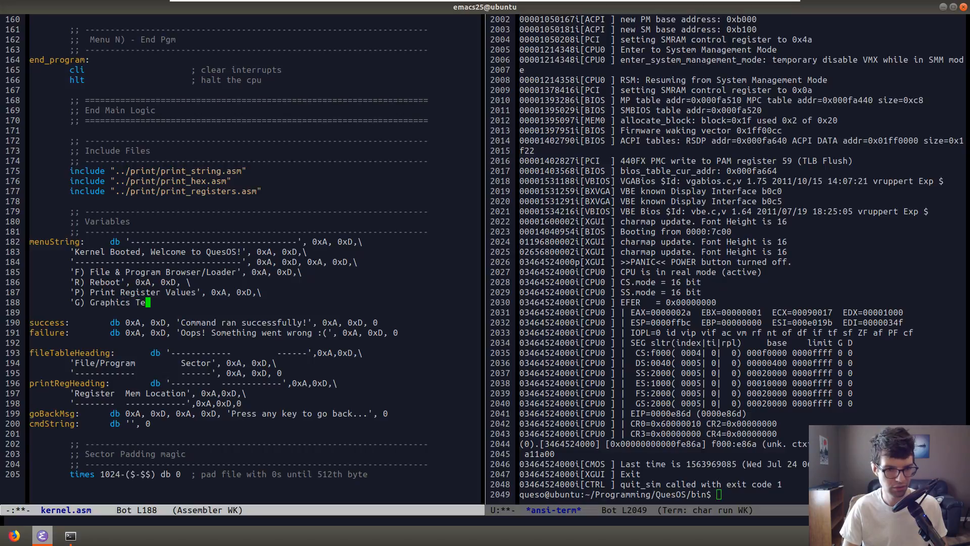
type("Mo")
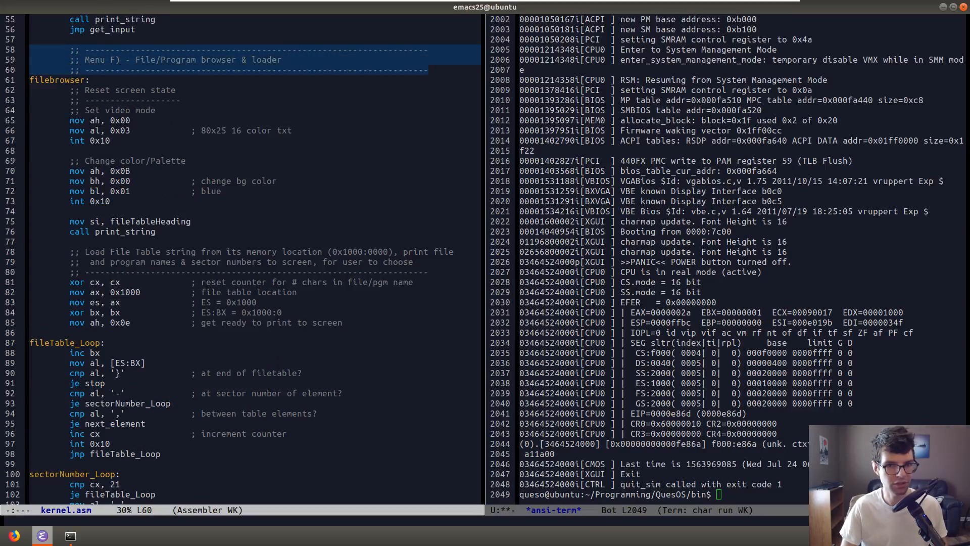
Insert a 'Menu G) - Graphics Mode Test(s)' section header comment near the file end.
scroll("down", 3)
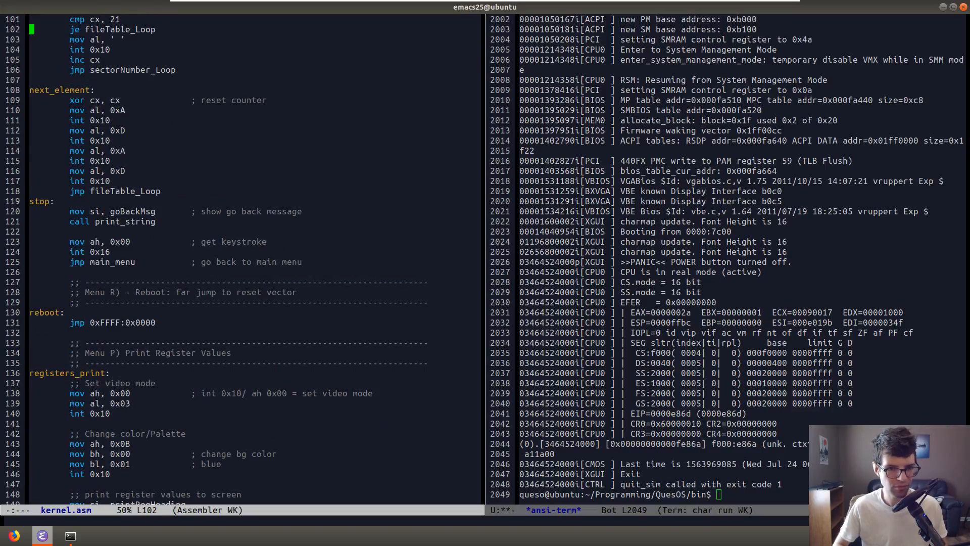
scroll("down", 3)
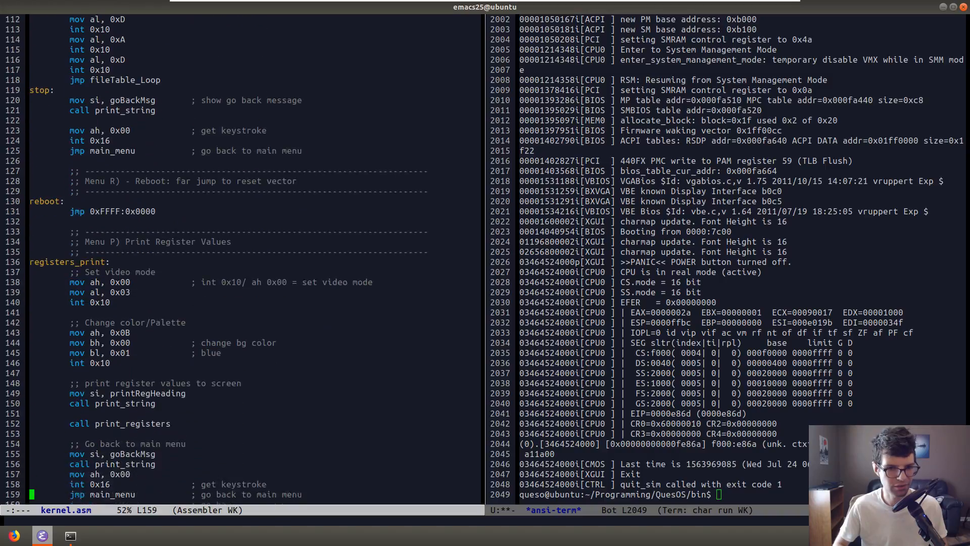
scroll("down", 3)
type(";; Menu G) - Graphics Mode Test(s)")
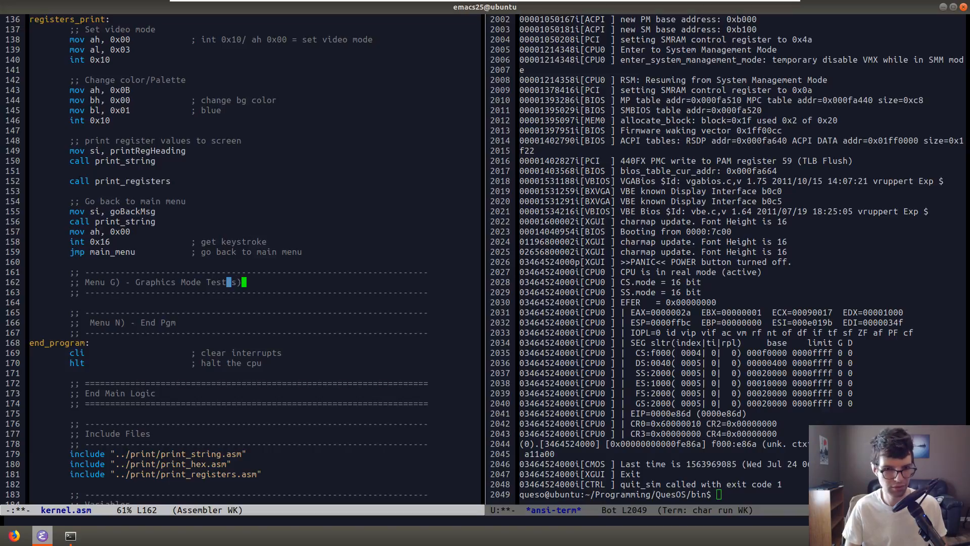
key("Return")
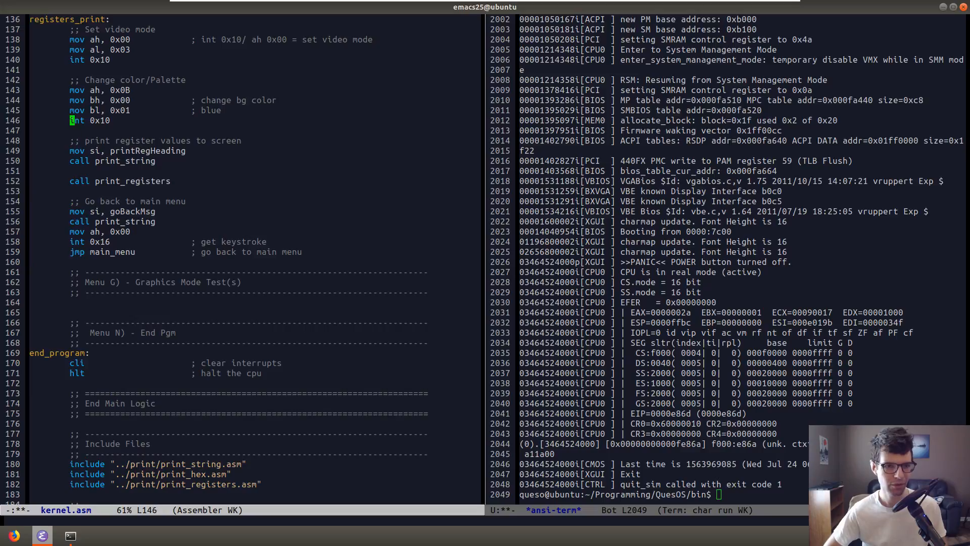
scroll("up", 3)
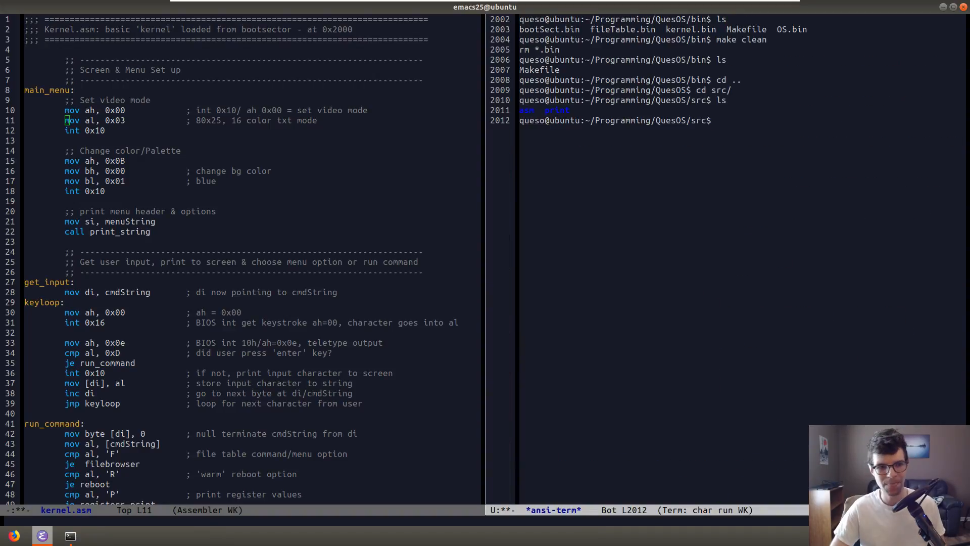
Create a screen folder with mkdir and cd into it.
type("mkdir")
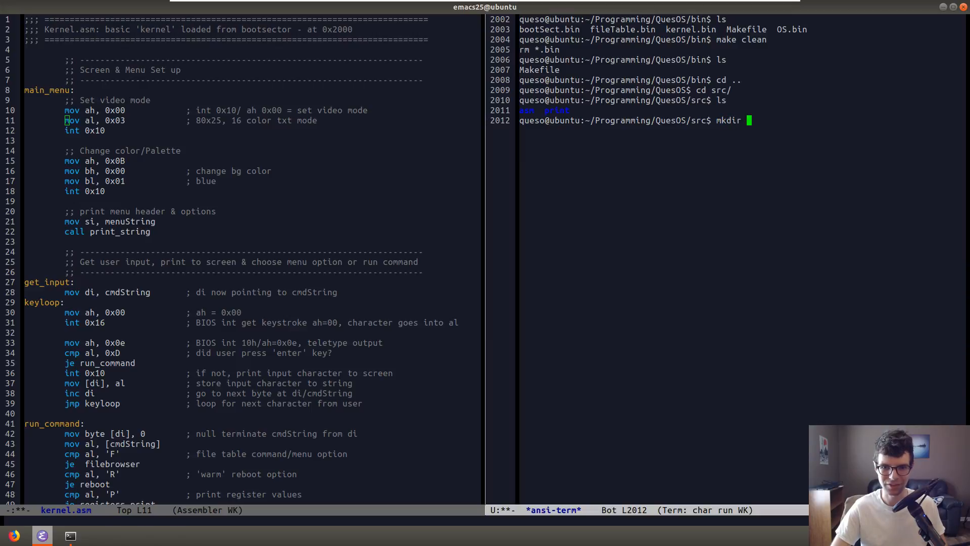
type("scr")
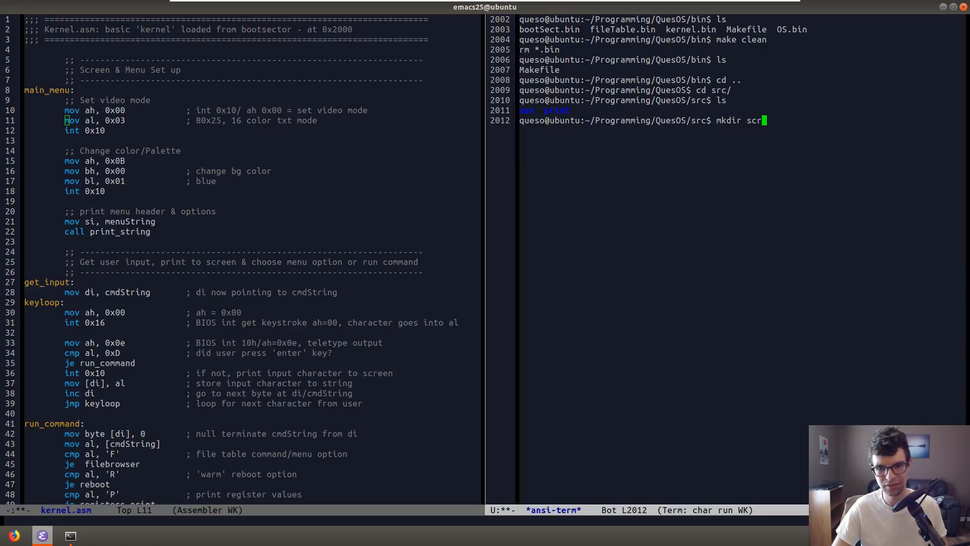
key("Return")
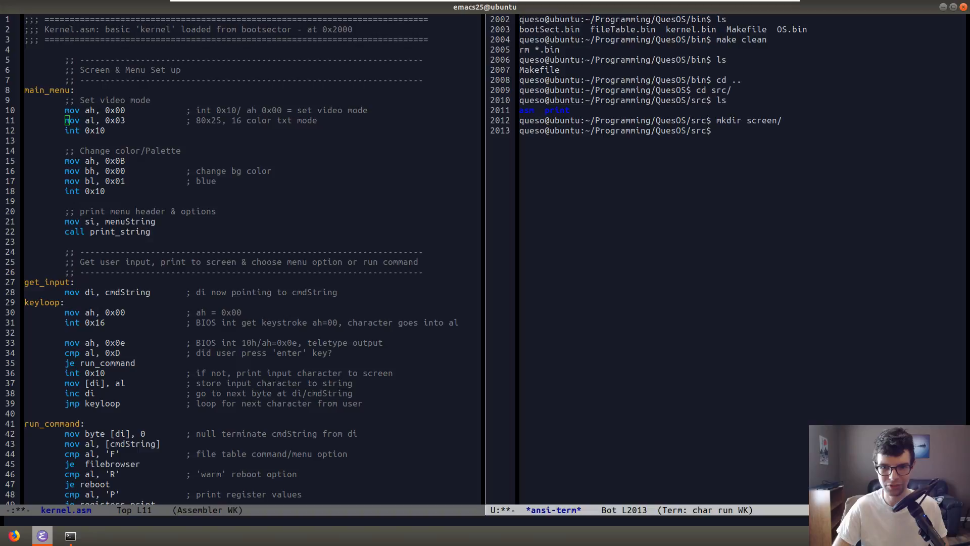
key("Return")
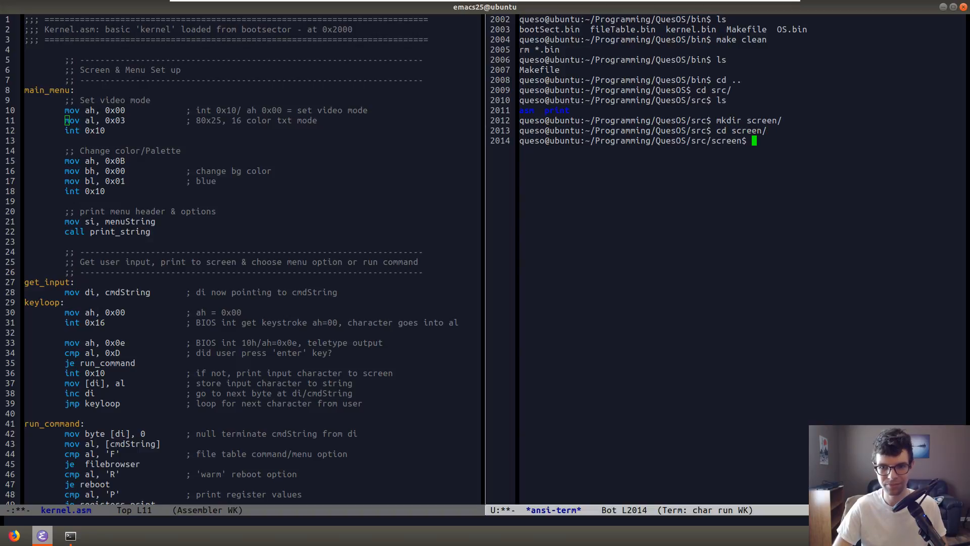
Create an empty resetTextScreen.asm file with touch.
type("touch")
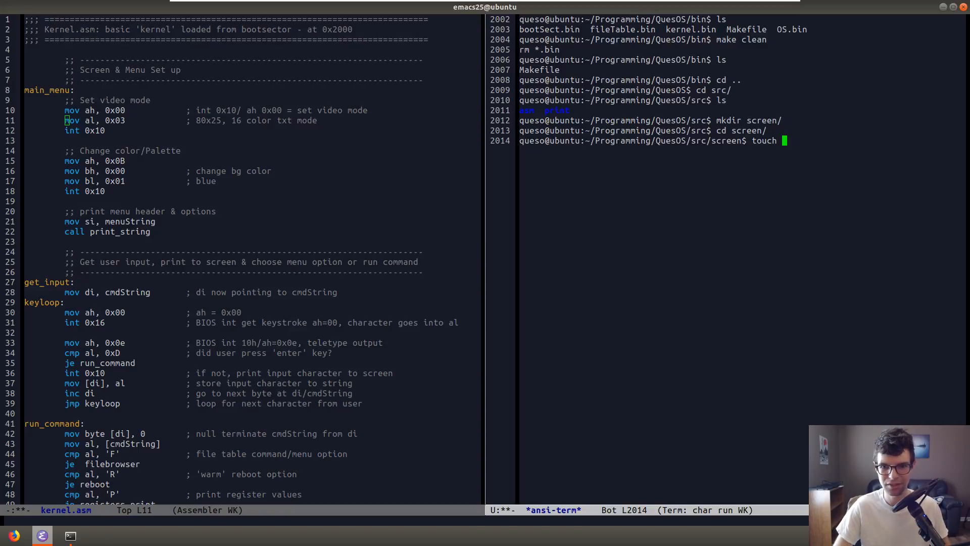
type("resetTxtMode")
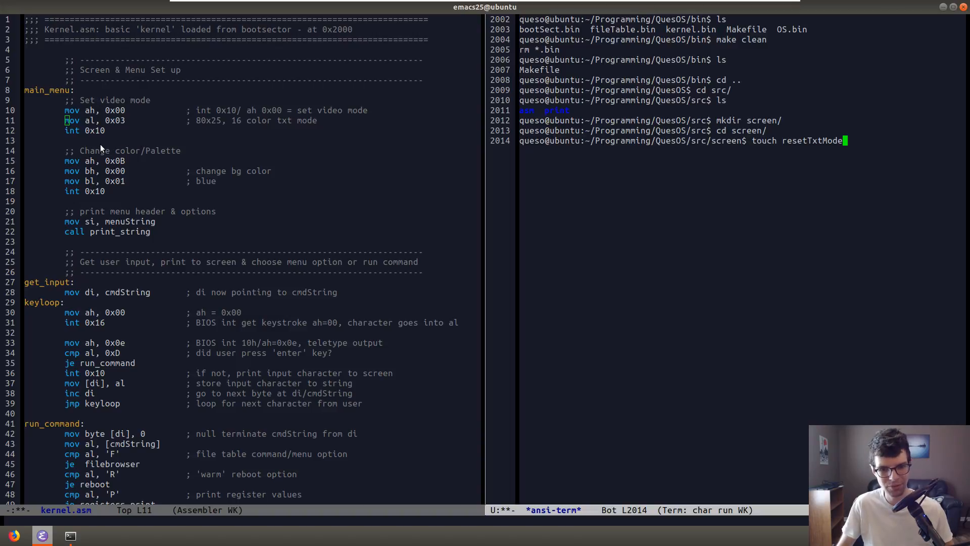
mouse_move(254, 99)
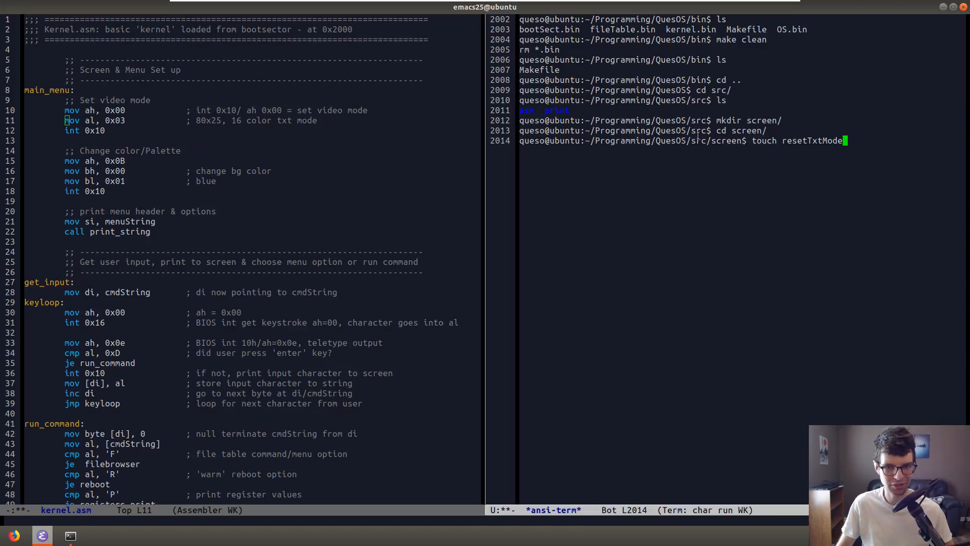
mouse_move(634, 187)
type("extScreen")
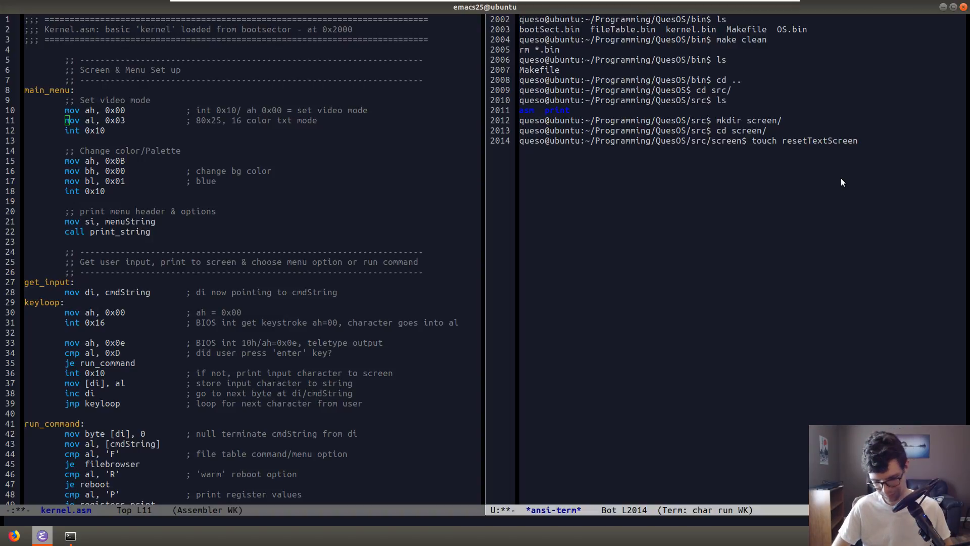
type(".asm")
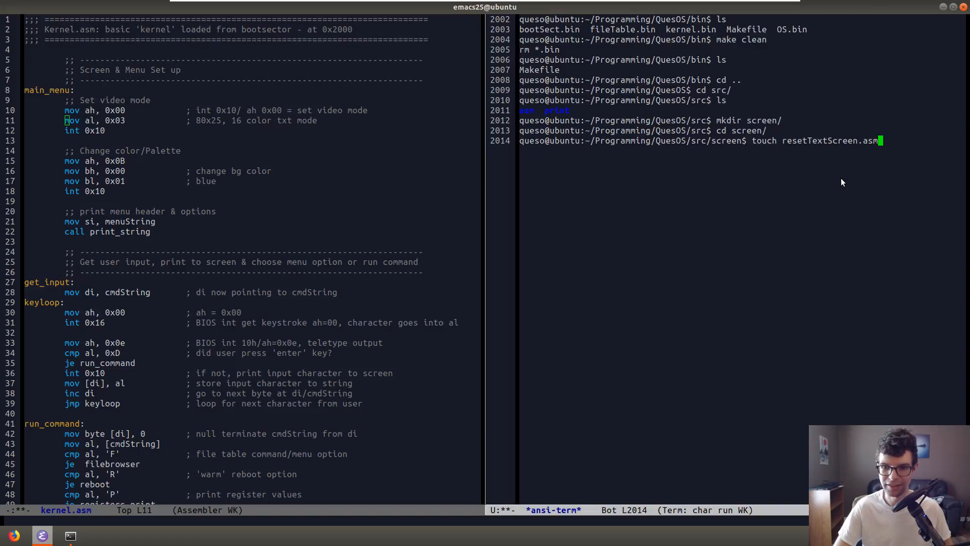
key("Return")
type(";;; Reset a text mode screen")
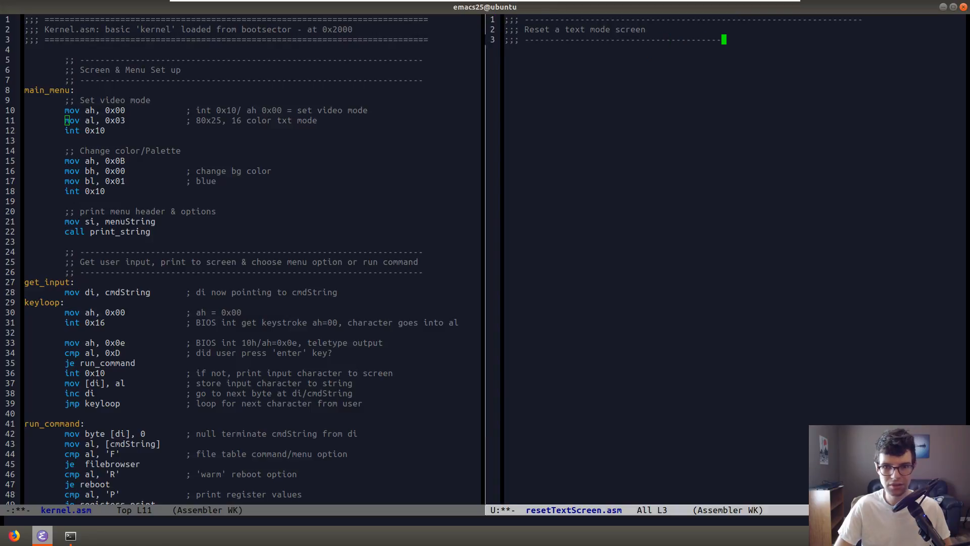
Add a 'resetTextScreen:' label below the header comment in resetTextScreen.asm.
type("----------------------------")
key("Return")
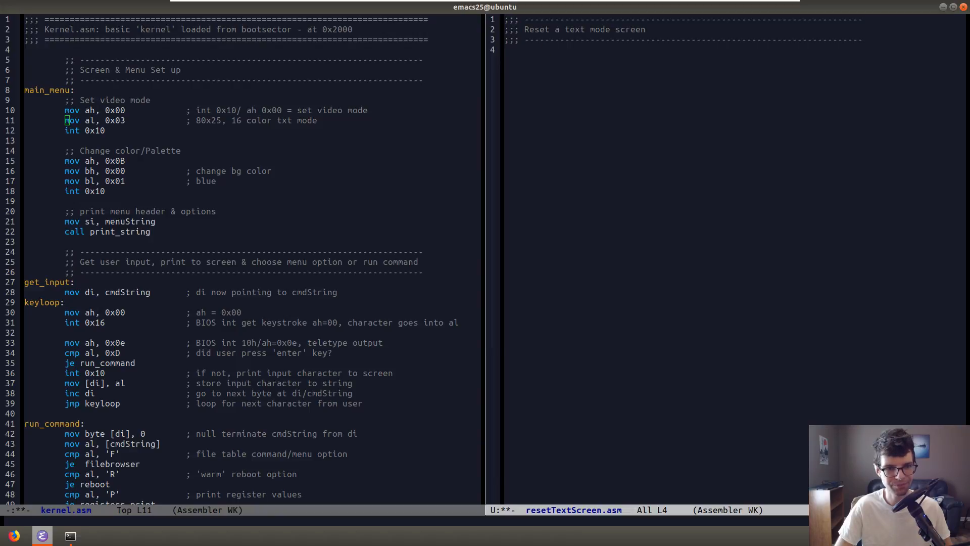
type("r")
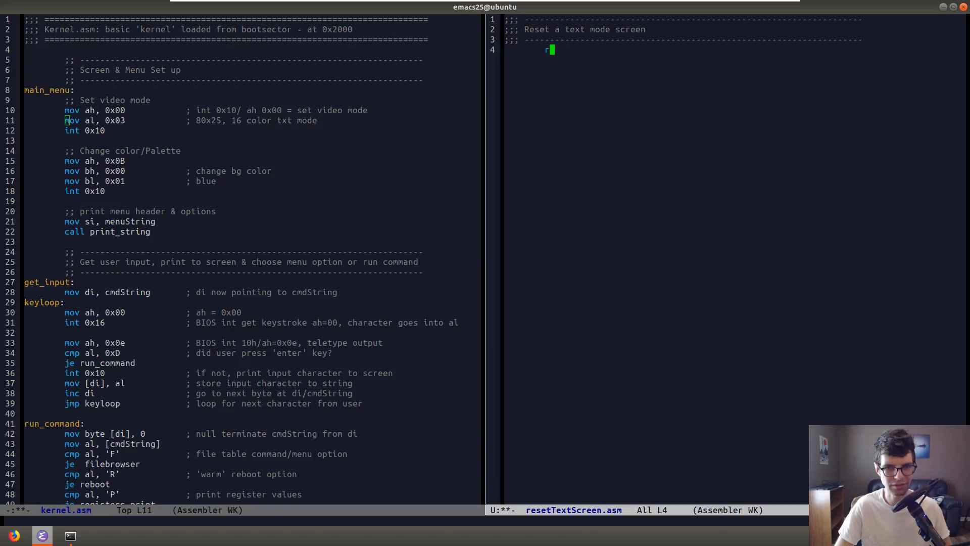
type("esetText")
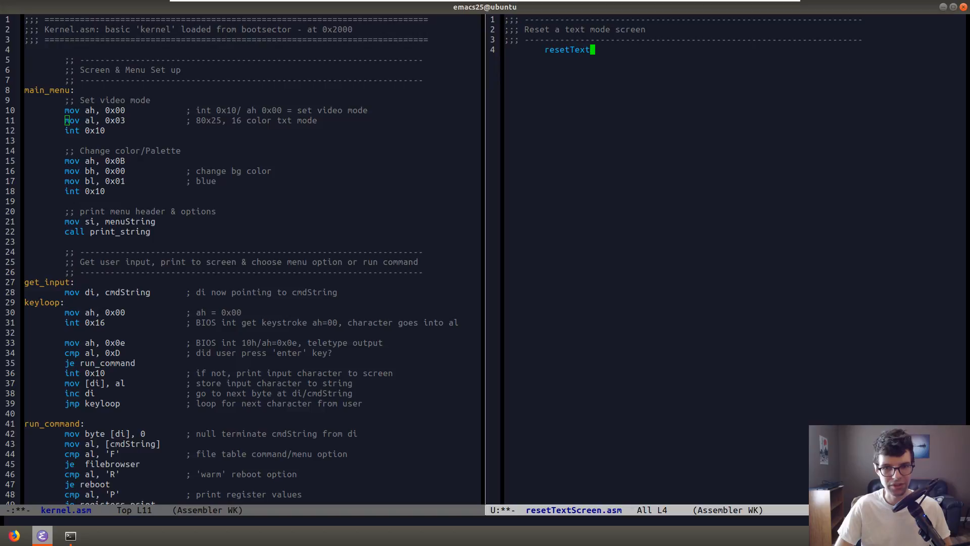
type("Screen:")
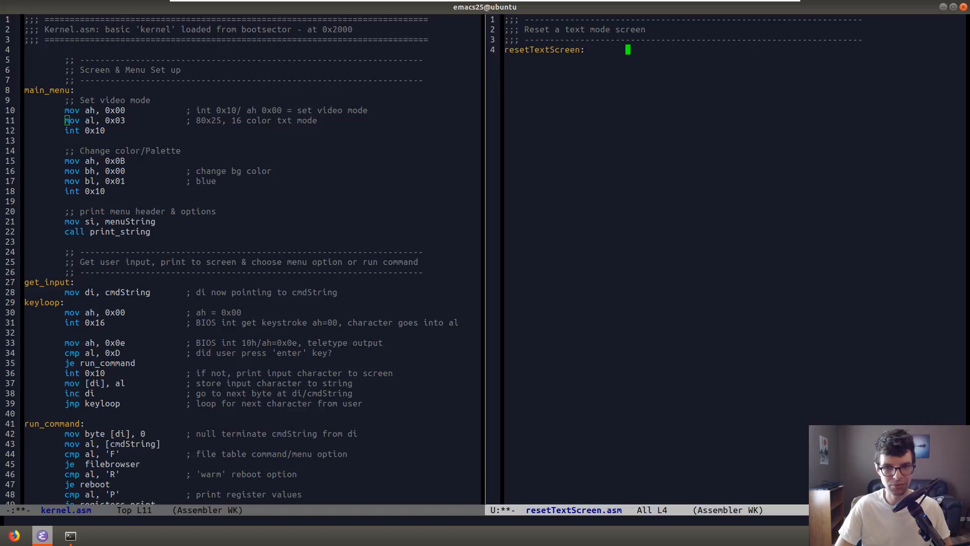
key("Return")
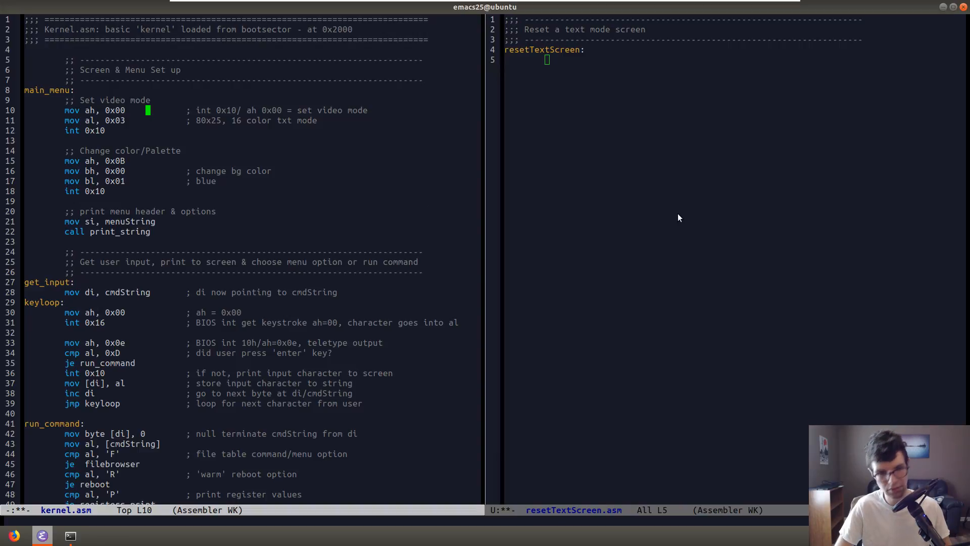
Move the video mode and blue palette setup lines into the routine with ret, and save.
key("up")
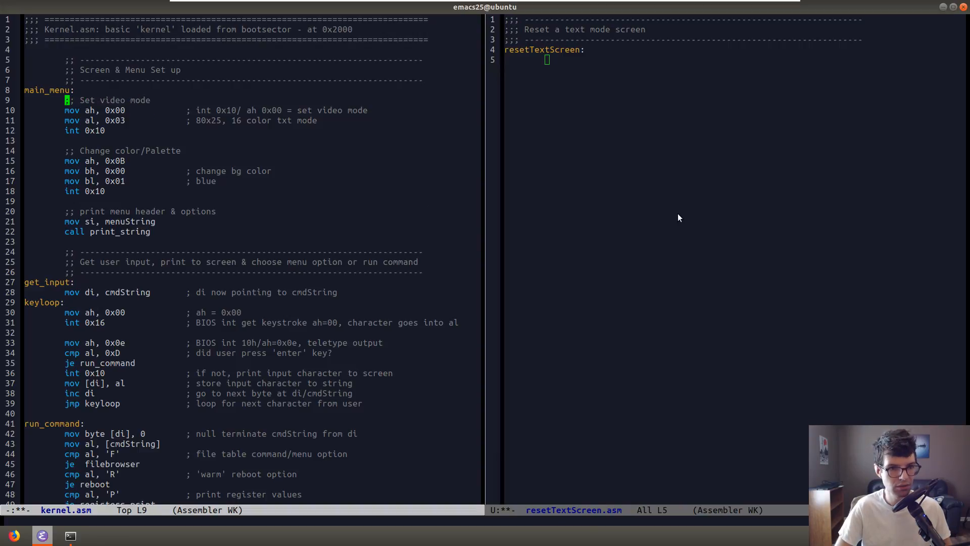
left_click_drag(64, 99, 105, 191)
type("p")
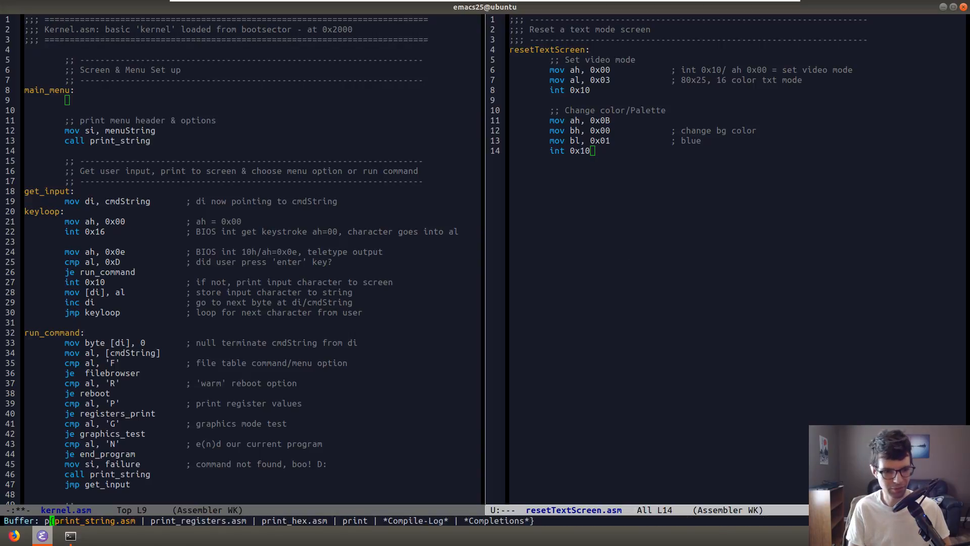
left_click(91, 520)
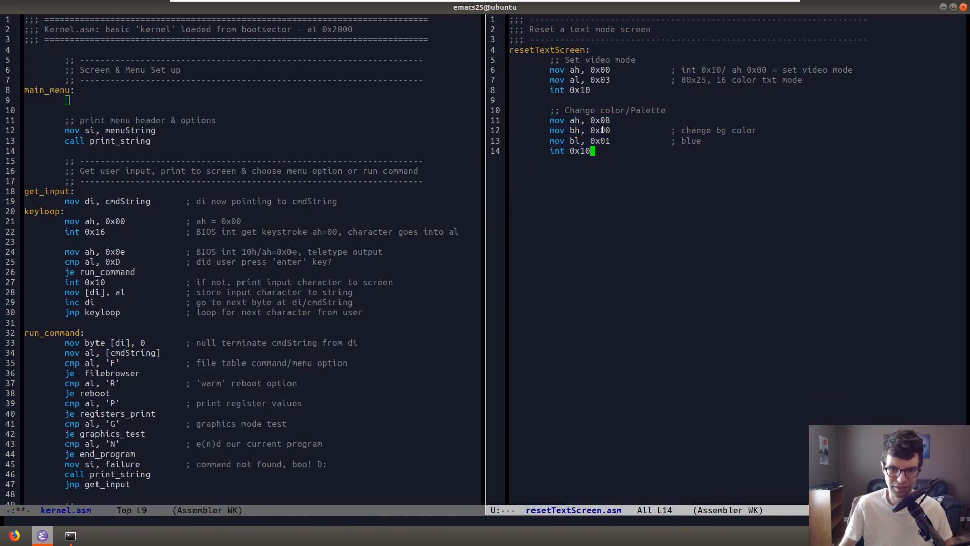
key("Return")
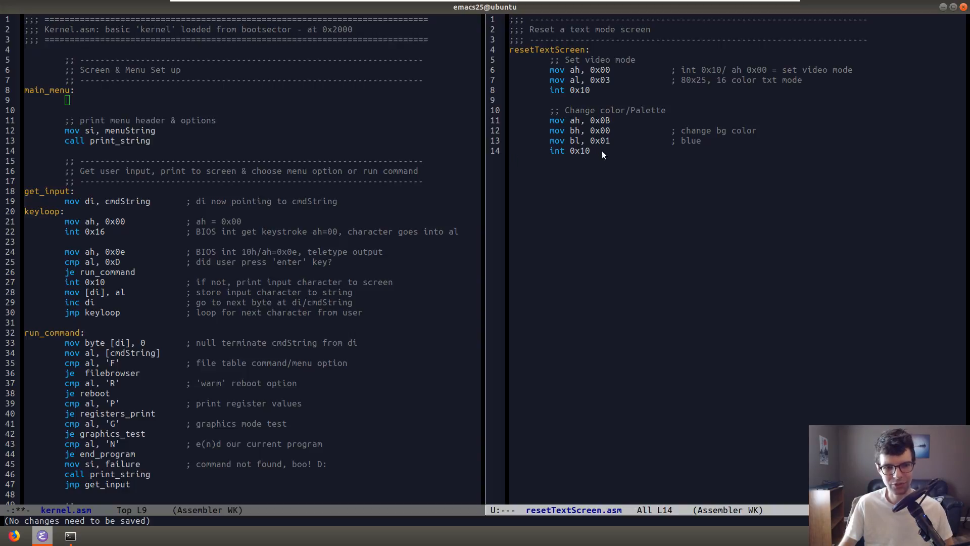
mouse_move(609, 176)
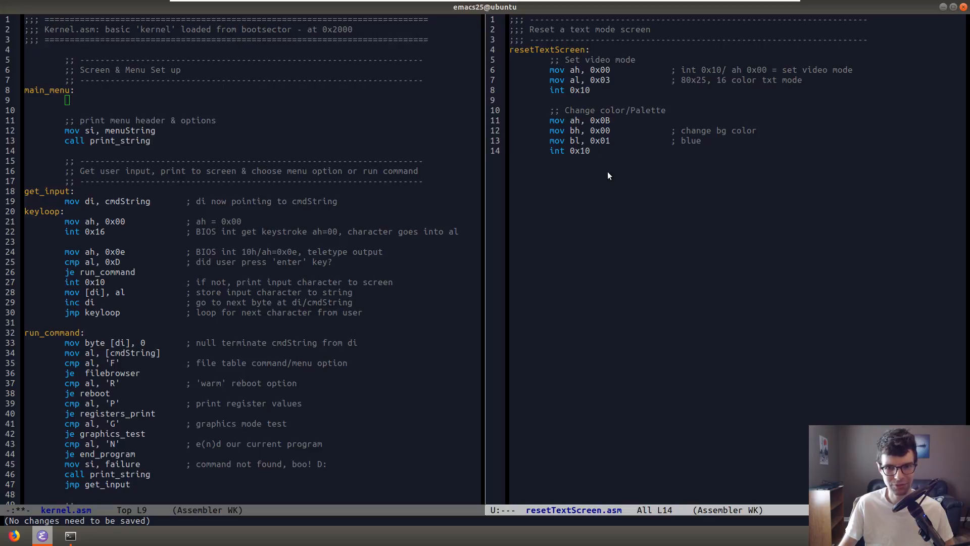
mouse_move(596, 188)
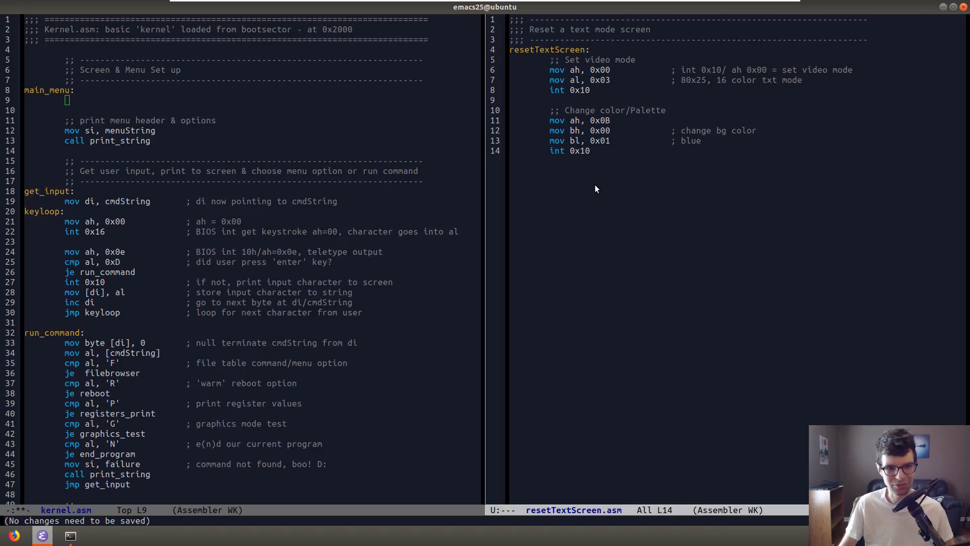
Insert 'call resetTextScreen' on main_menu's emptied line in kernel.asm.
left_click(590, 151)
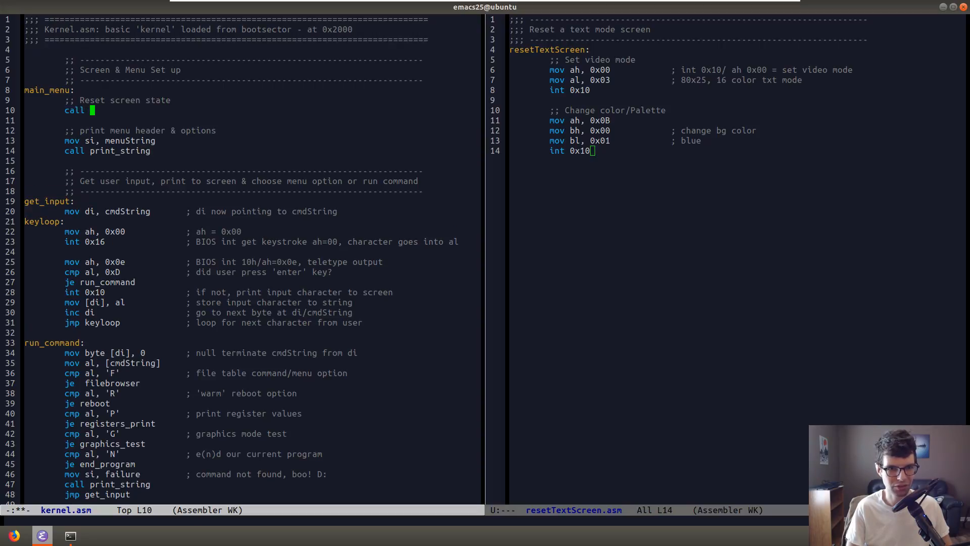
type("resetTextScreen")
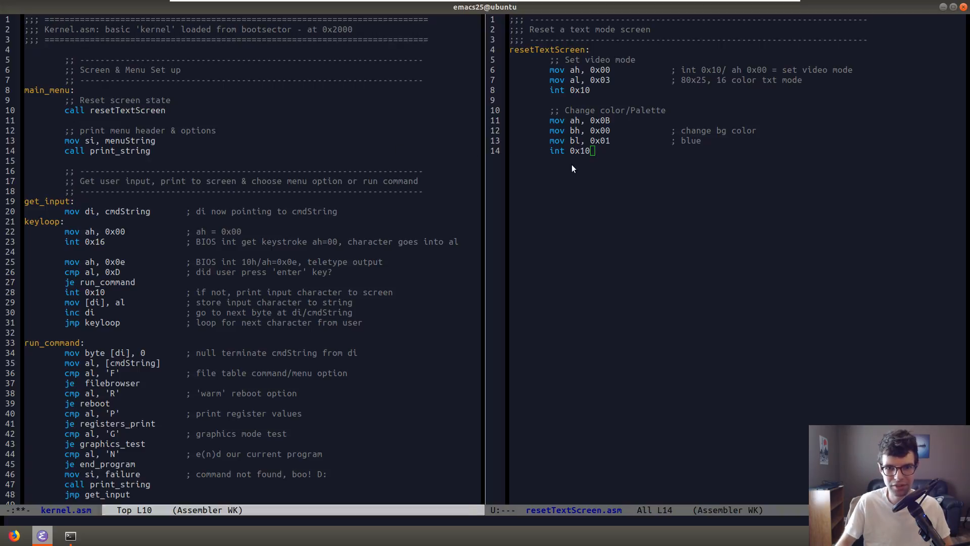
type("ret")
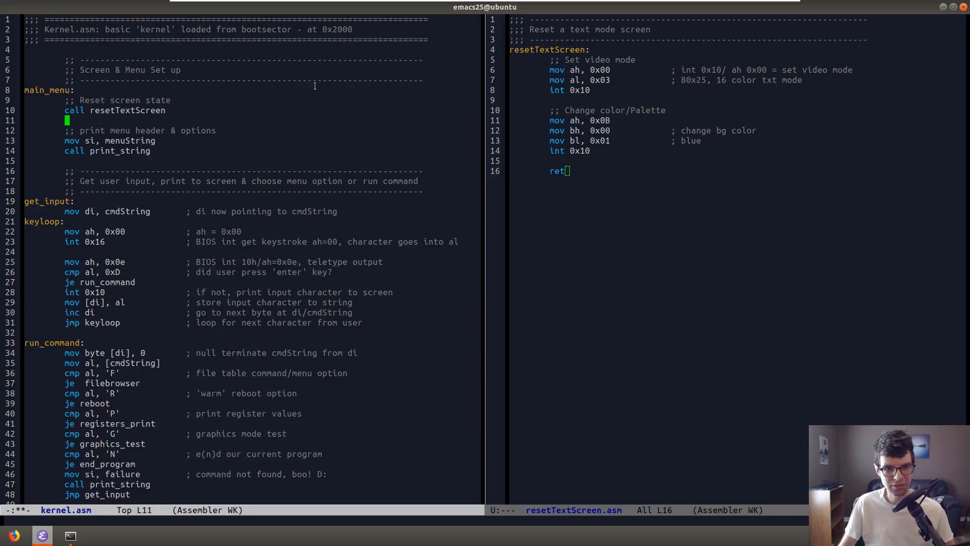
Replace the video-mode/palette setup in filebrowser and registers_print with call resetTextScreen.
scroll("down", 3)
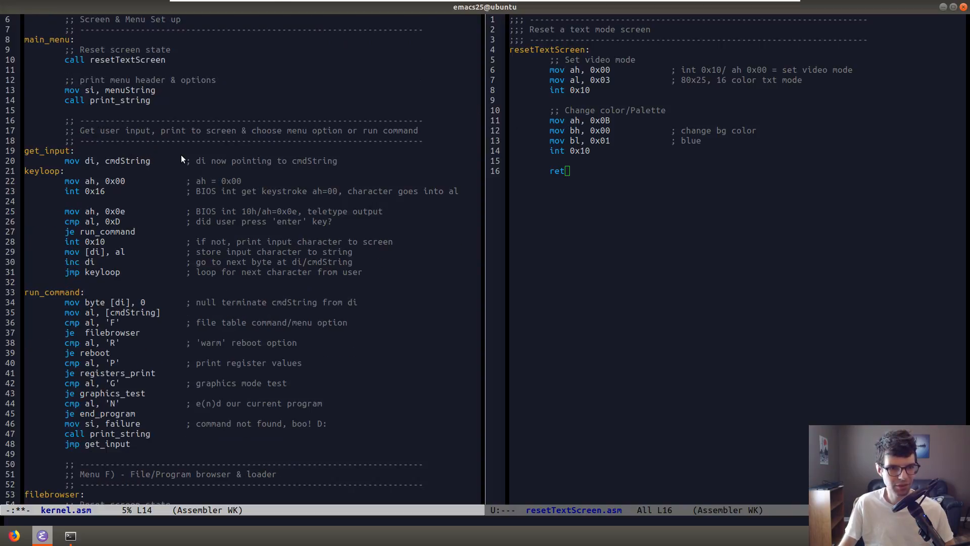
scroll("down", 3)
type("call r")
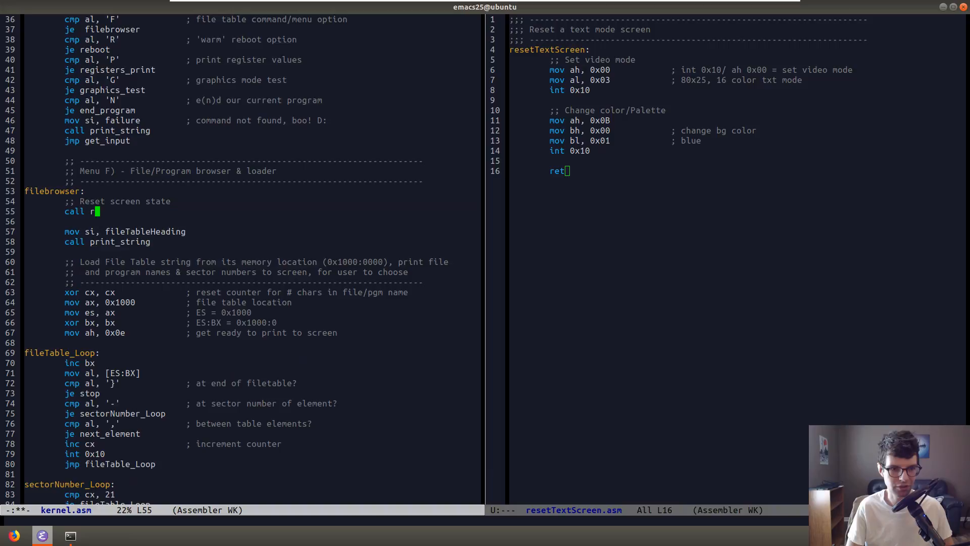
type("esetTextScreen")
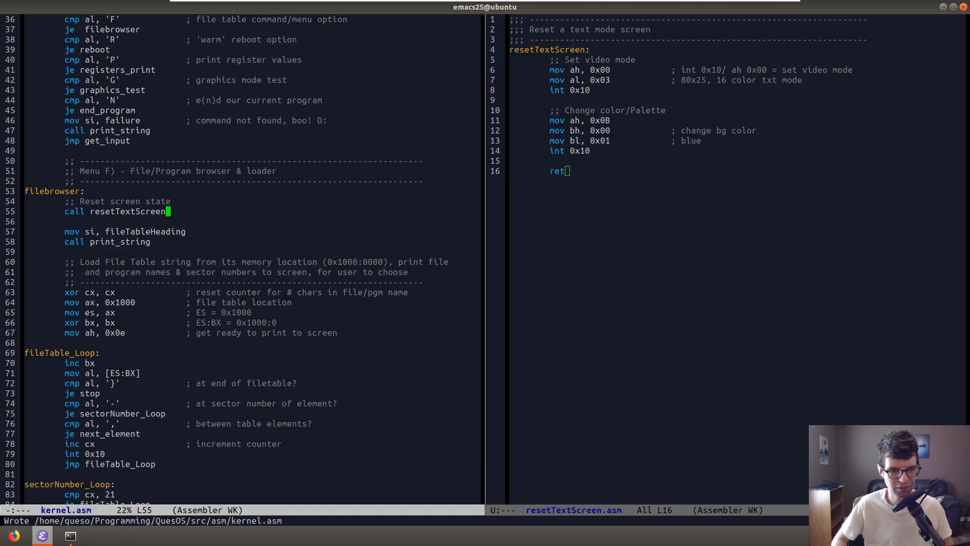
scroll("down", 3)
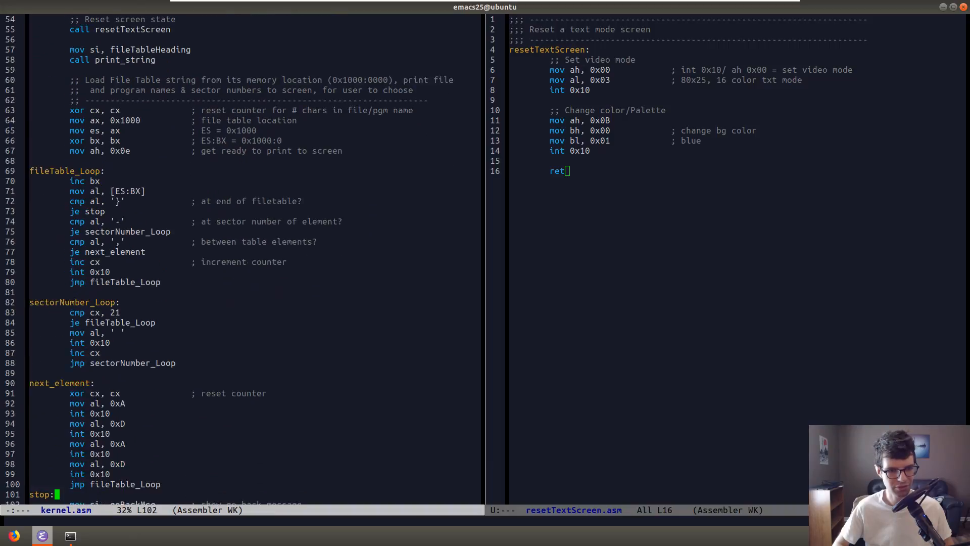
scroll("down", 3)
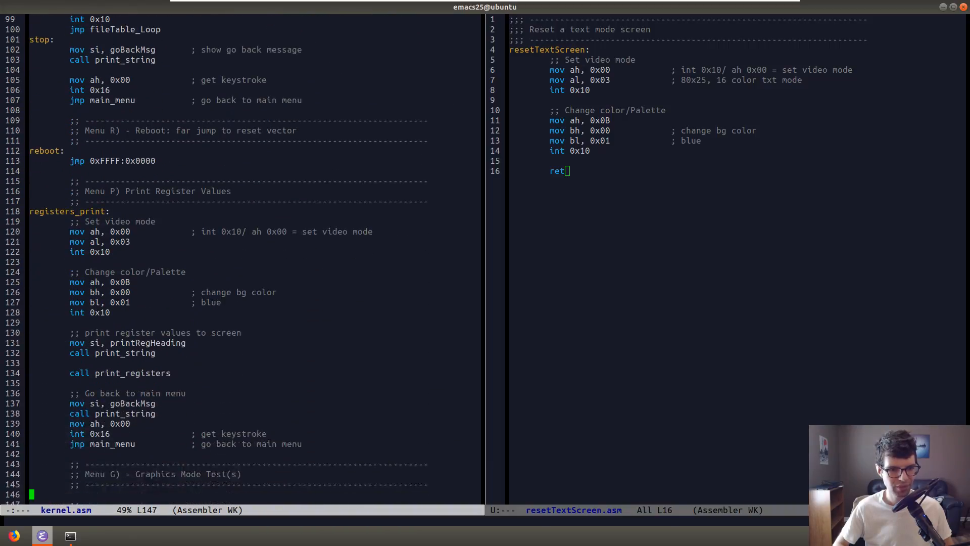
scroll("down", 3)
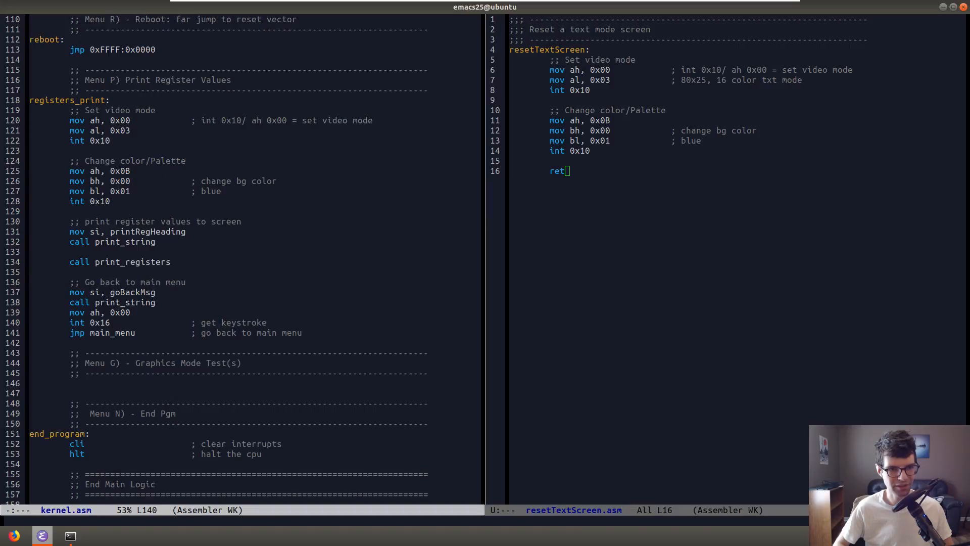
scroll("up", 3)
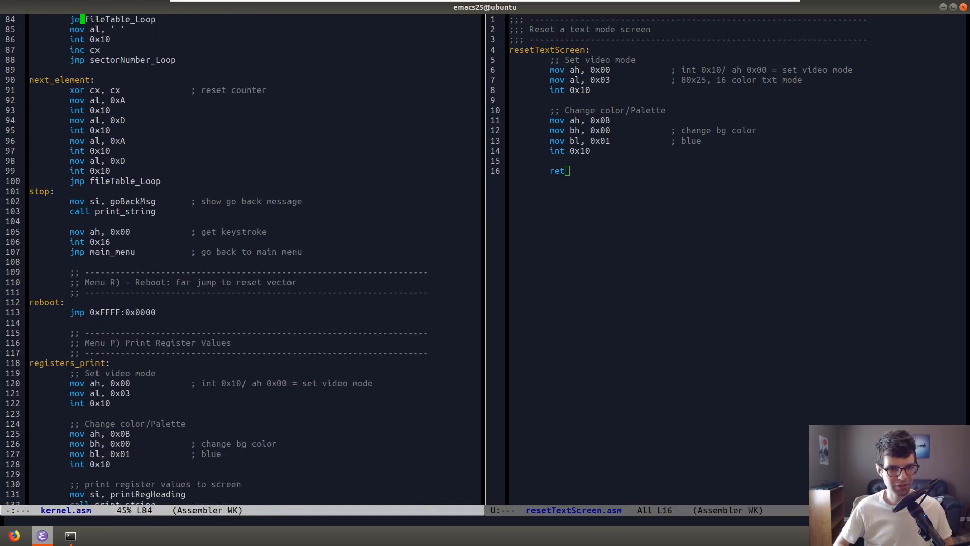
scroll("up", 3)
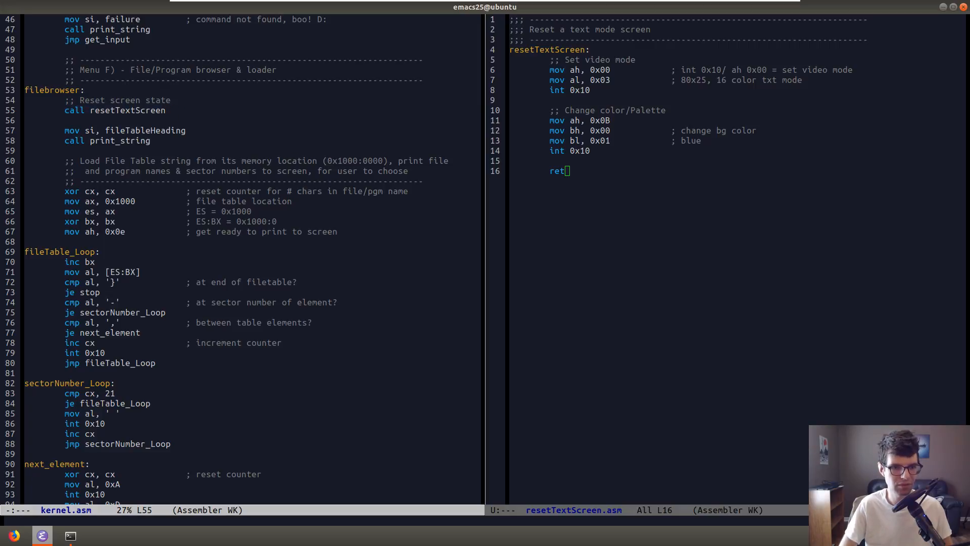
scroll("down", 3)
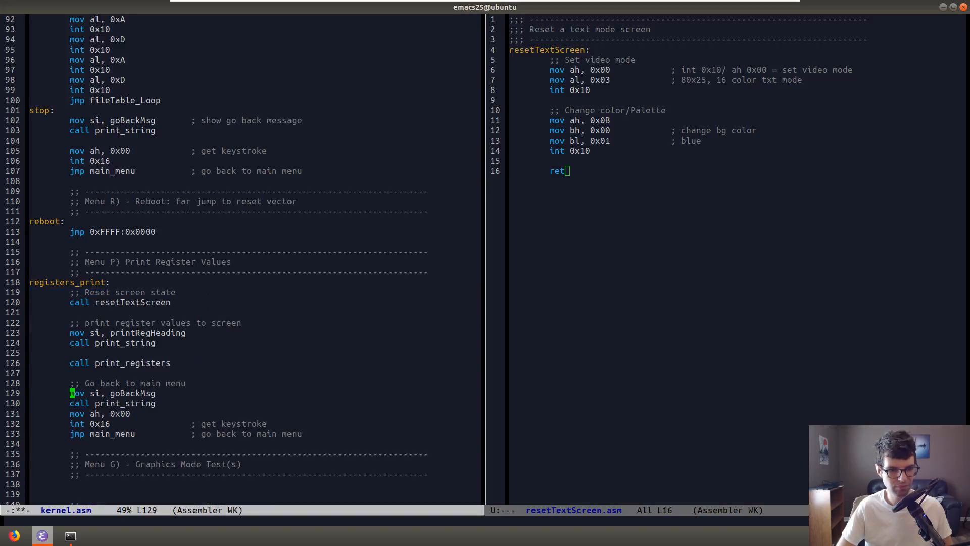
scroll("down", 3)
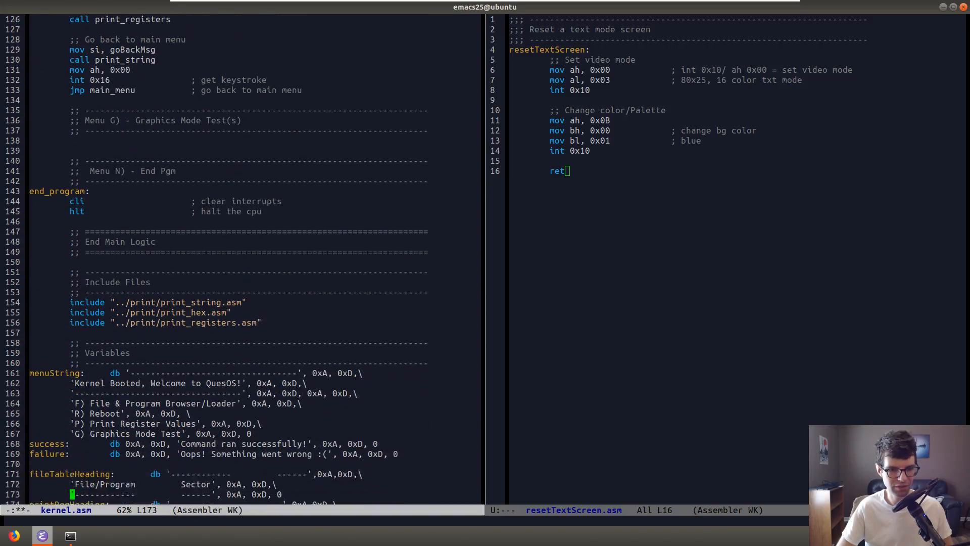
scroll("down", 3)
type("include")
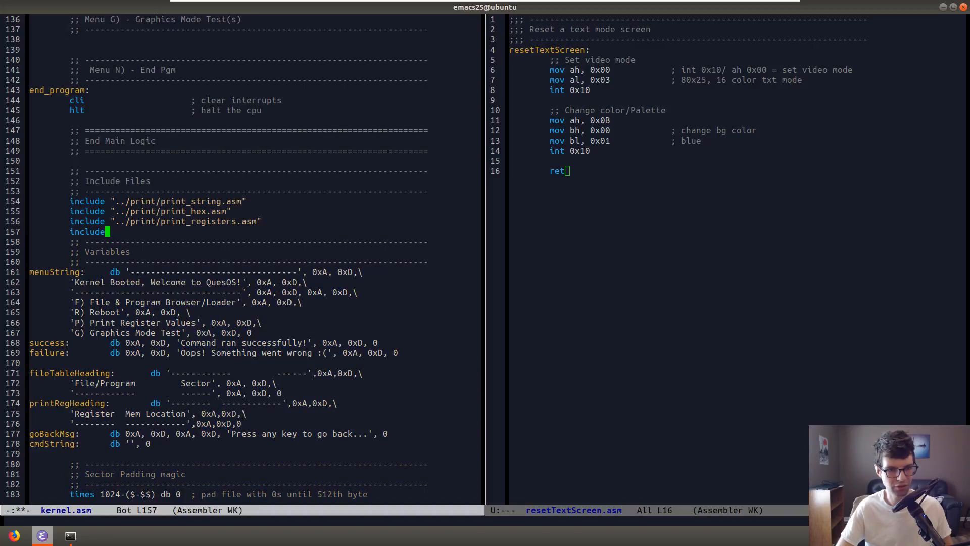
Add include "../screen/resetTextScreen.asm" under Include Files, followed by a blank line.
type("\"")
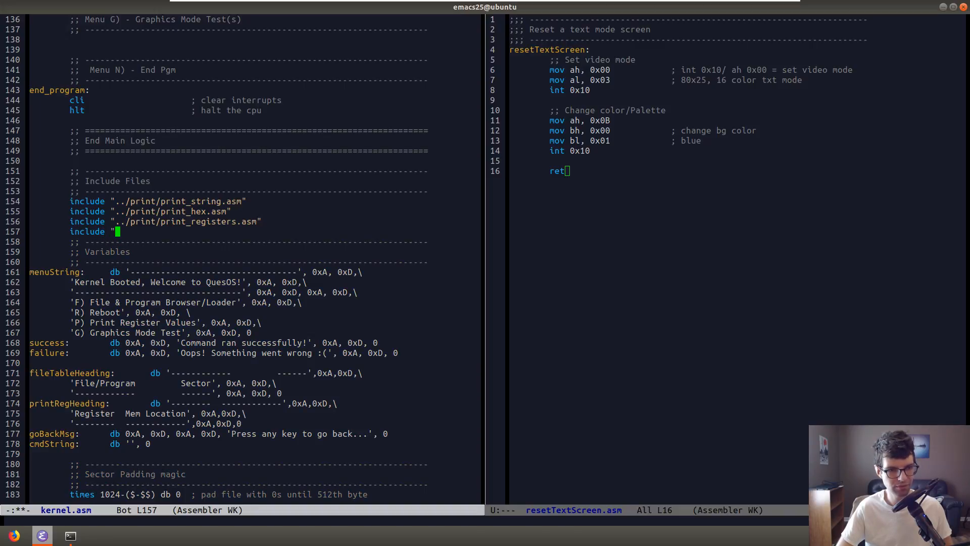
type("../screen/r")
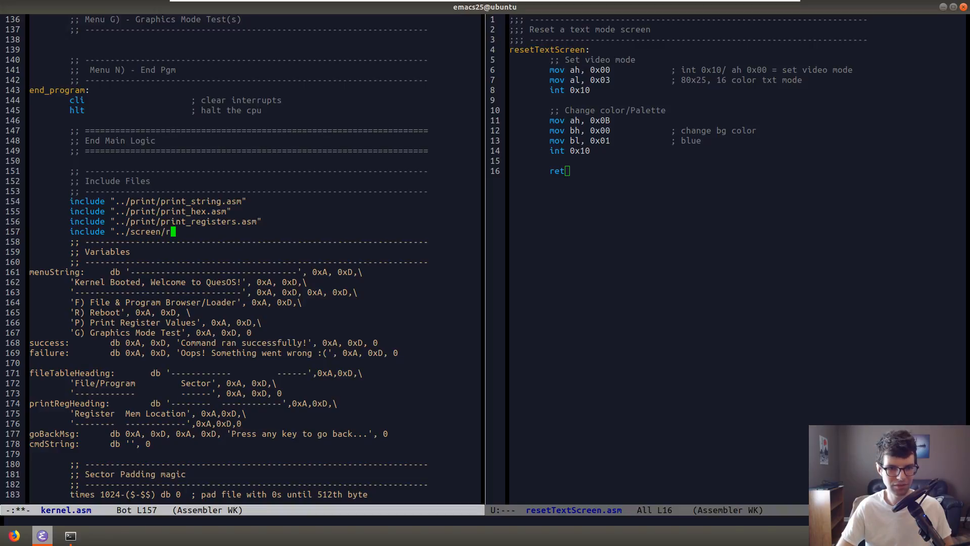
type("esetTextScreen.asm")
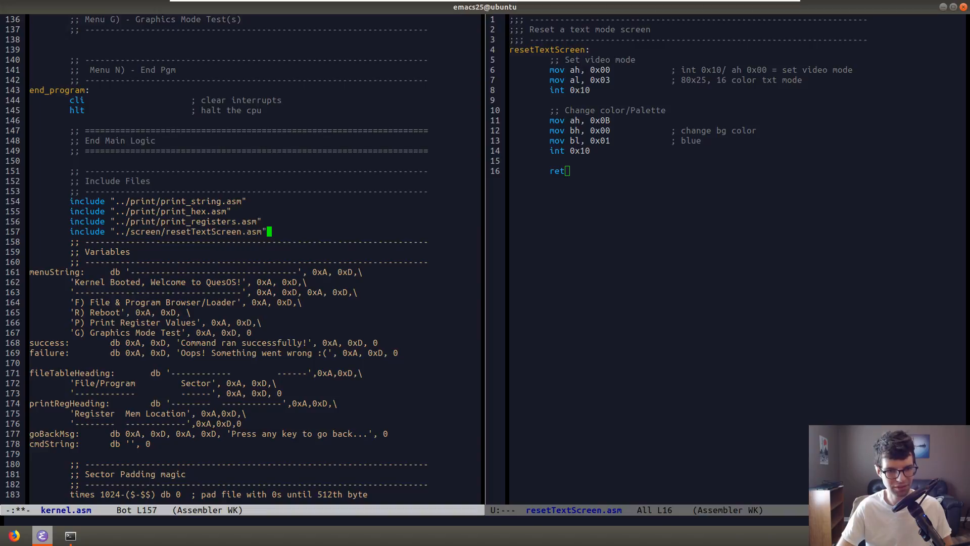
key("Return")
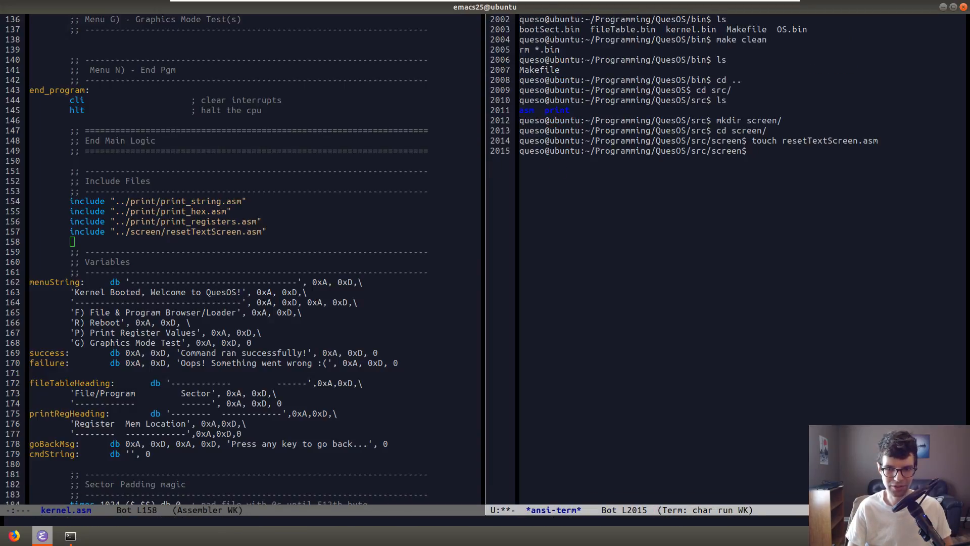
Create the screen/ directory and add a graphics_test label that jumps to main_menu.
type("mkdir screen/")
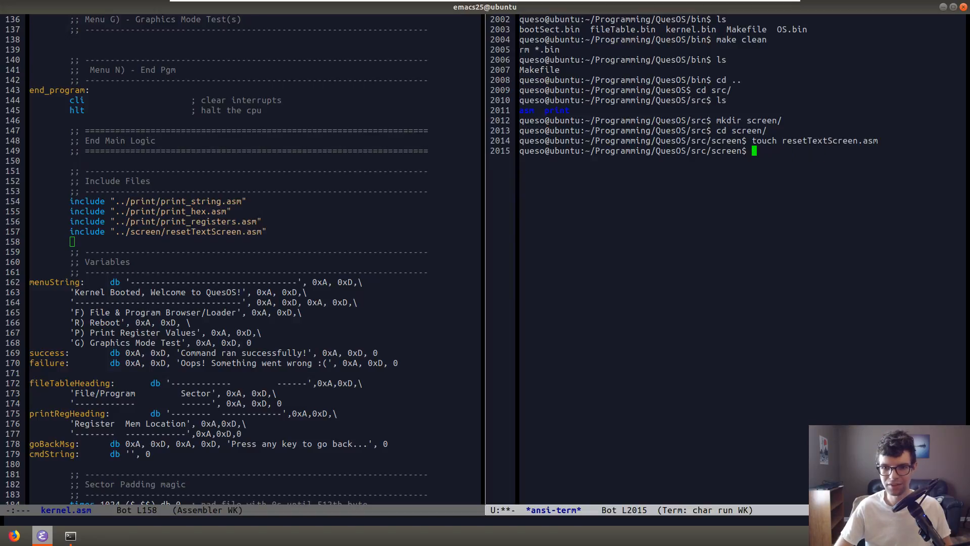
key("Return")
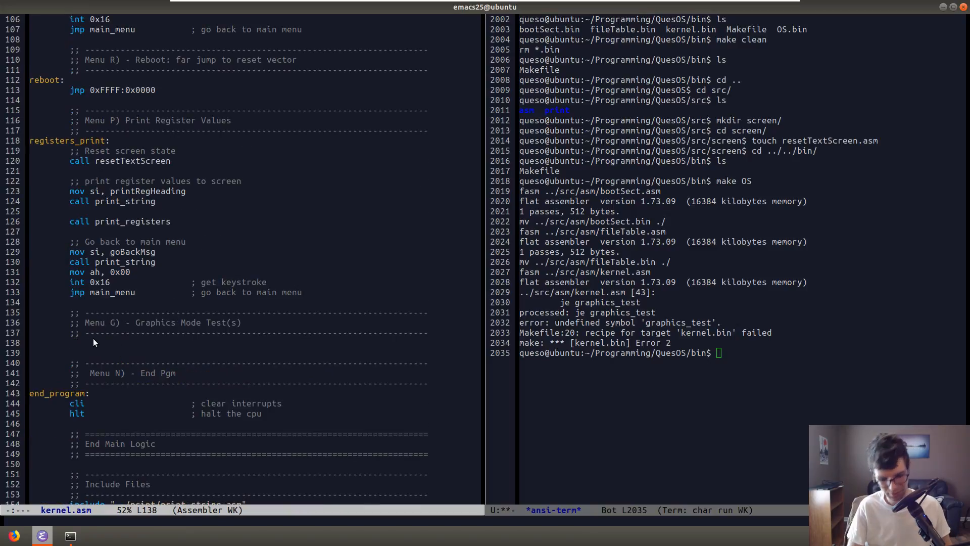
type("graphics_")
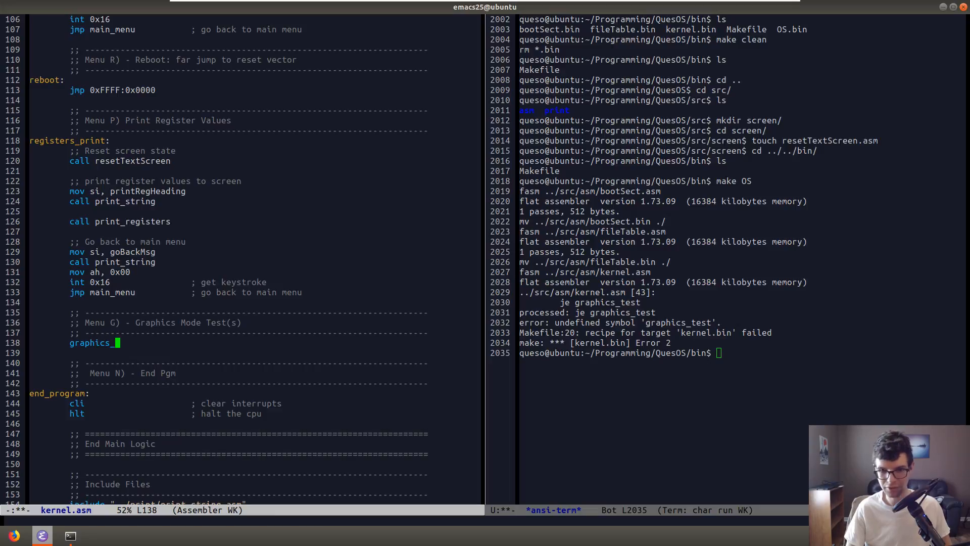
type("test:")
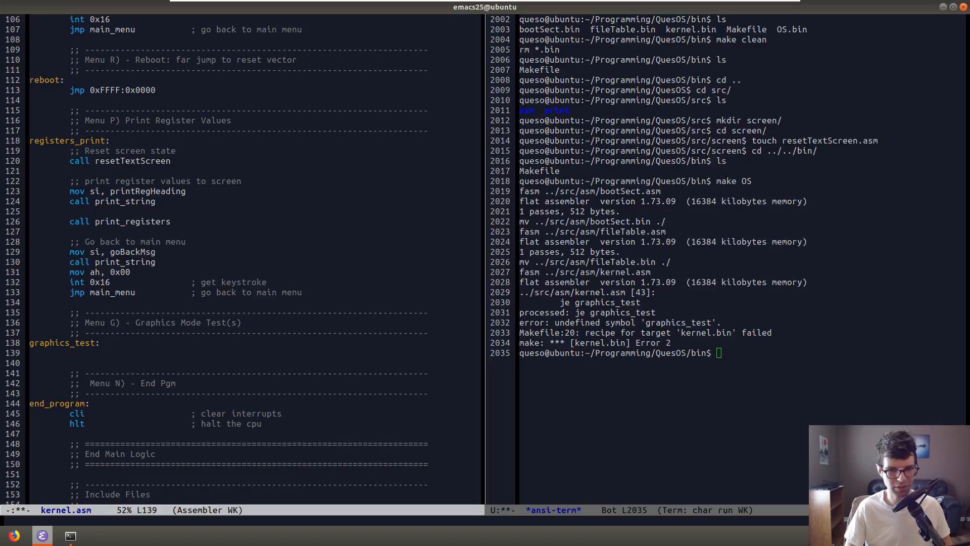
mouse_move(80, 5)
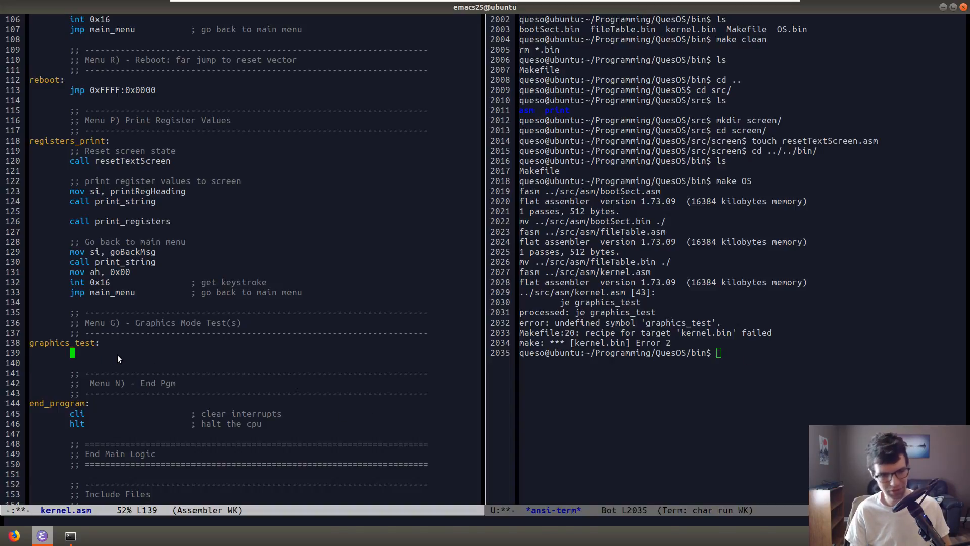
type("jmp main_menu")
left_click(663, 352)
type("c")
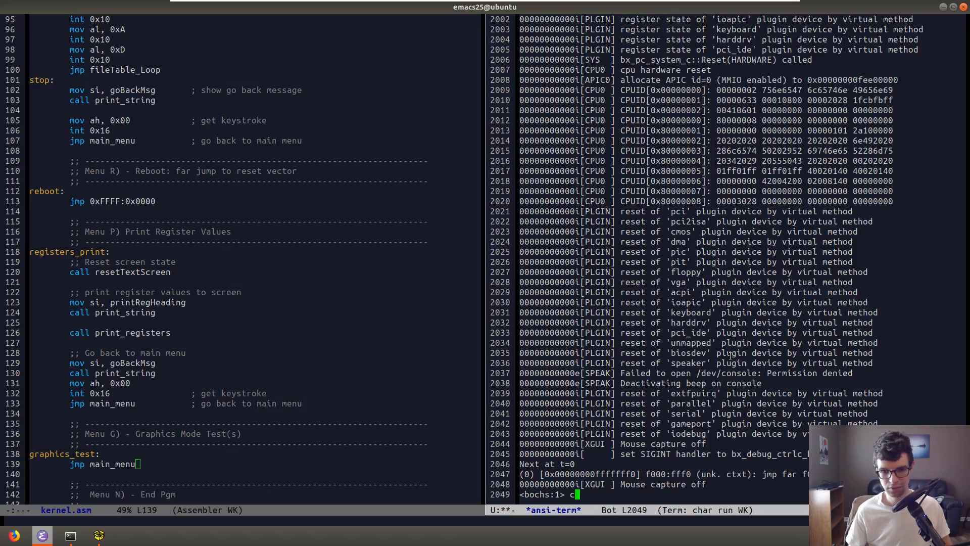
Continue Bochs from the debugger prompt until it exits, then clear the terminal.
key("Return")
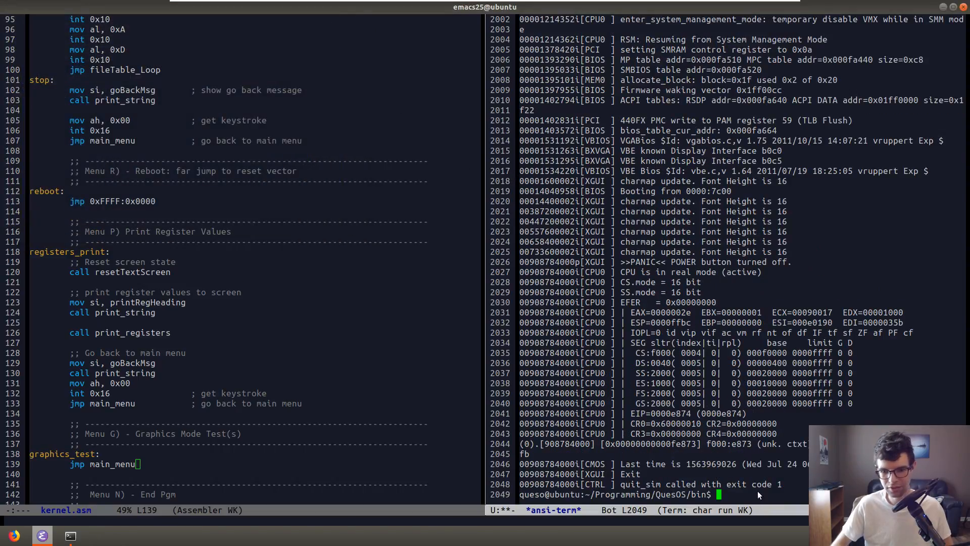
key("ctrl+l")
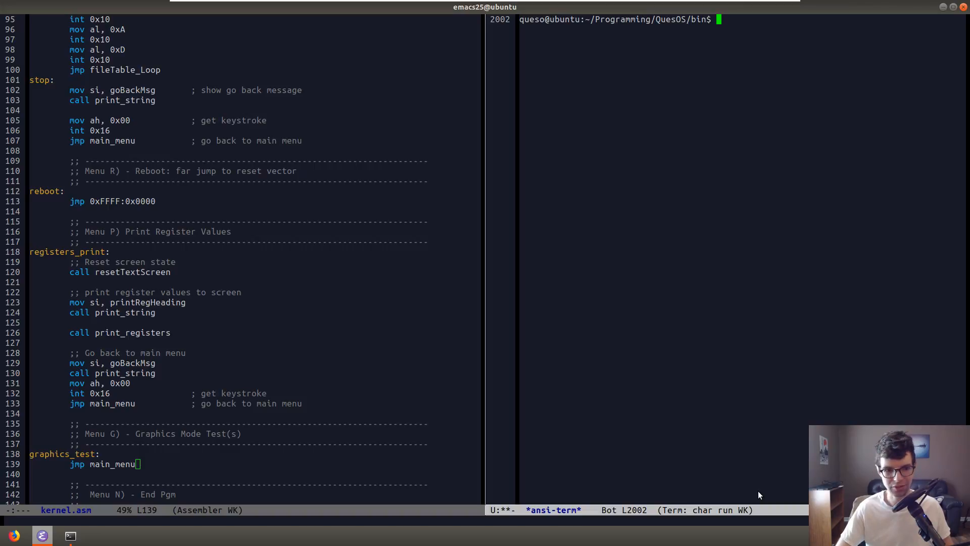
mouse_move(648, 31)
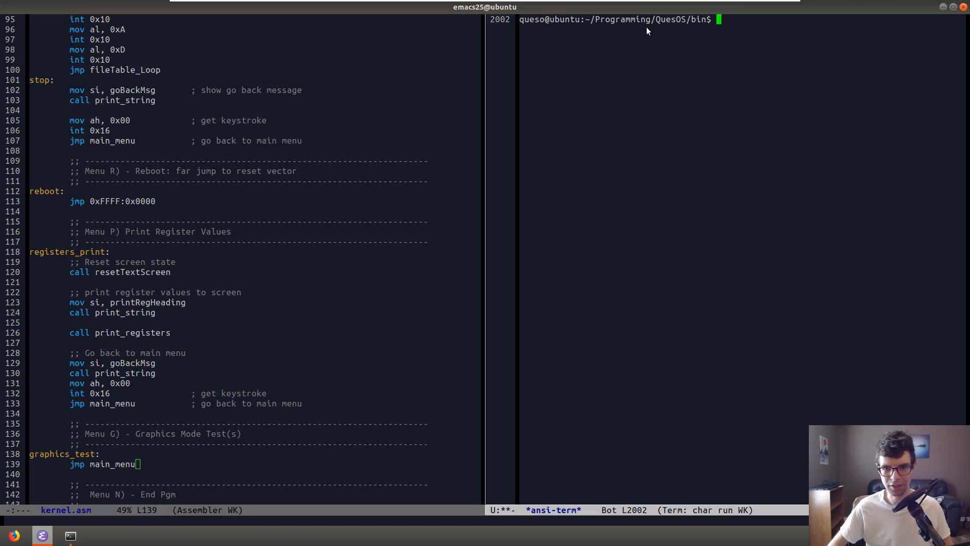
Move into src/screen in the terminal and create resetGraphicsScreen.asm from the text-reset code.
type("cd")
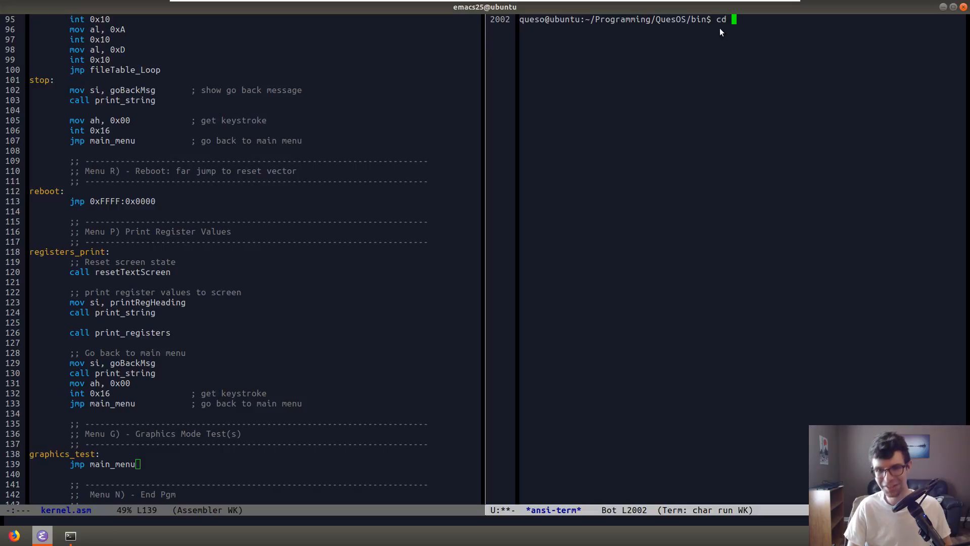
type("../src/")
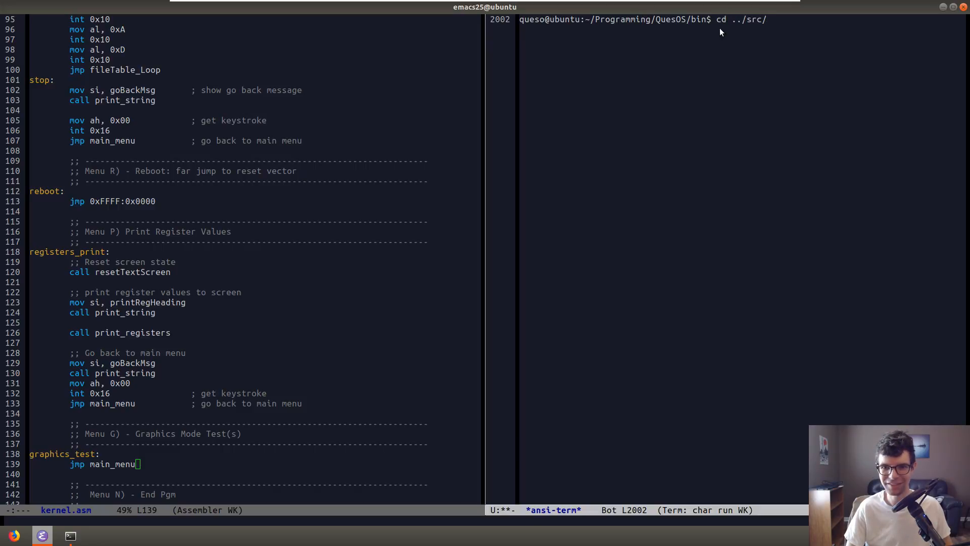
key("Return")
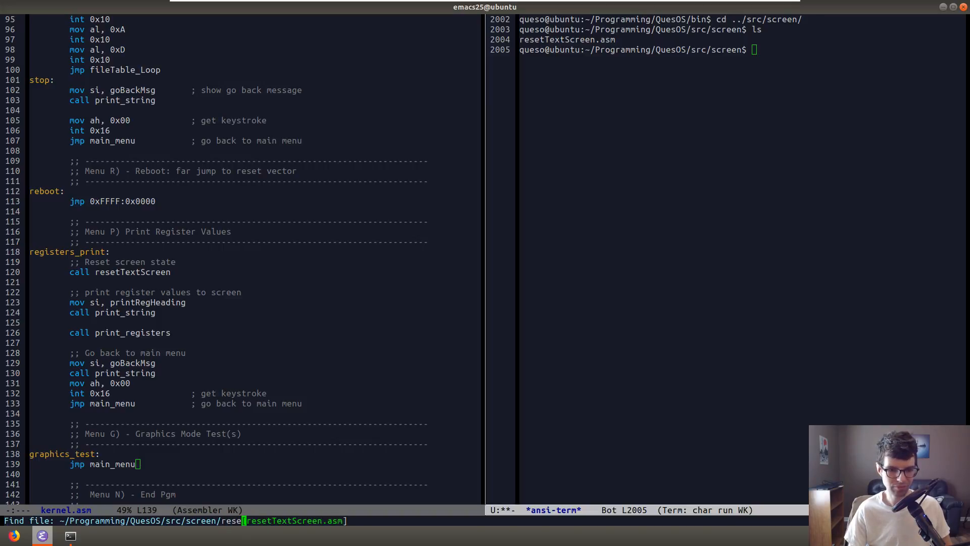
type("resetGraphicsScreen.asm")
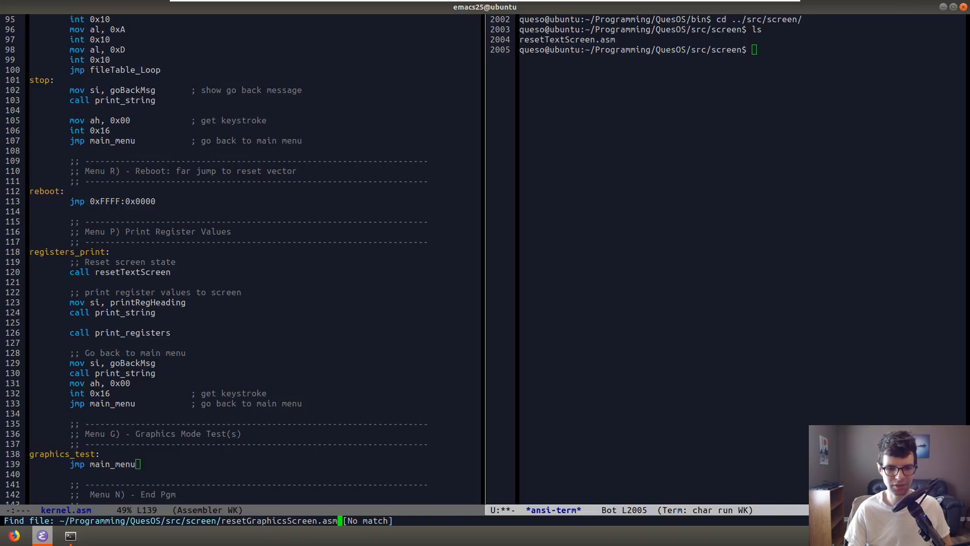
key("Return")
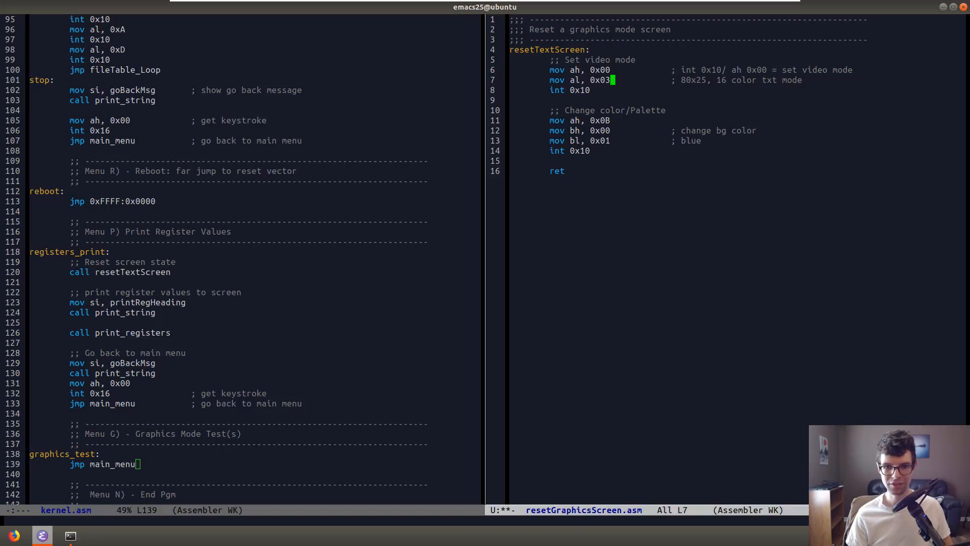
Set video mode 0x13 (320x200, 256 colours) and rename the label to resetGraphicsScreen.
type("2")
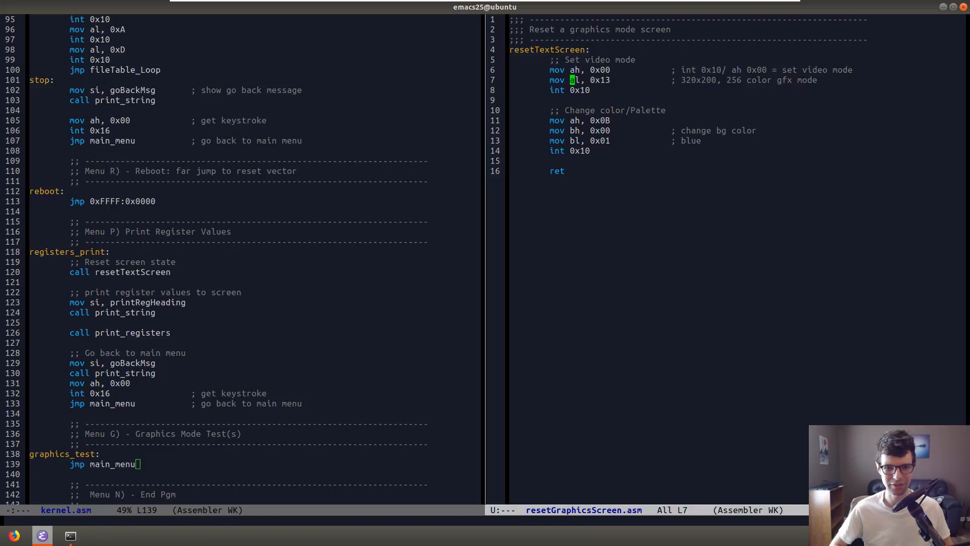
mouse_move(698, 80)
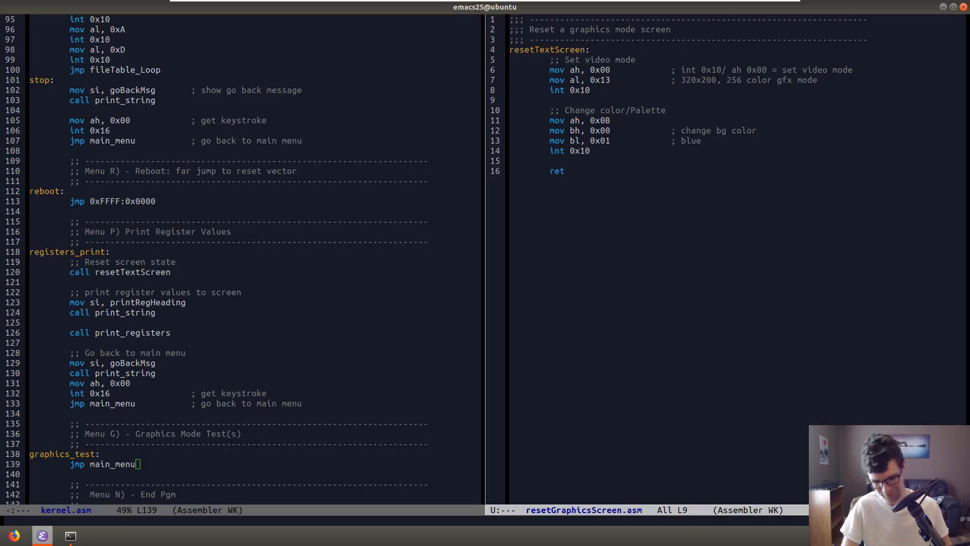
type("0xA0000")
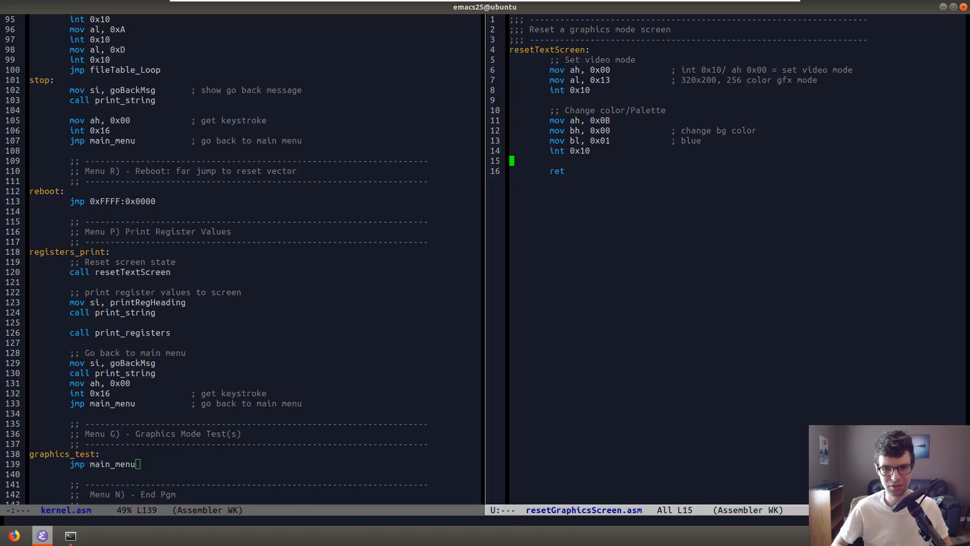
left_click(536, 50)
type("Graphics")
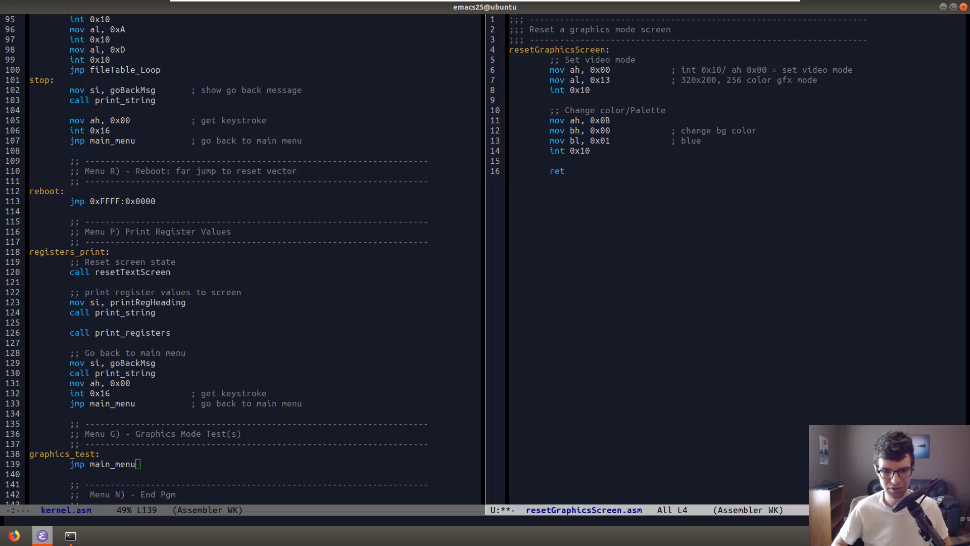
mouse_move(563, 289)
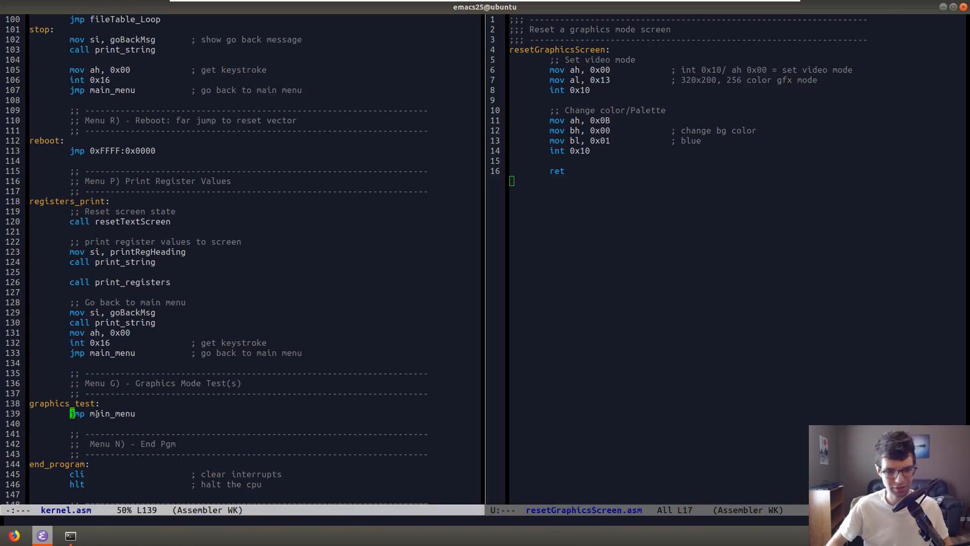
Replace jmp main_menu in graphics_test with call resetGraphicsScreen.
type("call")
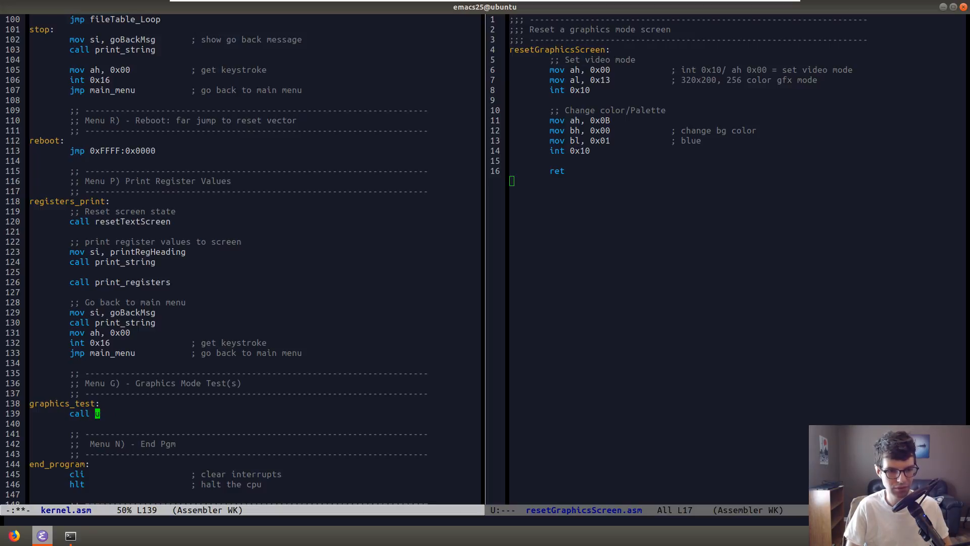
type("resetGraphic")
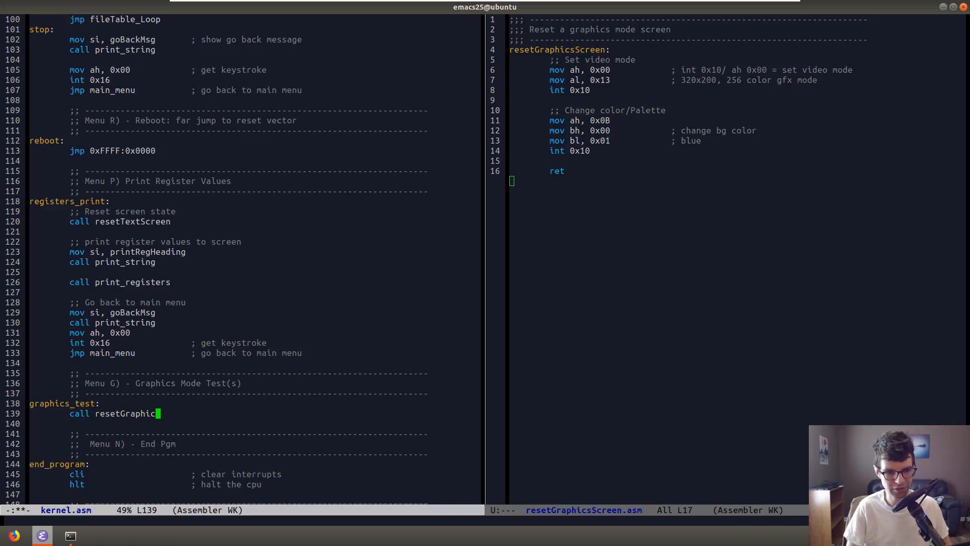
type("Screen")
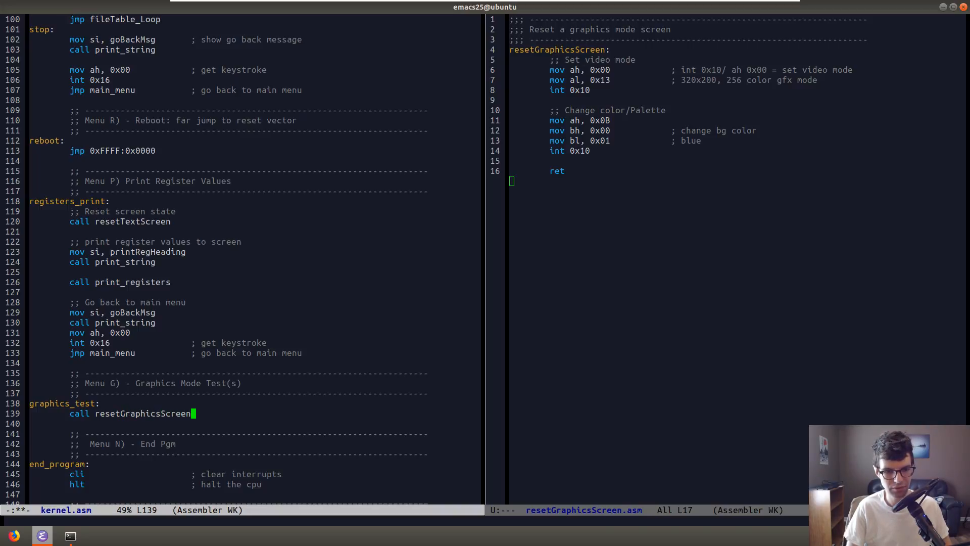
scroll("down", 3)
type(";; Reset screen state (gfx)")
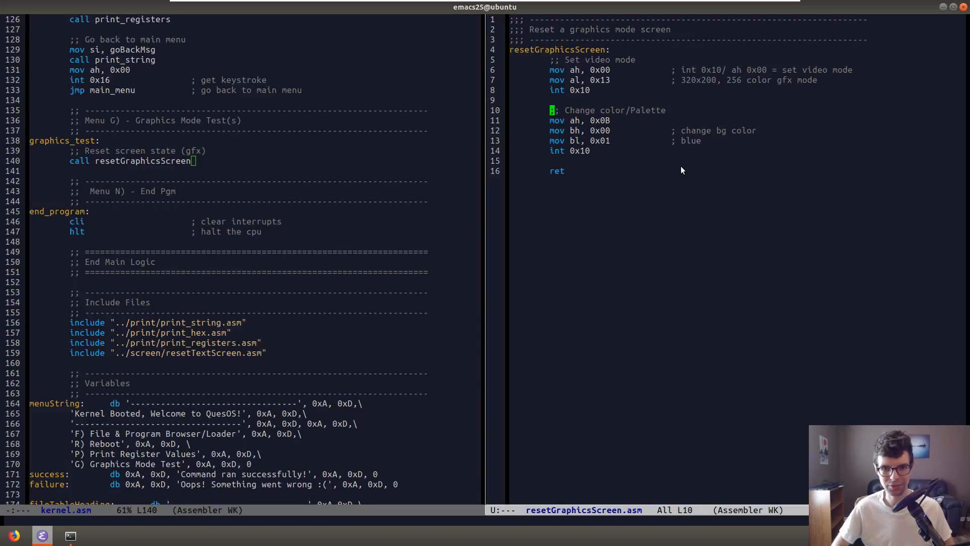
Delete the Change color/Palette lines from resetGraphicsScreen.asm.
key("down")
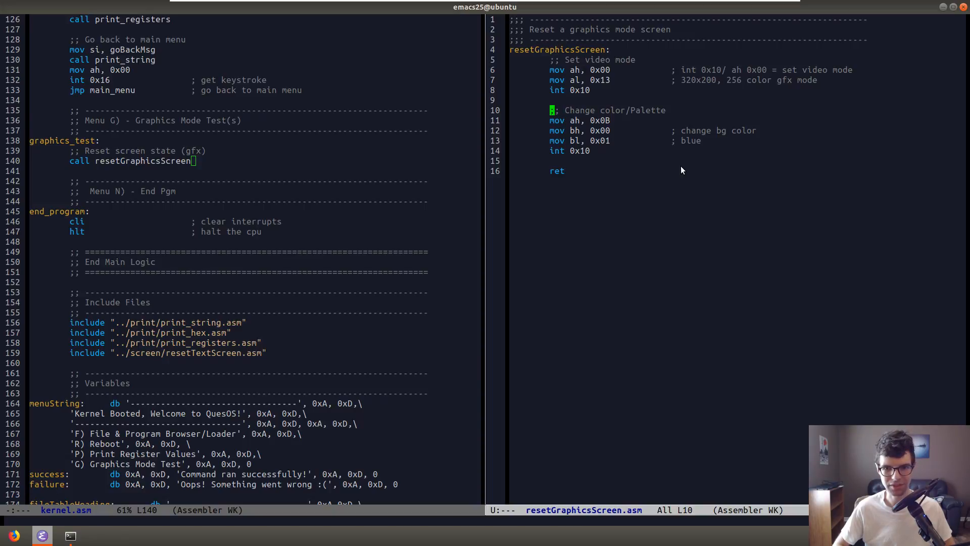
key("ctrl+space")
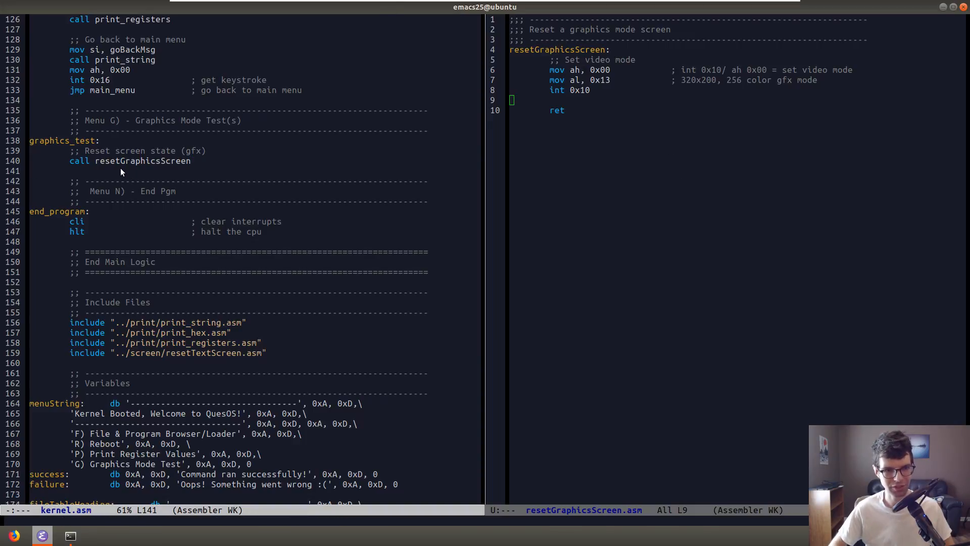
key("Return")
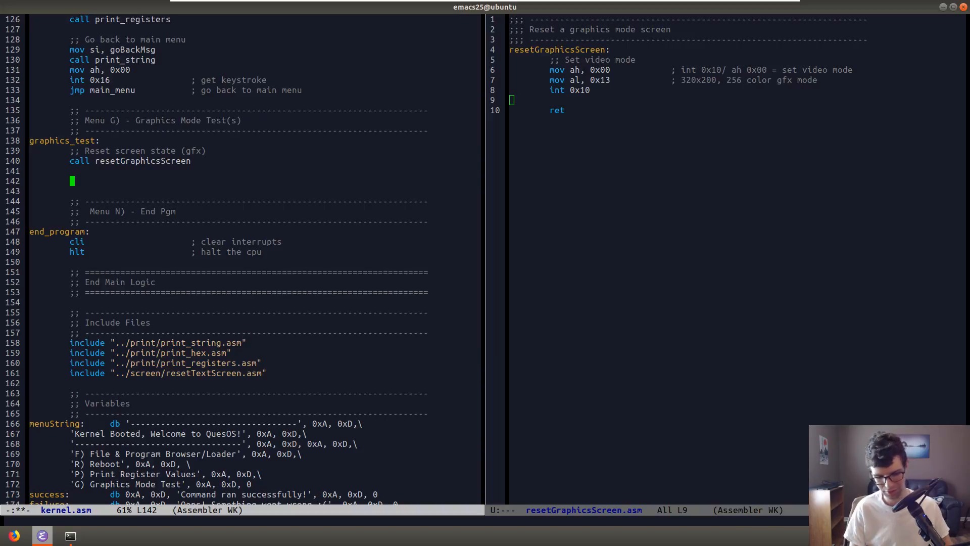
Set up the write-pixel call with ah 0x0C, colour al 0x01 and page bh 0.
type("mov")
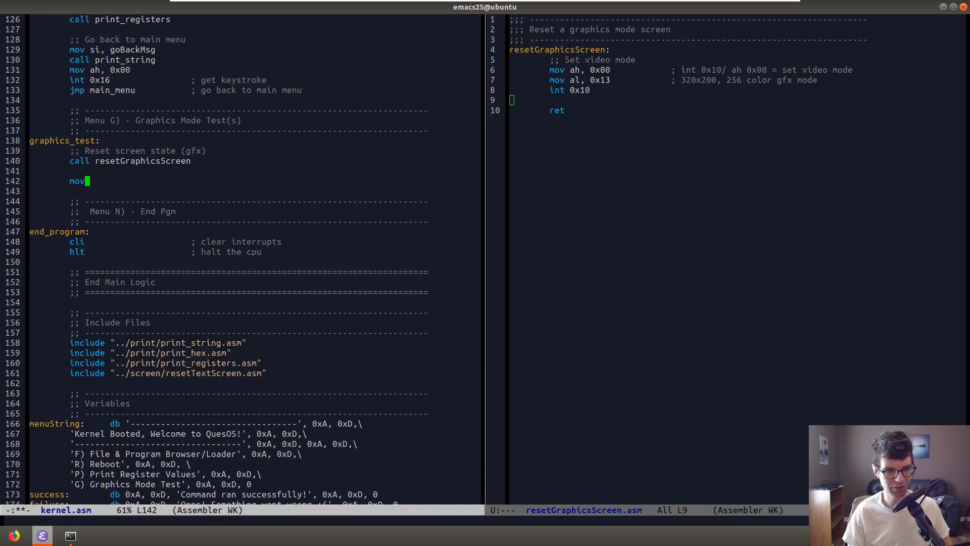
type("ah, 0x0C            ;")
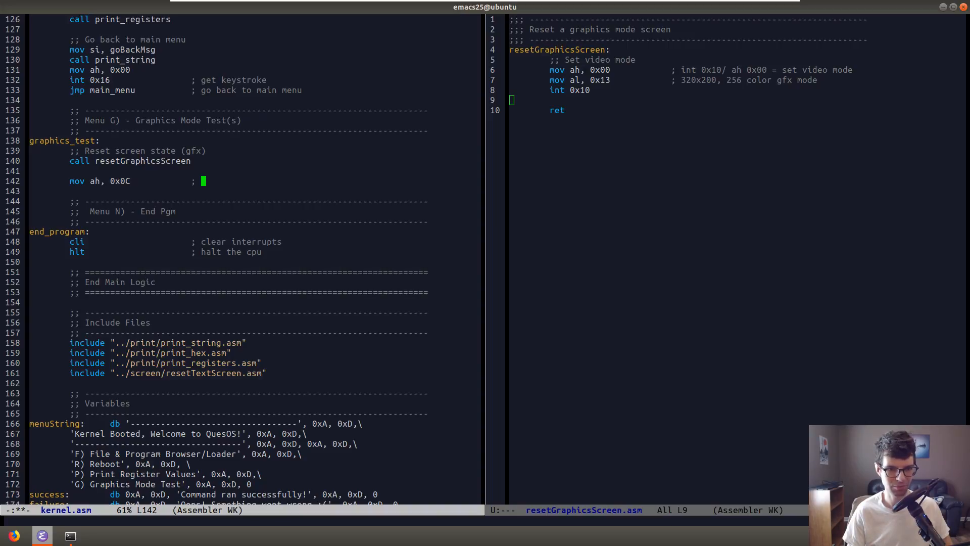
type("int -x")
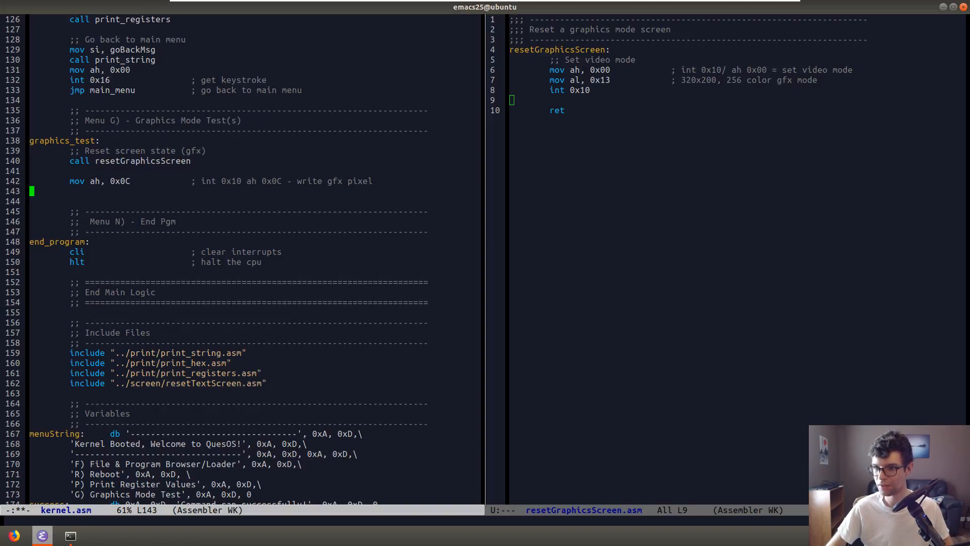
type("mov al")
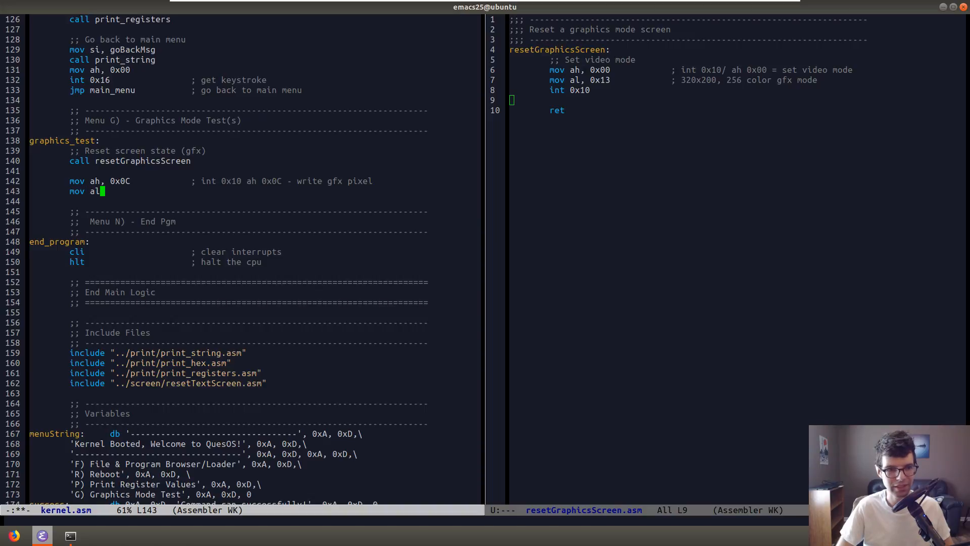
type(", 0x01            ; blue")
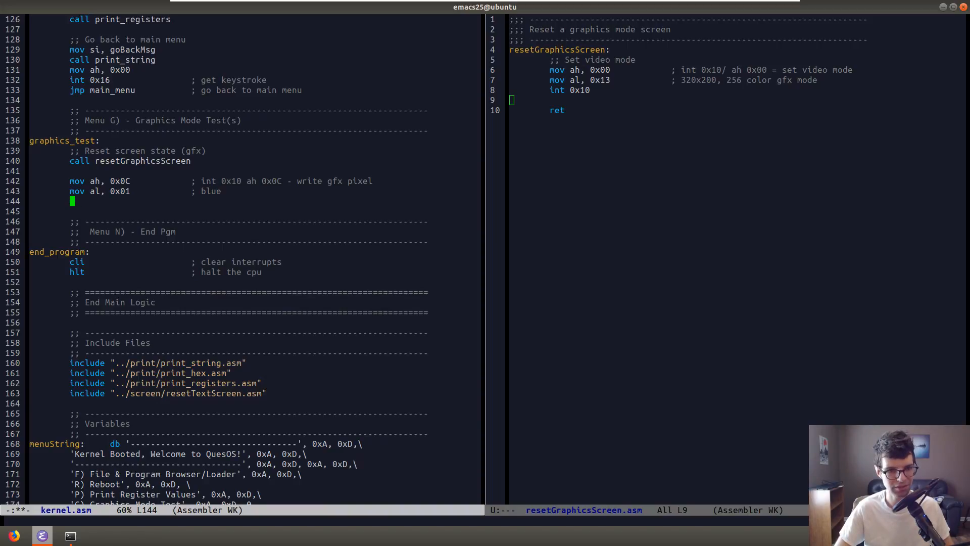
type("mov bh, 0x00")
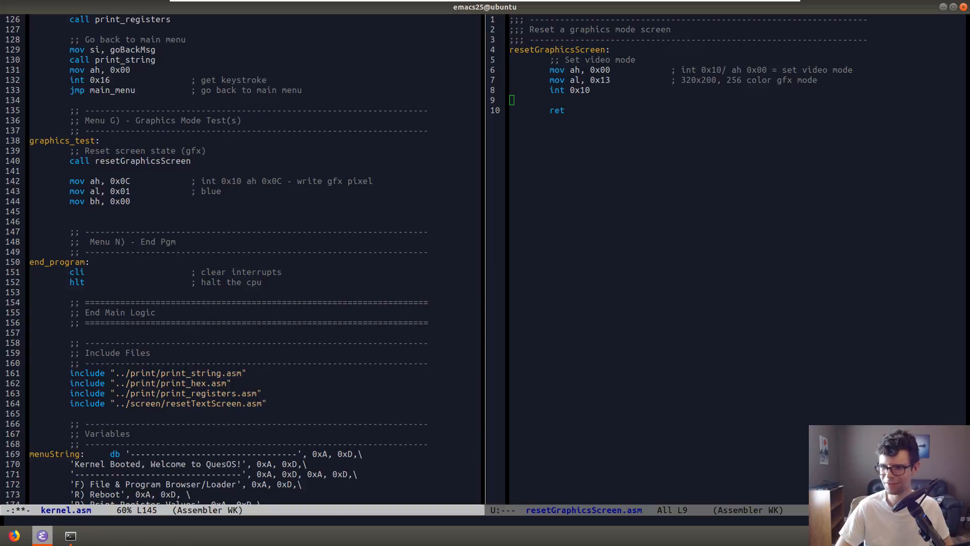
Set column cx and row dx to 0x64, call int 0x10, then add hlt.
type("mov cx")
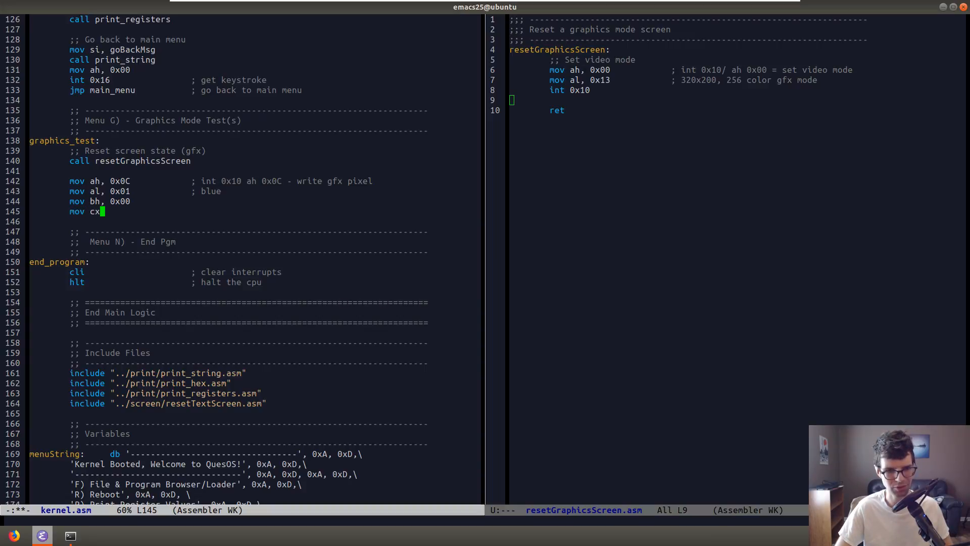
type(",")
left_click(256, 201)
type("              ; page #")
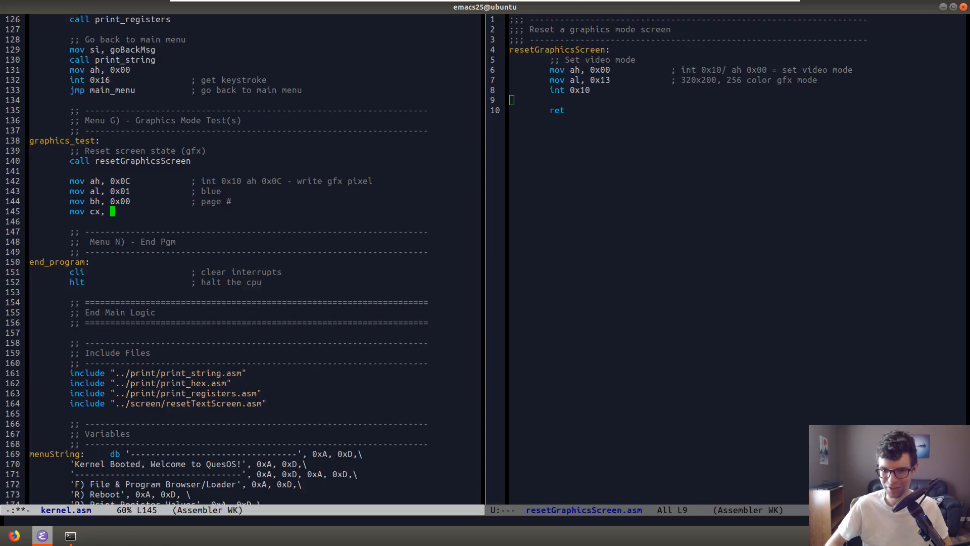
mouse_move(147, 215)
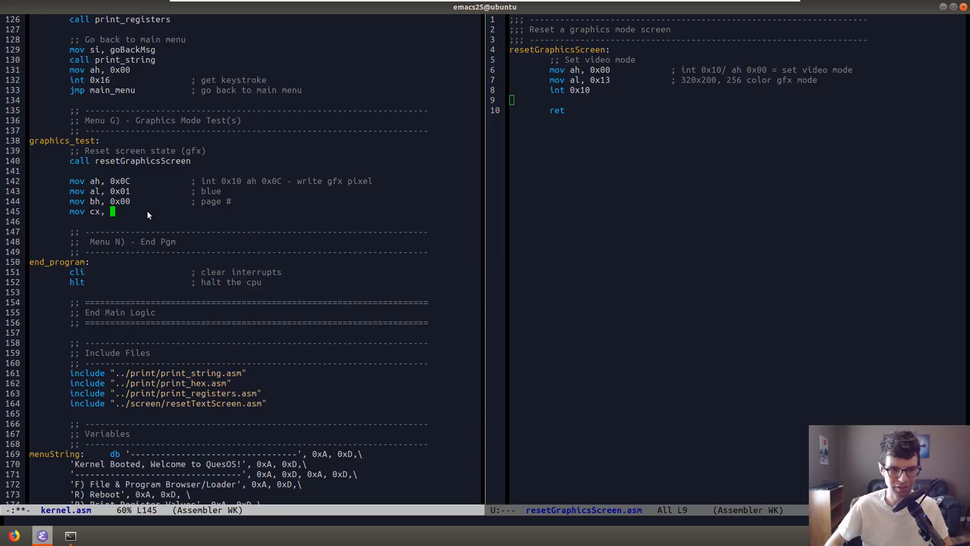
type("64            ;")
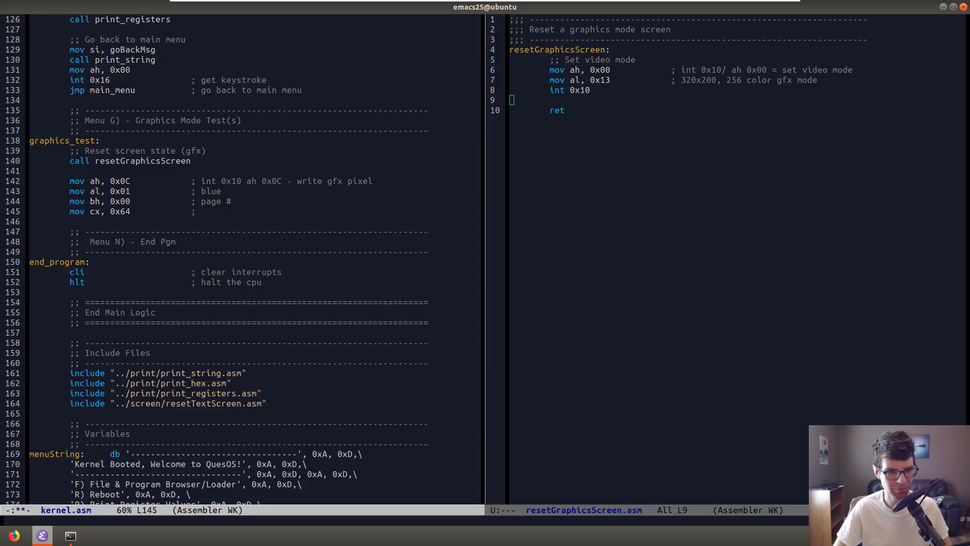
type("row")
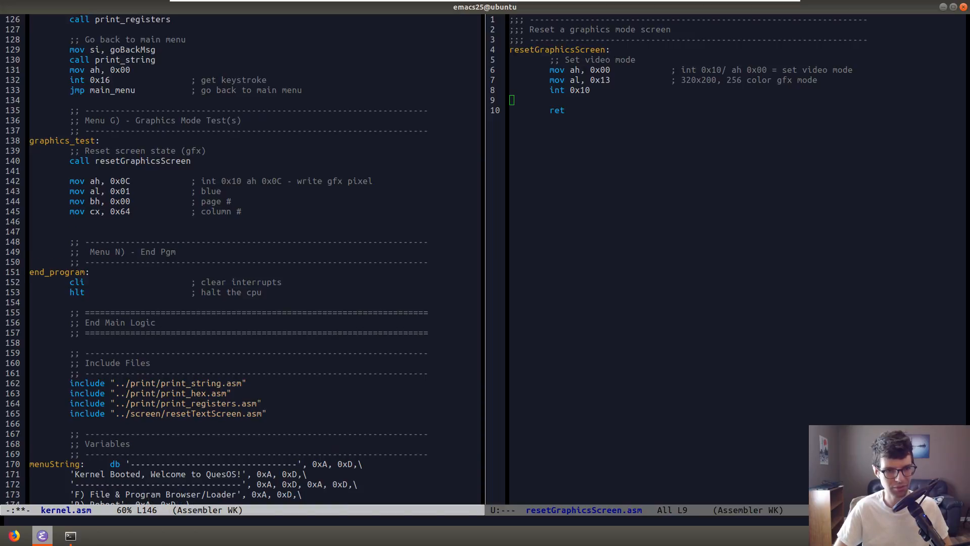
type("mov dx, 0x64            ;")
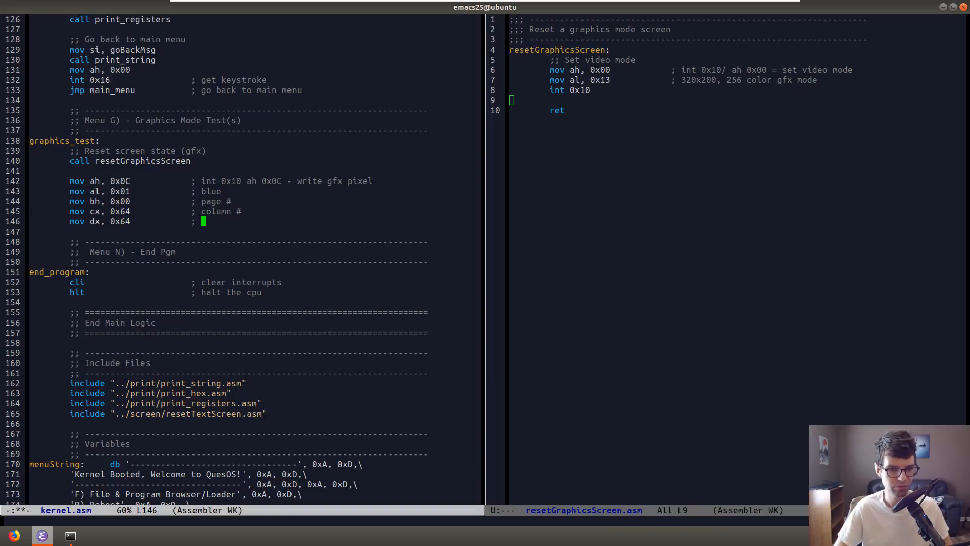
type("row #")
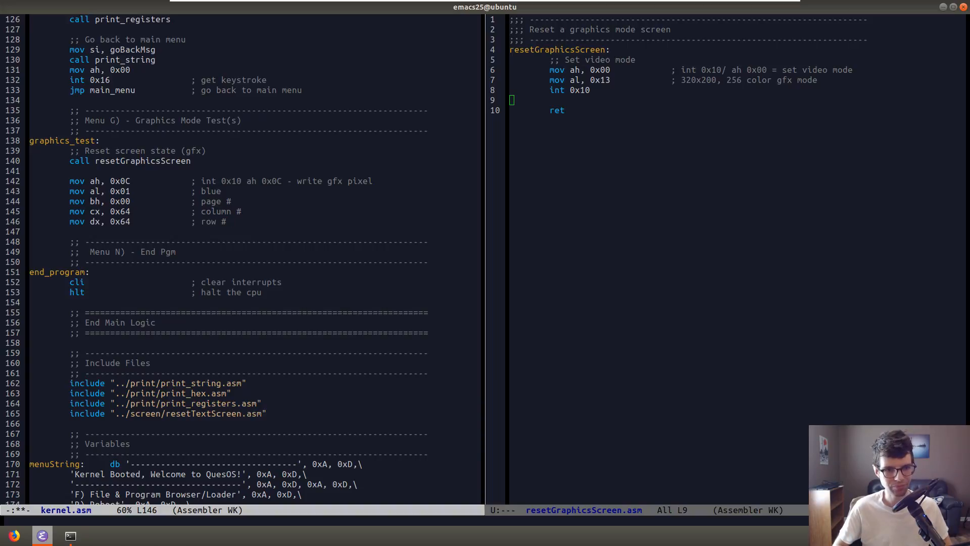
type("int")
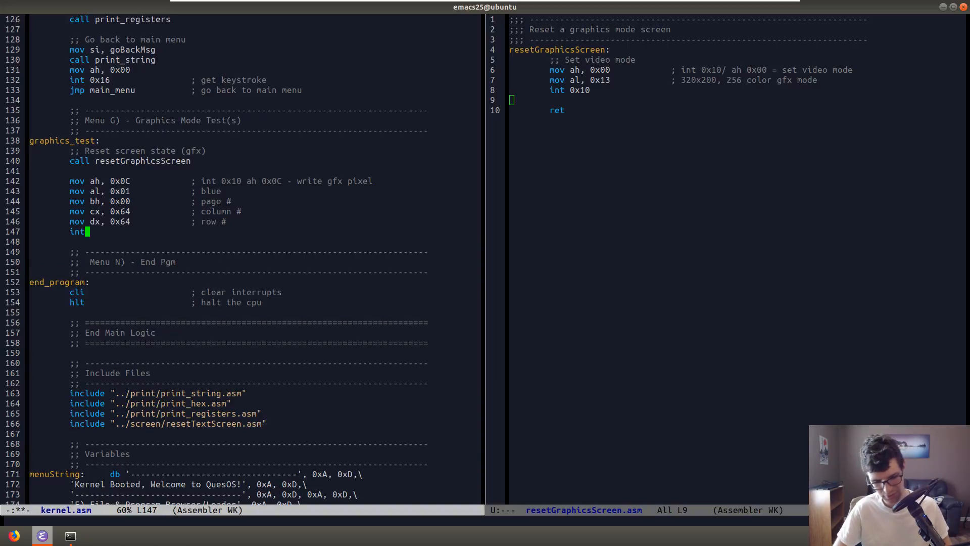
type("0x10")
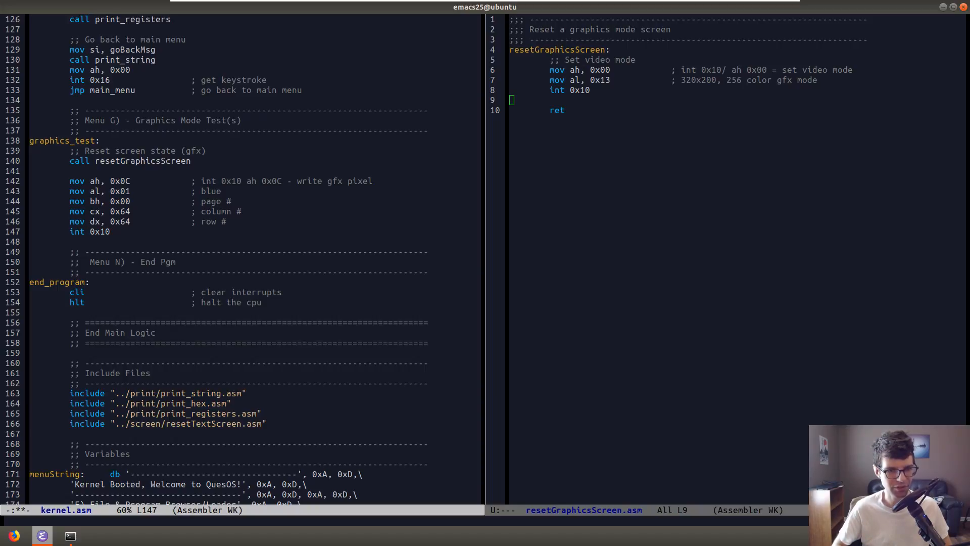
key("Return")
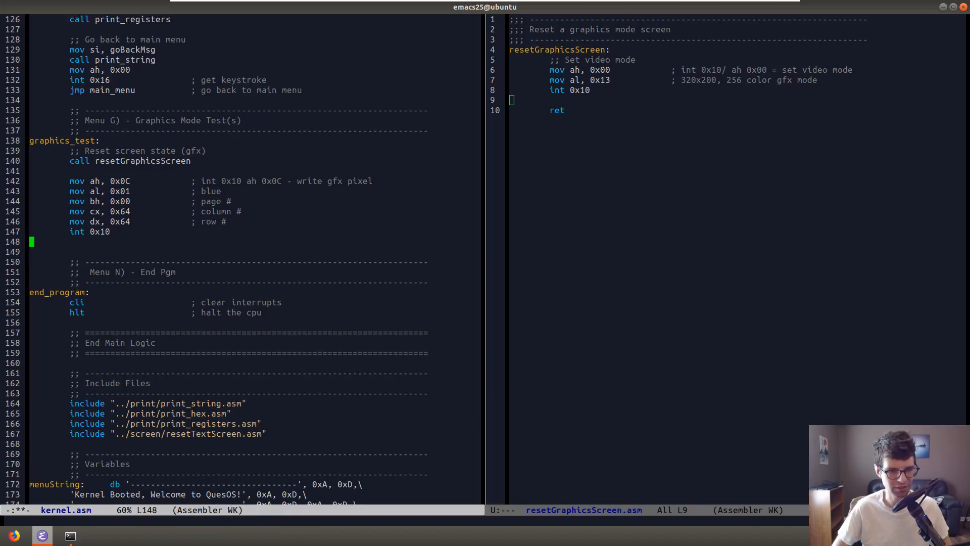
type("hlt")
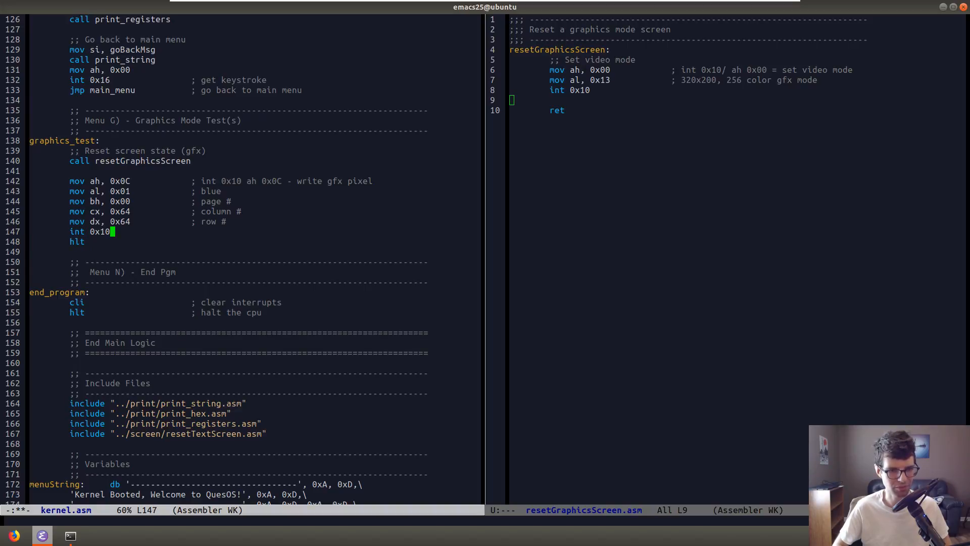
Include ../screen/resetGraphicsScreen.asm in kernel.asm, rebuild with make clean && make OS, and launch Bochs.
key("Return")
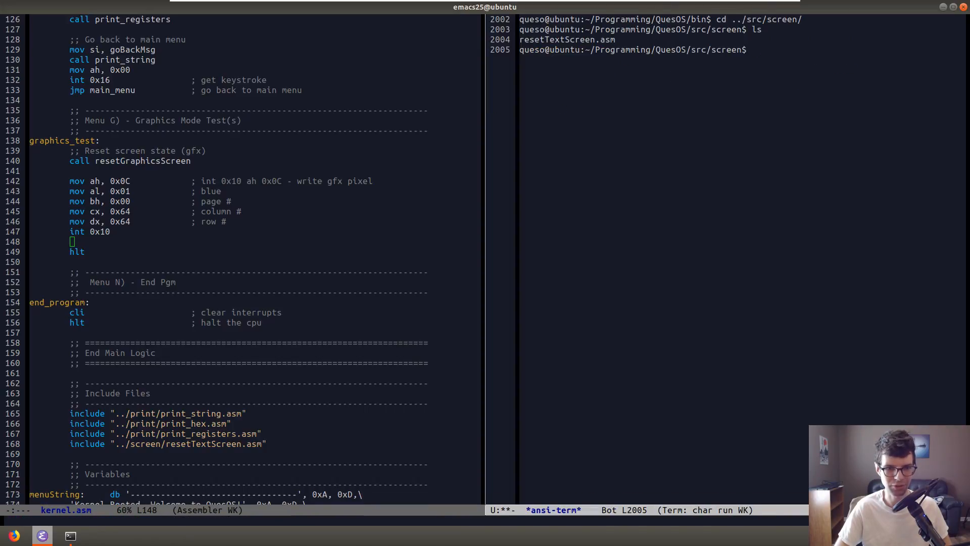
type("ls")
left_click(257, 454)
type("include \"../")
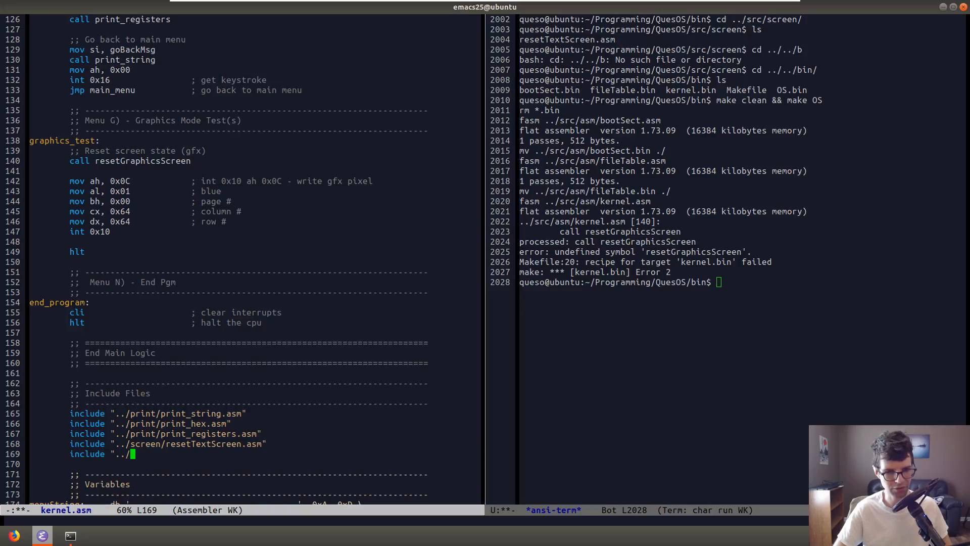
type("screen/res")
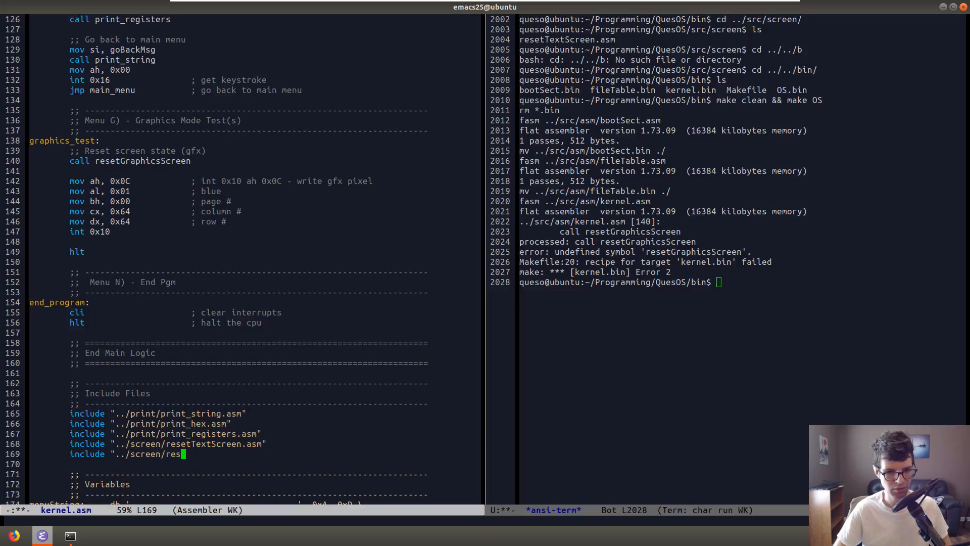
type("etGraphicsScreen.asm\"")
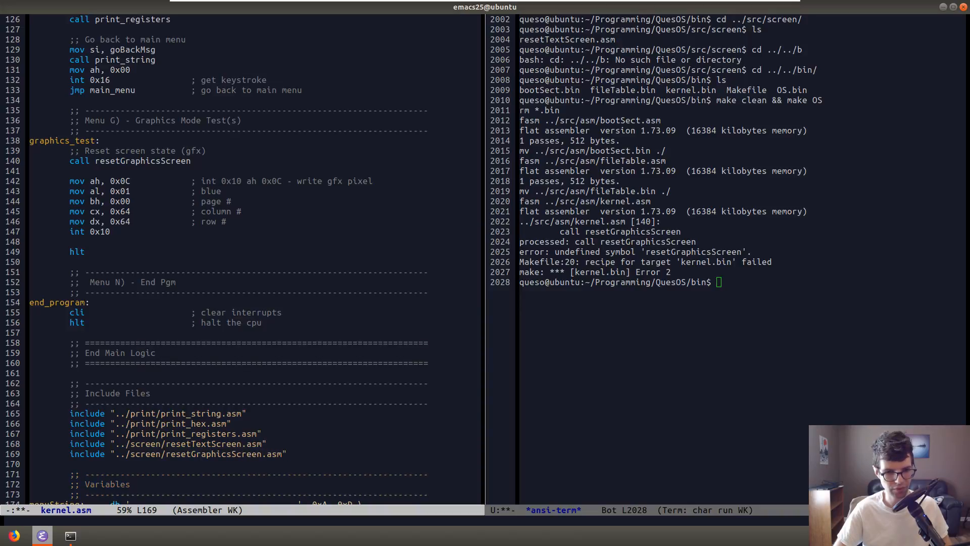
type("make clean && make OS")
type("bochs")
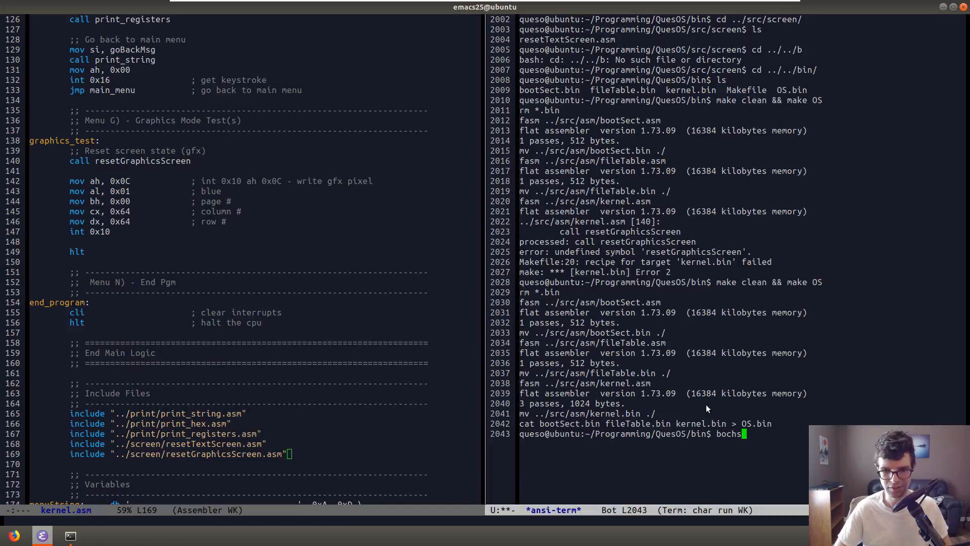
key("Return")
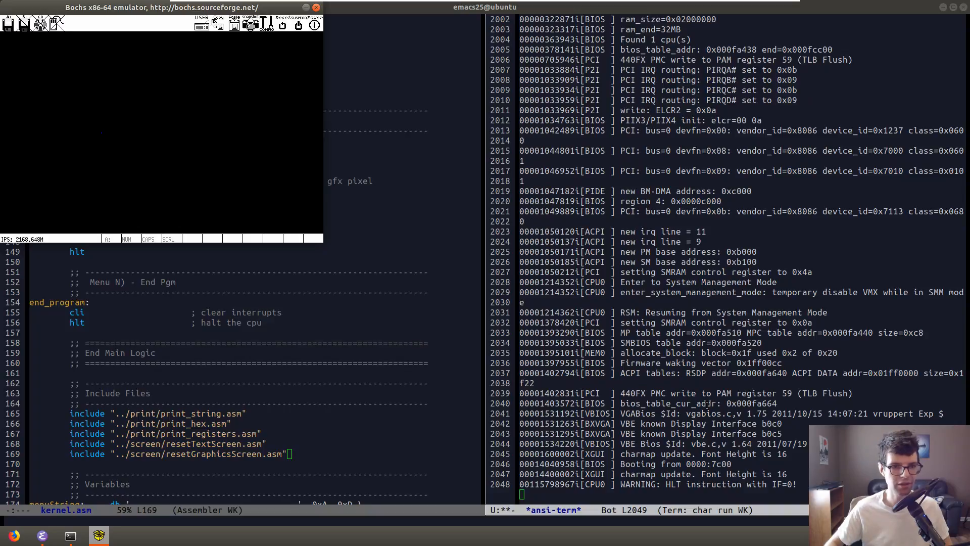
mouse_move(156, 157)
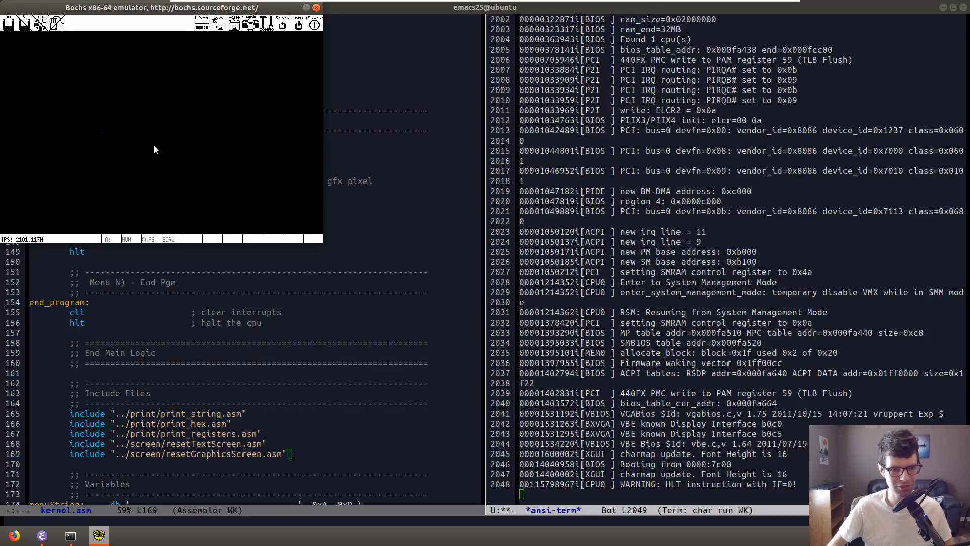
mouse_move(288, 45)
type(";;")
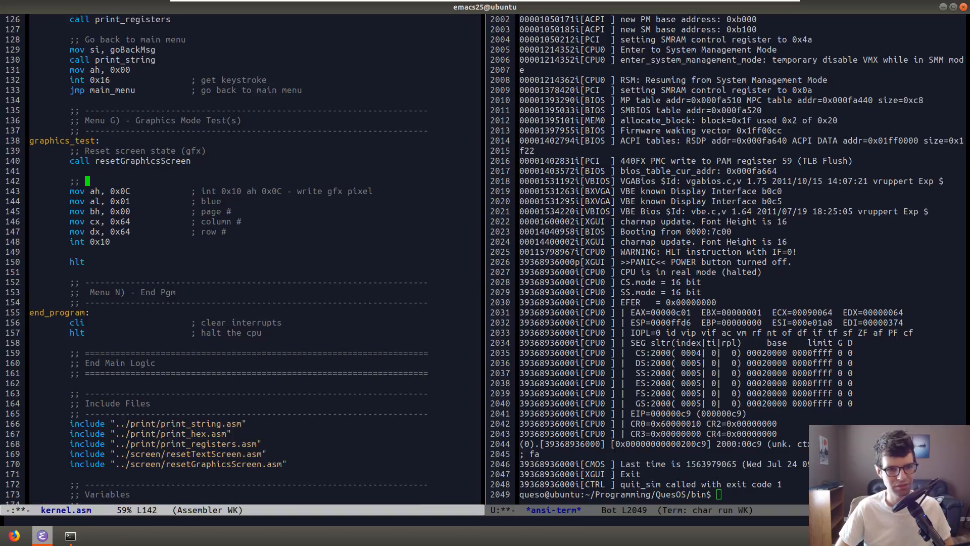
Head the pixel code with ';; Test Square', fix stray characters, and return below int 0x10.
type("Test")
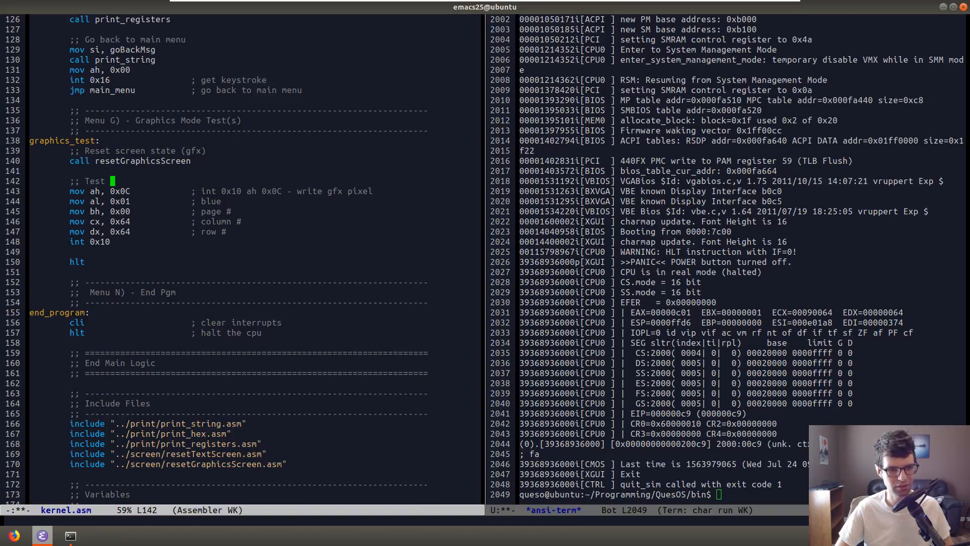
type("Square")
type("-xA")
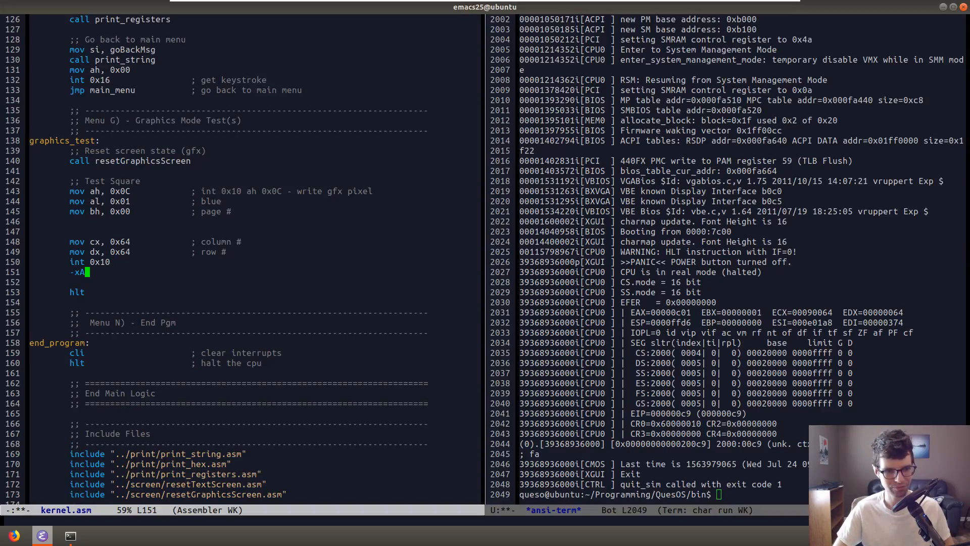
key("BackSpace")
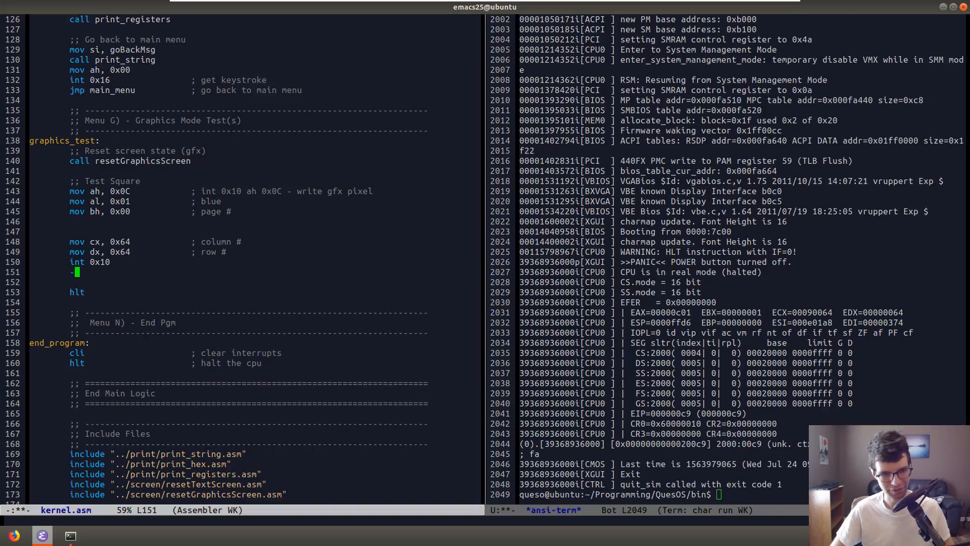
type("0xA000")
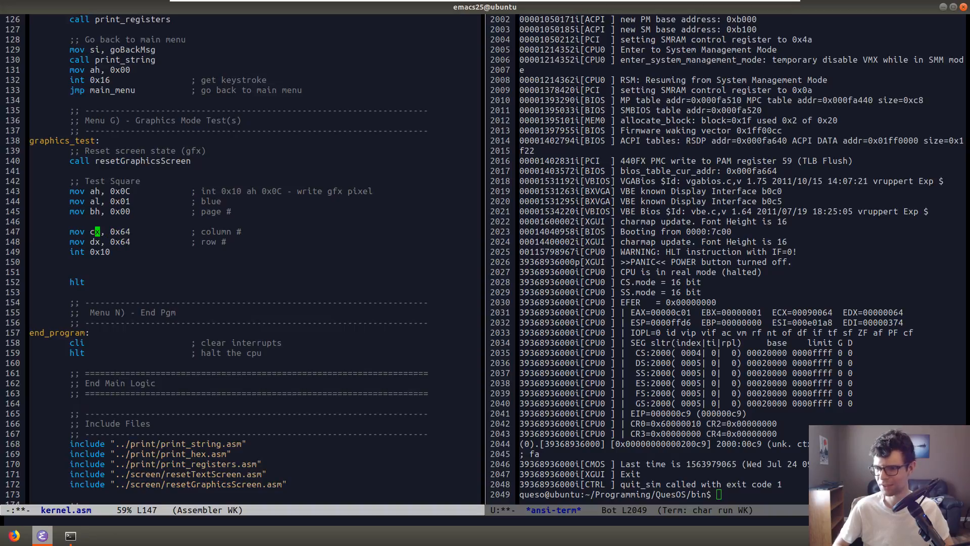
key("Down")
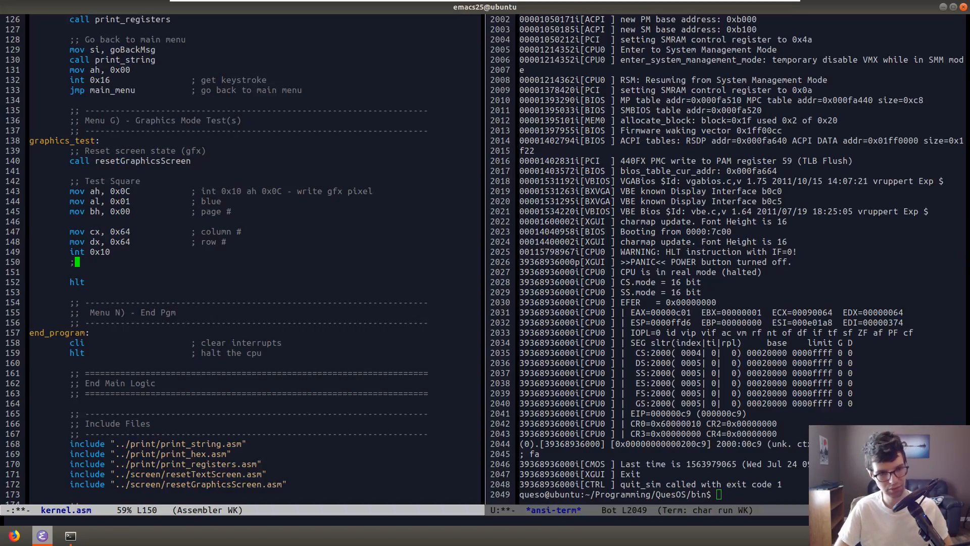
Set up the square loop label and compare the column counter against 150.
type("gfxL")
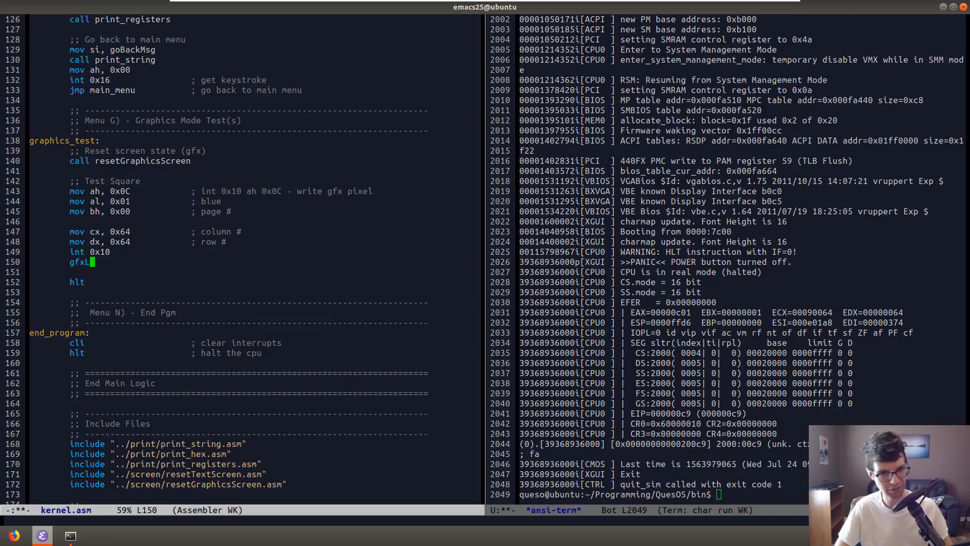
type("oop:")
type("inc ")
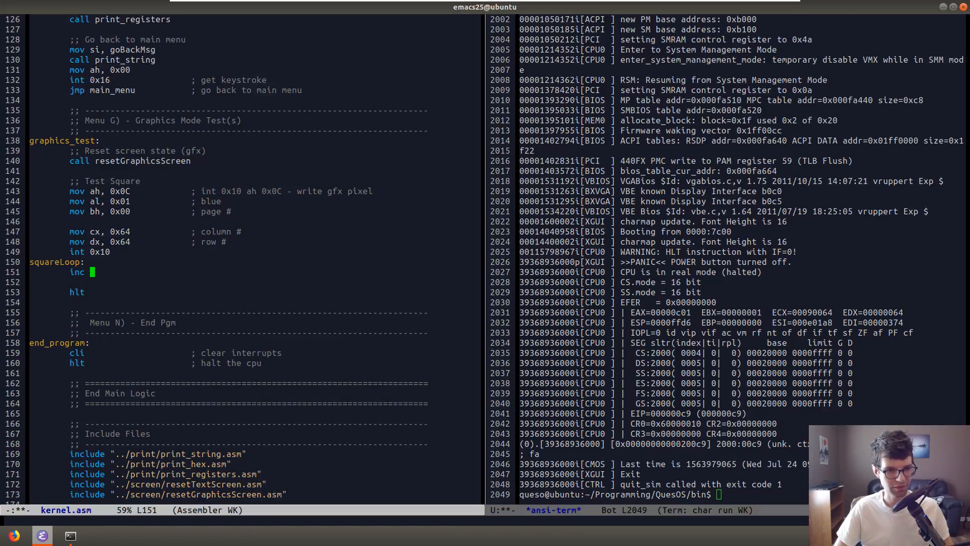
type("cx")
left_click(257, 282)
type("inc")
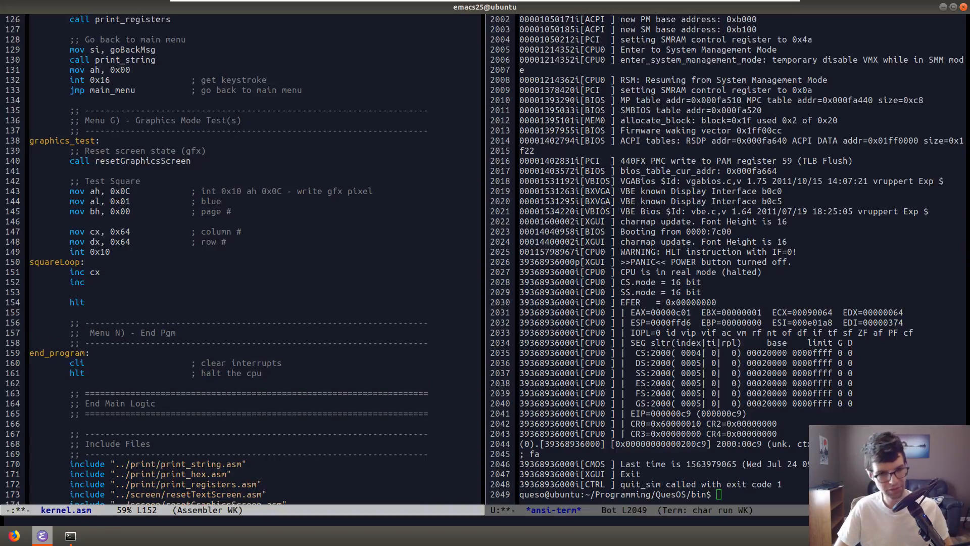
type("dx")
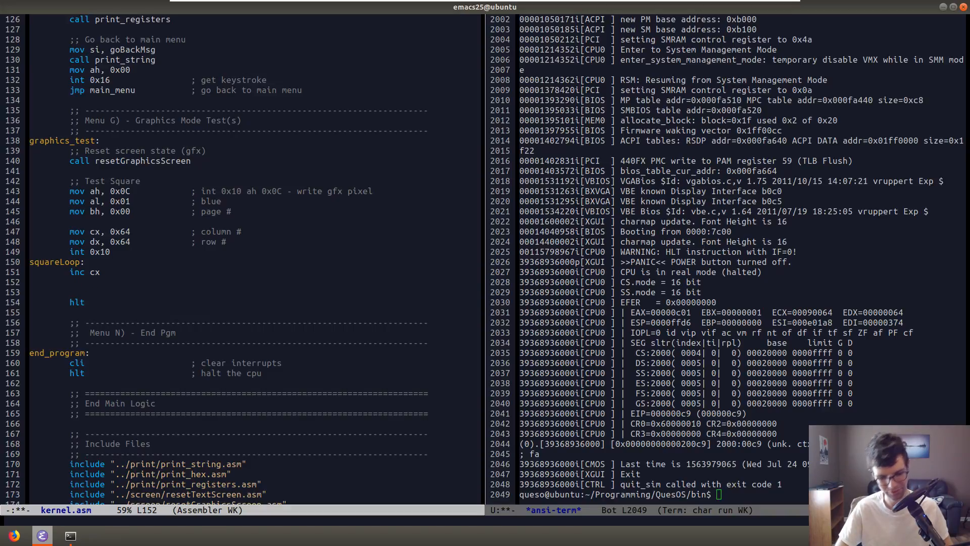
type("cmp")
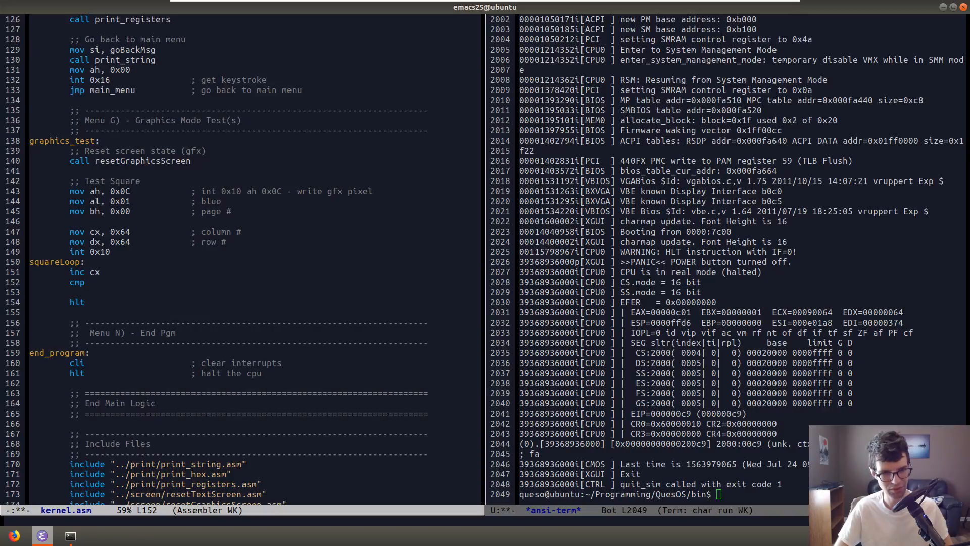
mouse_move(390, 291)
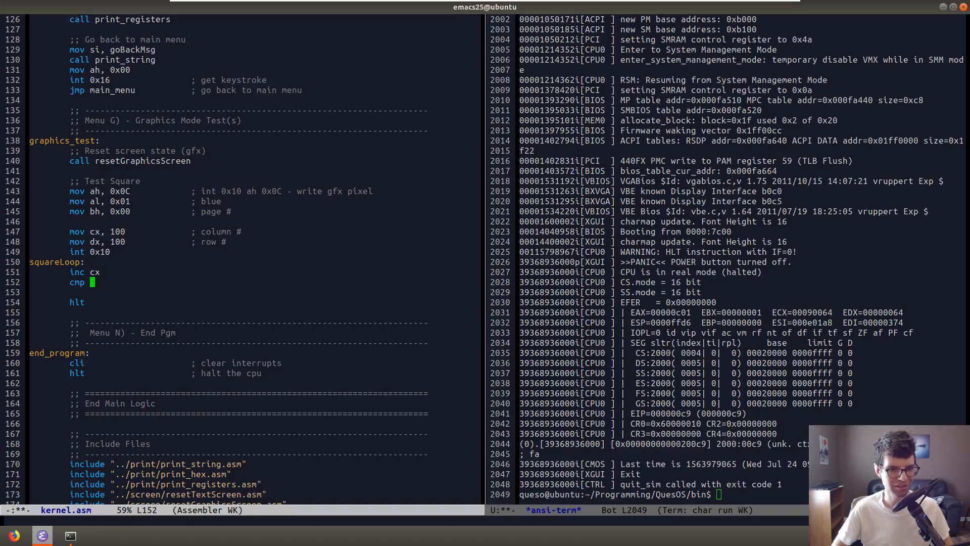
type("150")
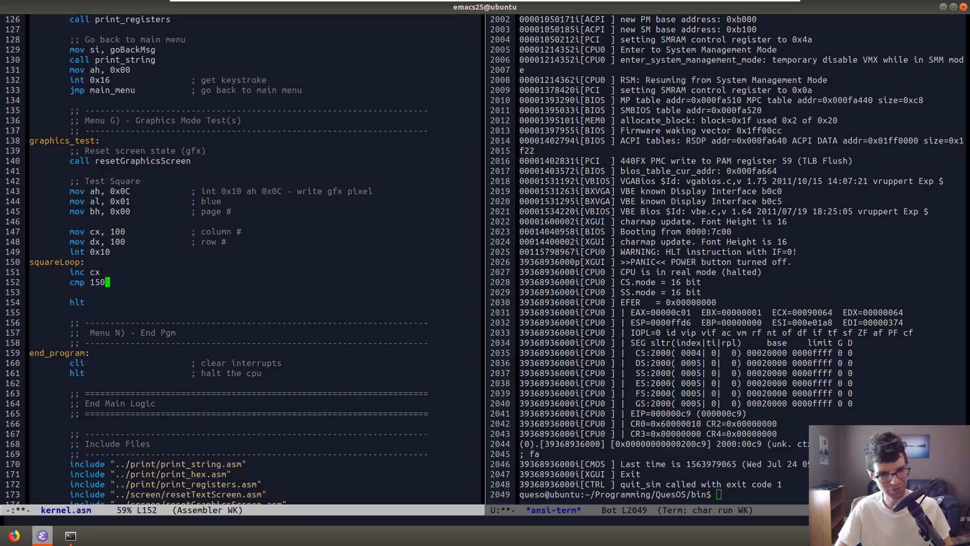
key("Return")
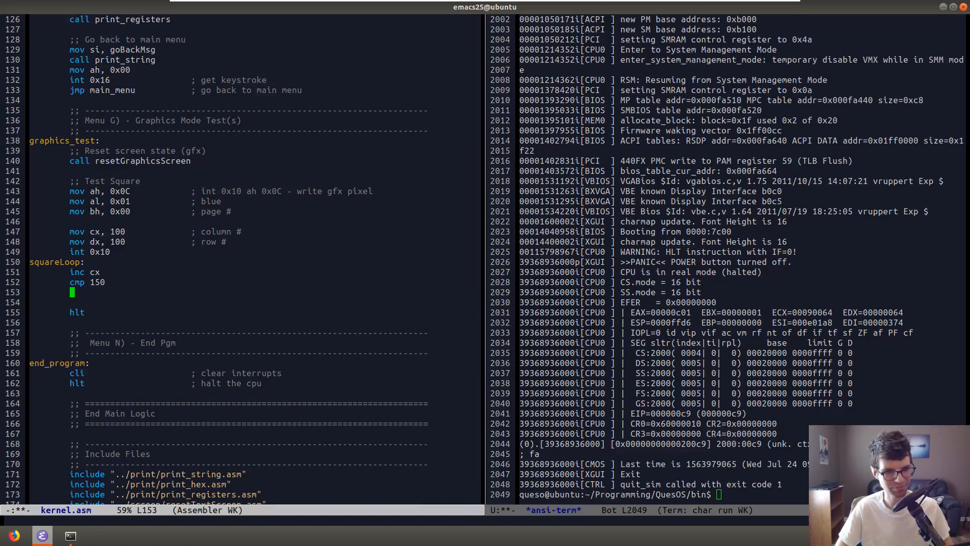
Add jne squareLoop after the compare, plus inc dx and an int 0x10 pixel plot.
type("je")
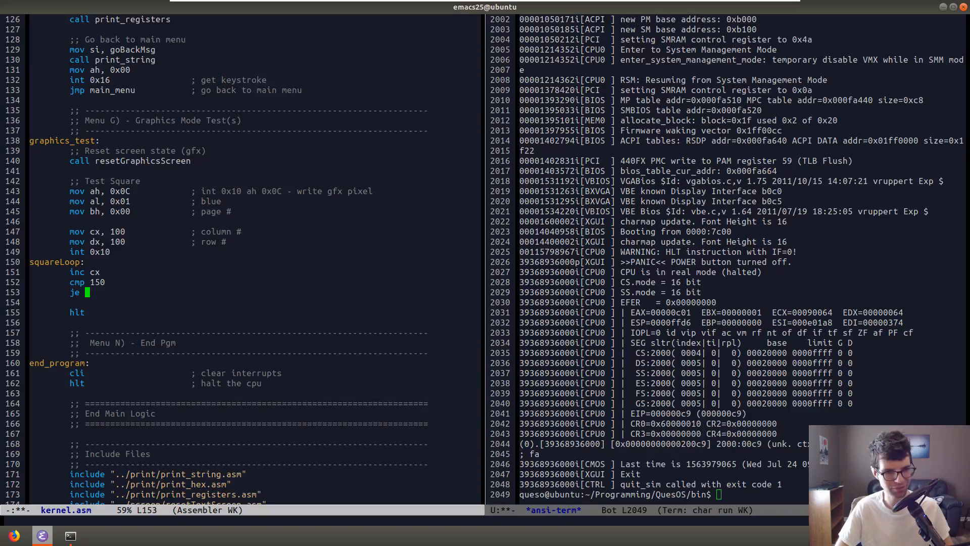
type("co")
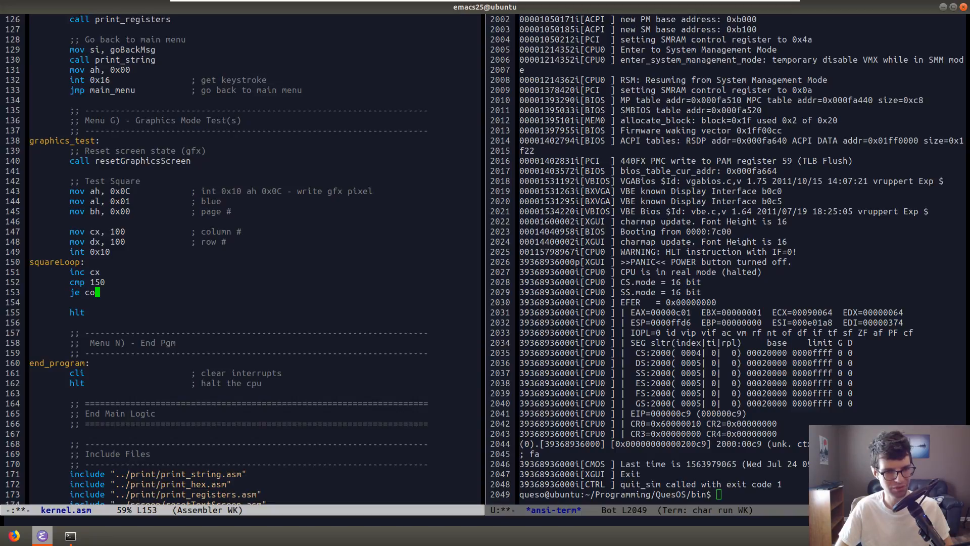
type("jne")
type("int")
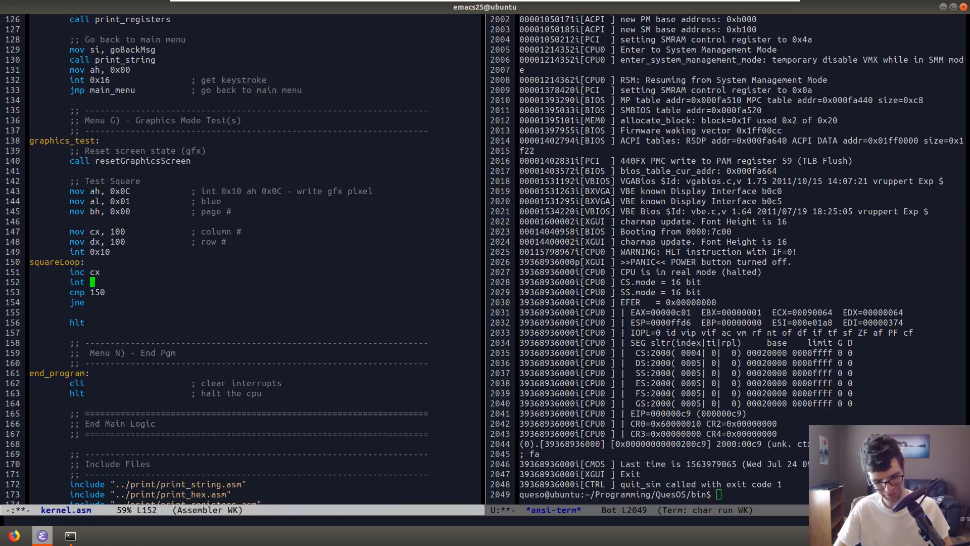
type("0x10")
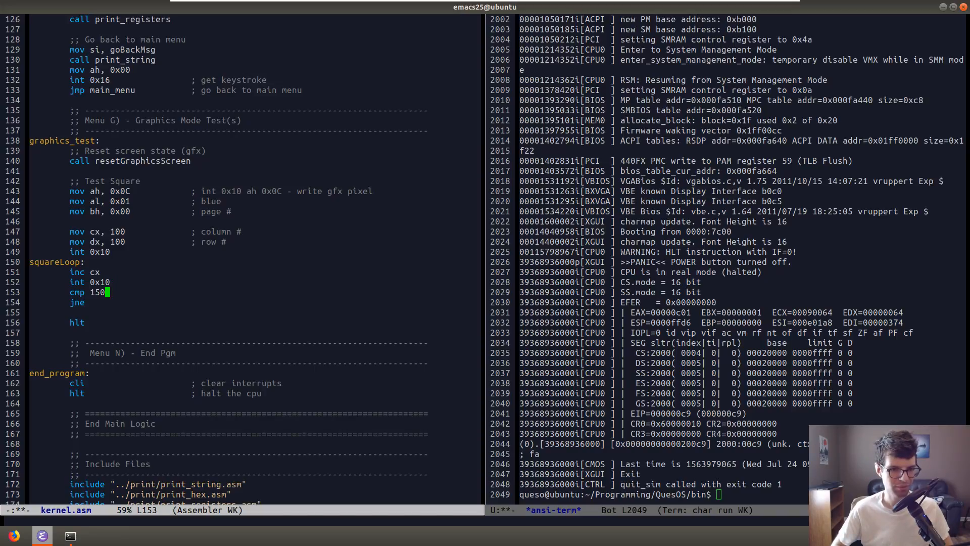
type("s")
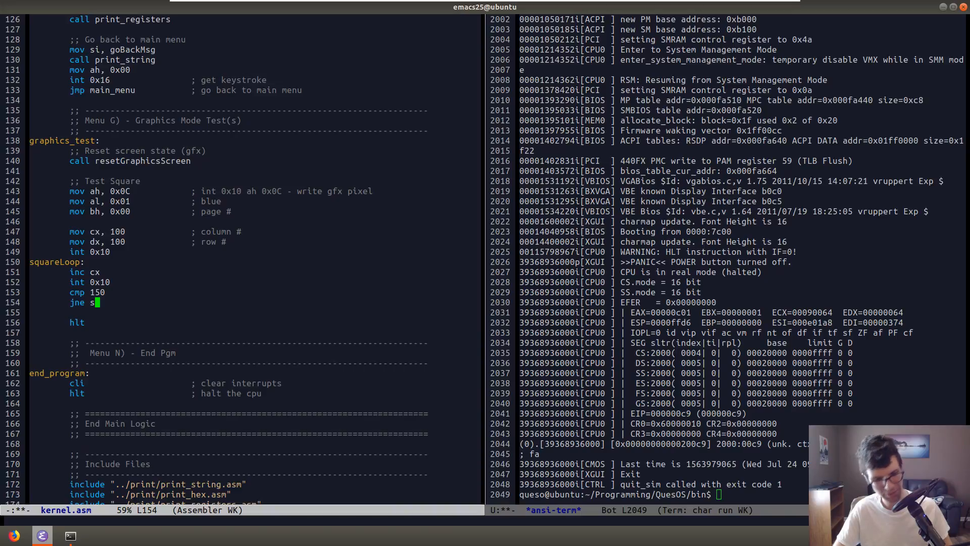
type("quareLoop")
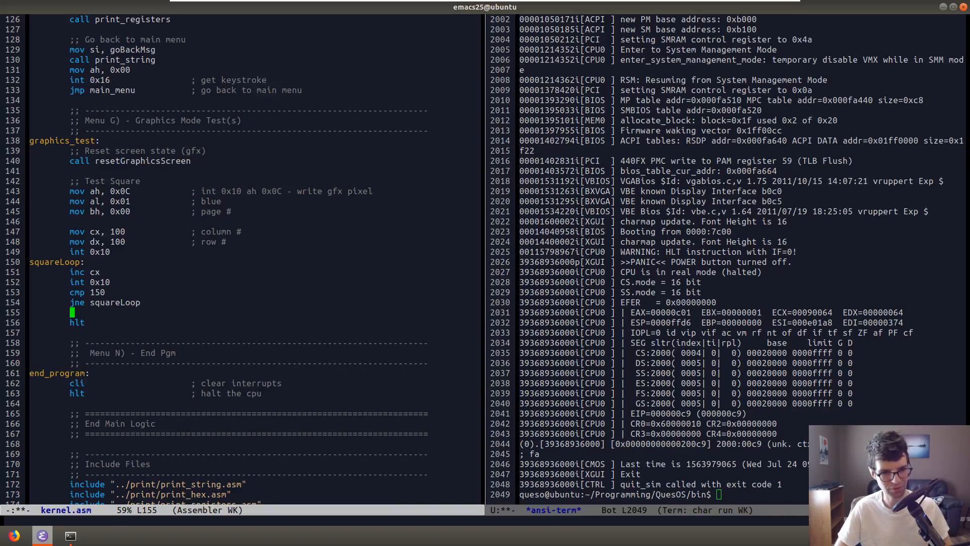
type("inc")
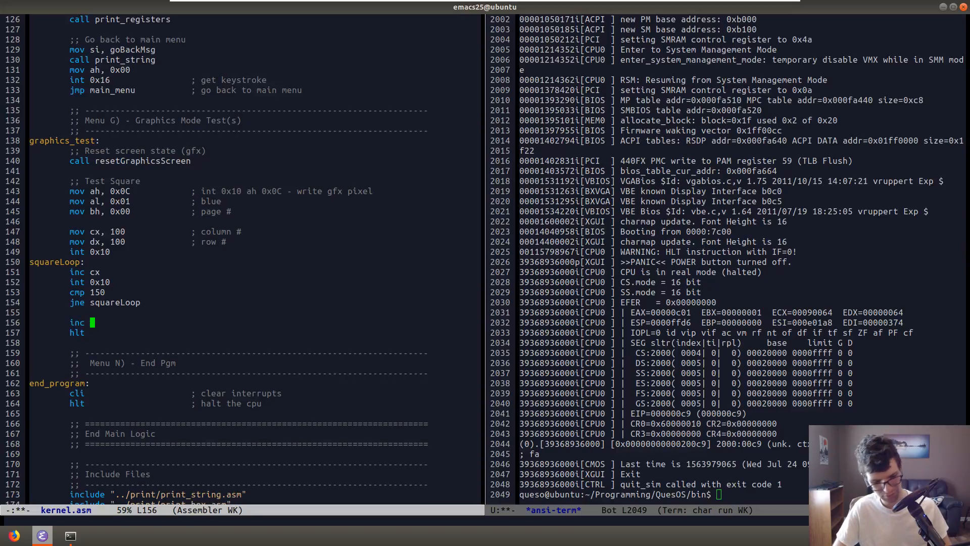
type("dx")
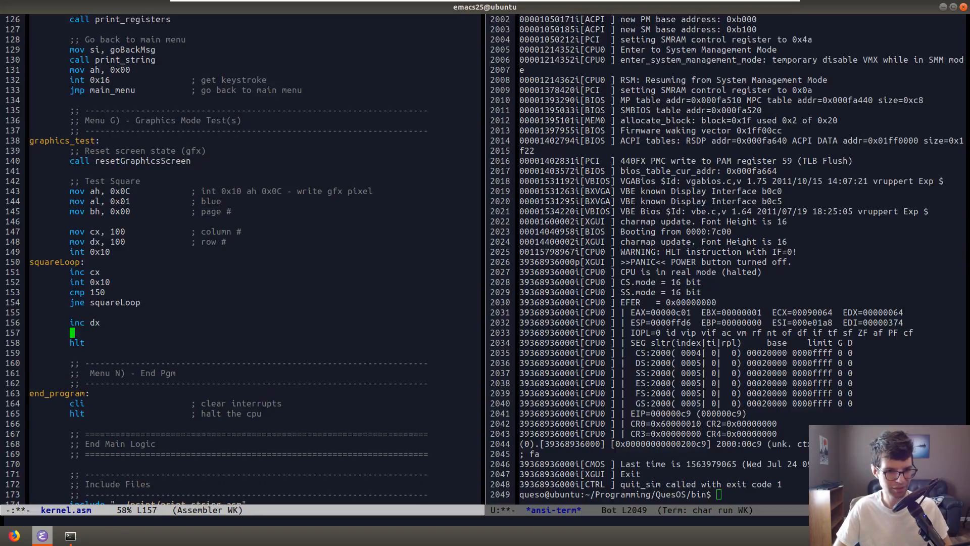
type("int 0x10")
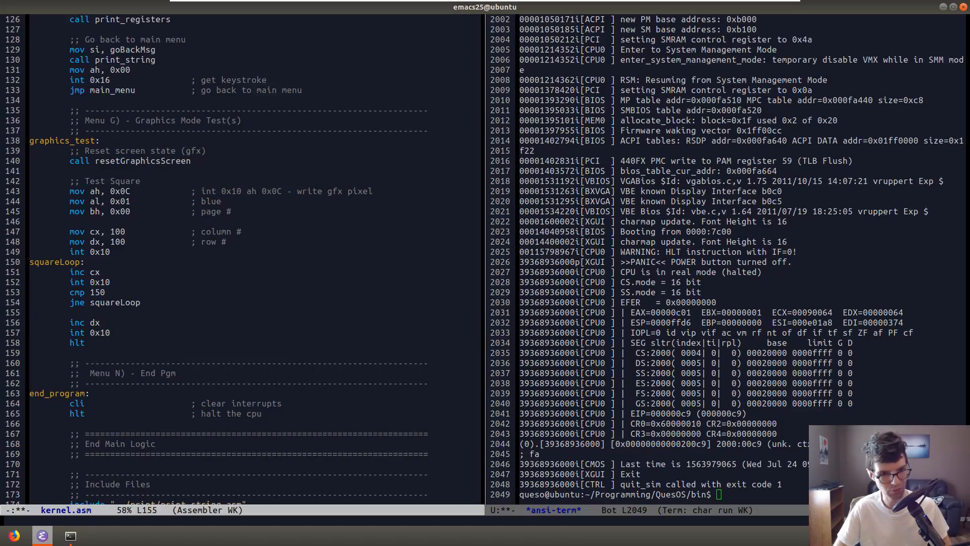
Rename the label to squareColLoop and add squareRowLoop resetting cx to 99 before jumping back.
left_click(111, 302)
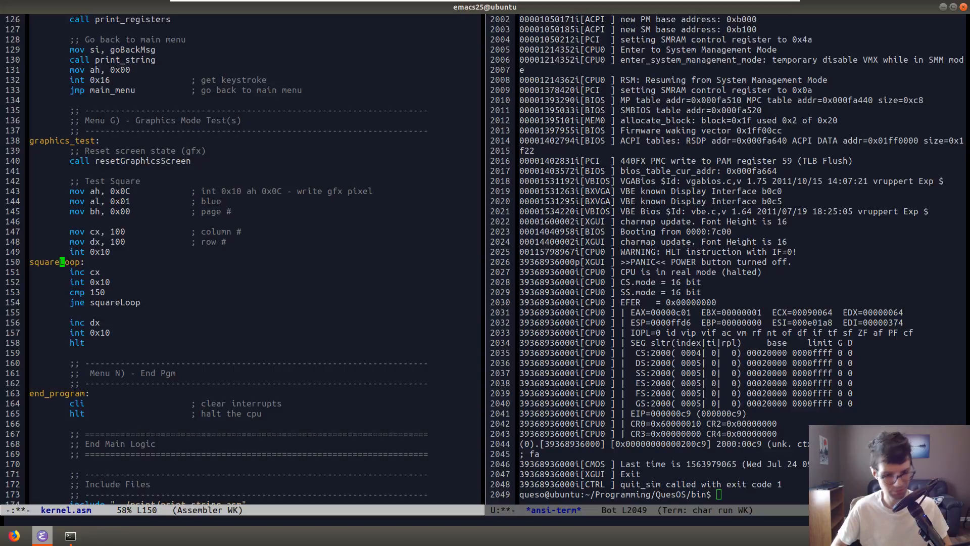
type("Col")
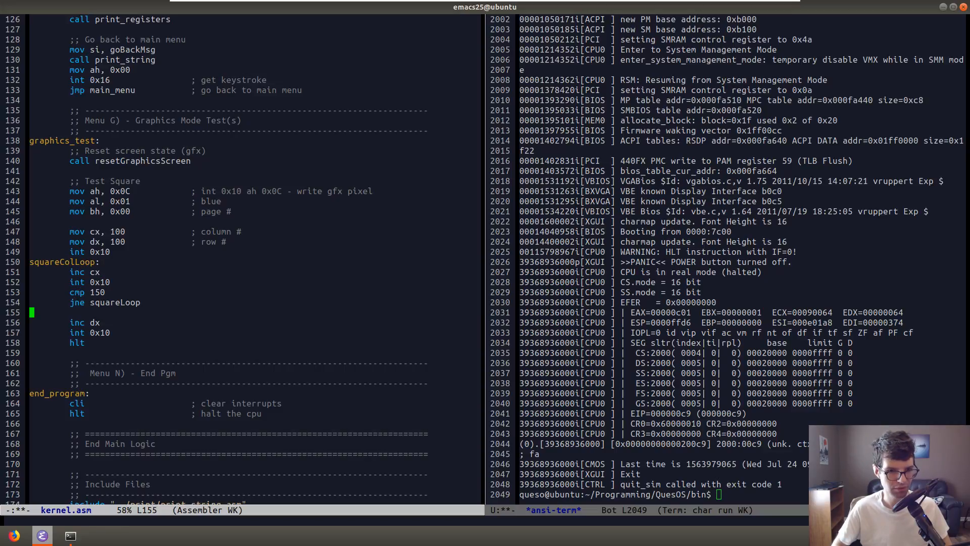
type("squ")
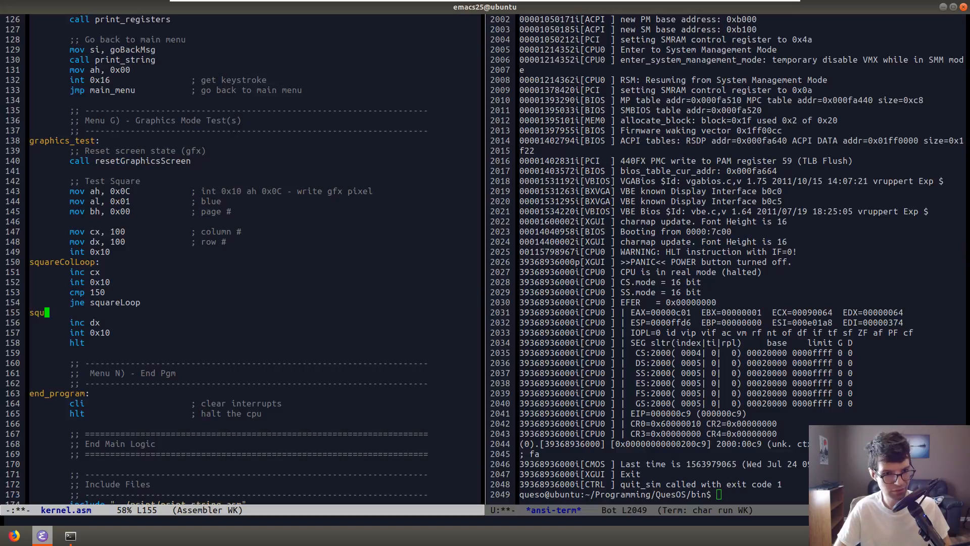
type("areRowLoop:")
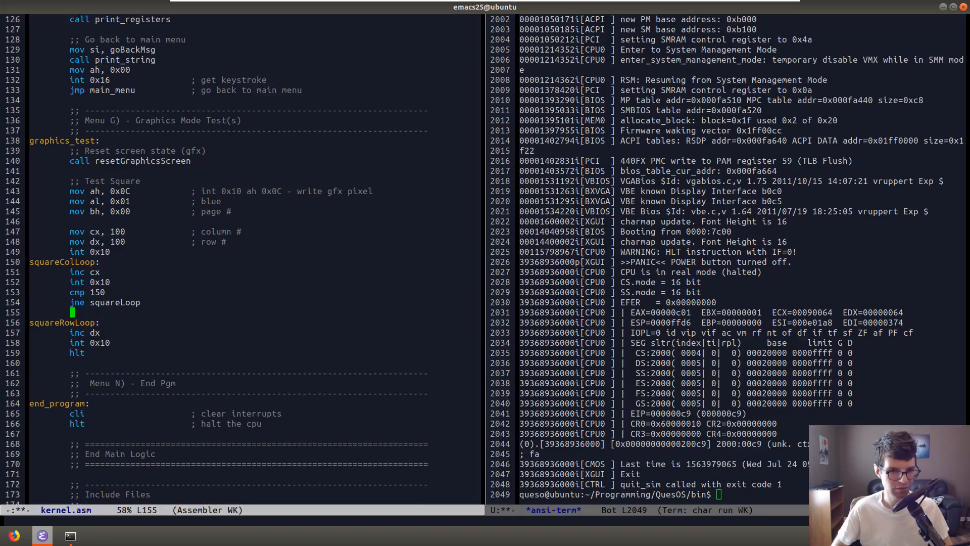
key("up")
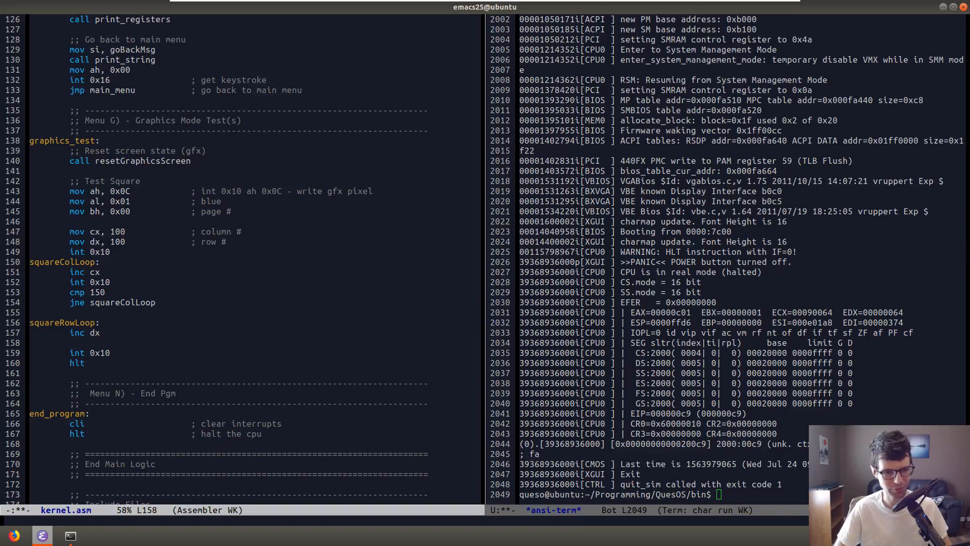
type("mov c")
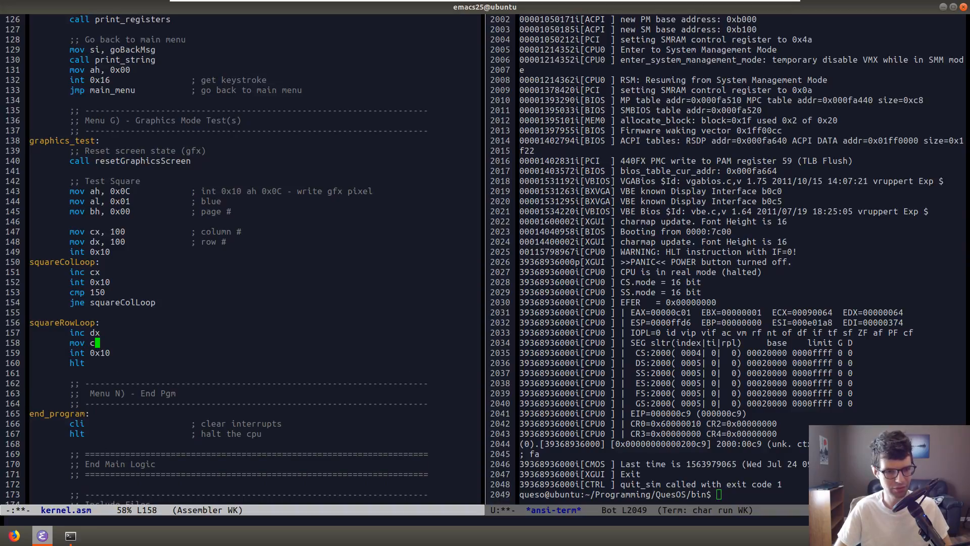
type("x, 100")
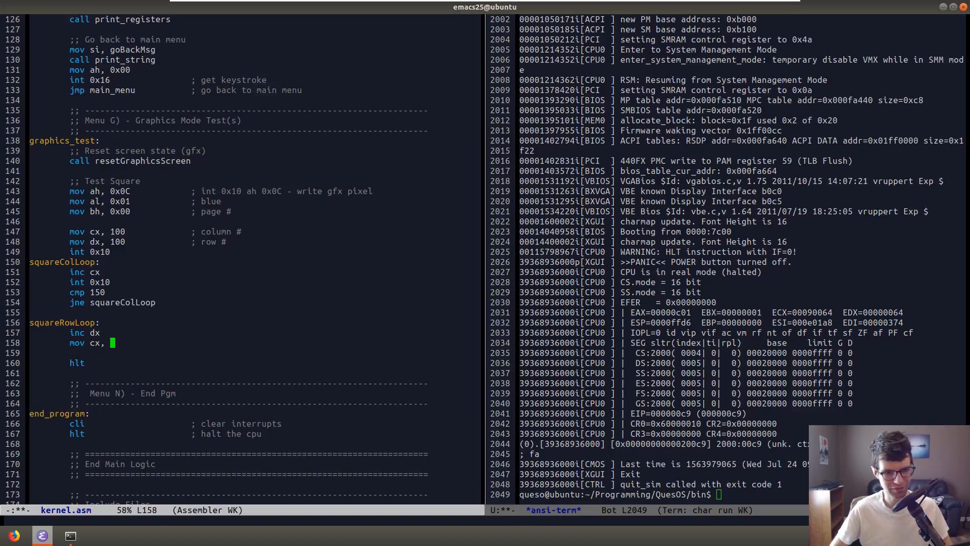
type("99")
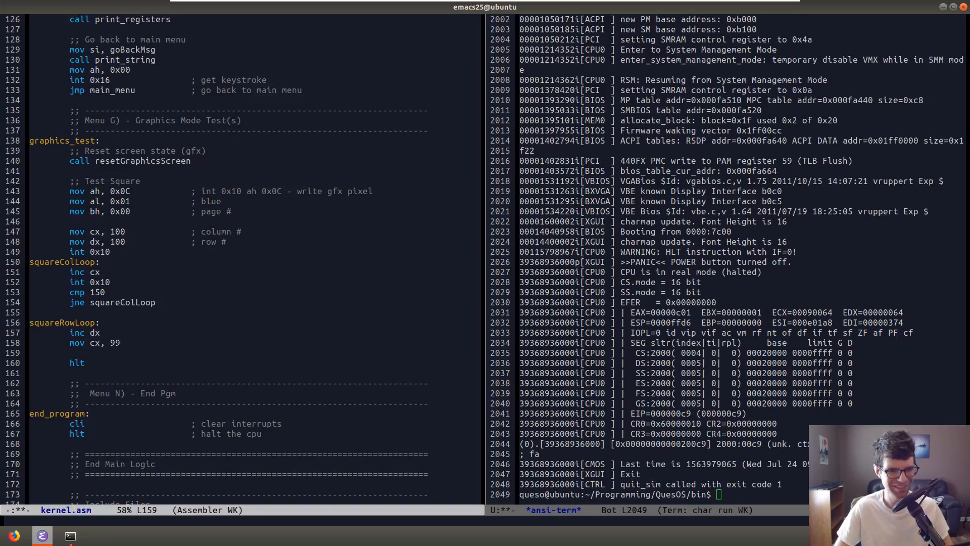
type("jmp squa")
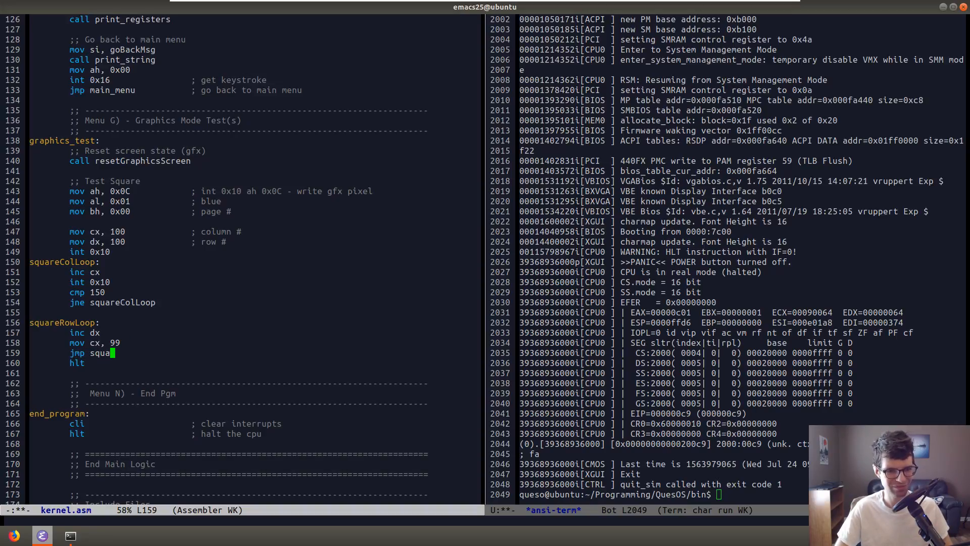
Finish jmp squareColLoop, then insert int 0x10 and cmp dx, 150 in the row loop.
type("reColLoop")
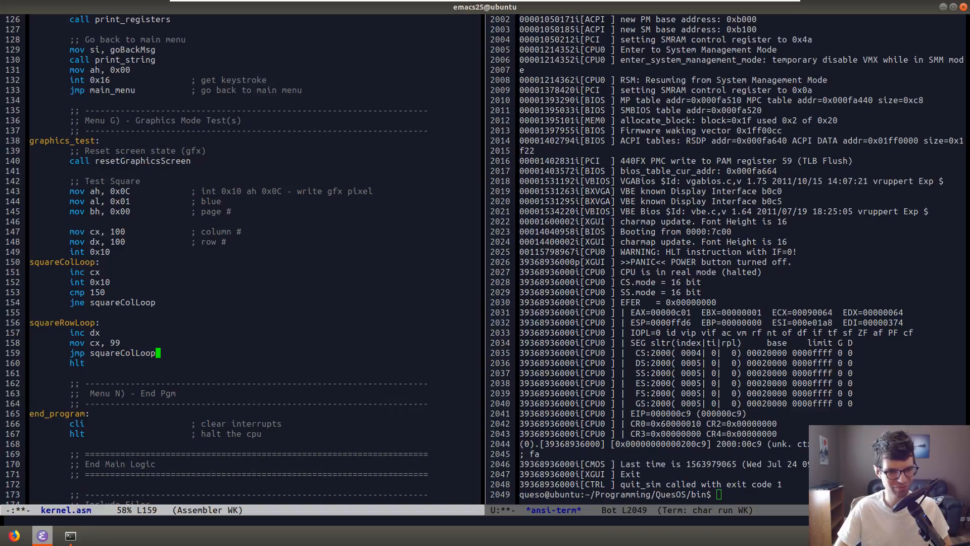
key("Return")
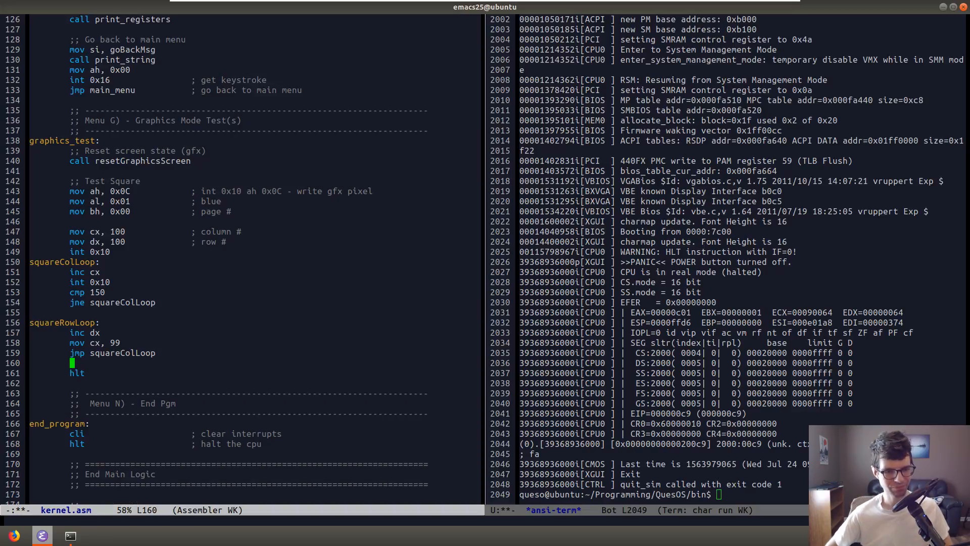
key("Up")
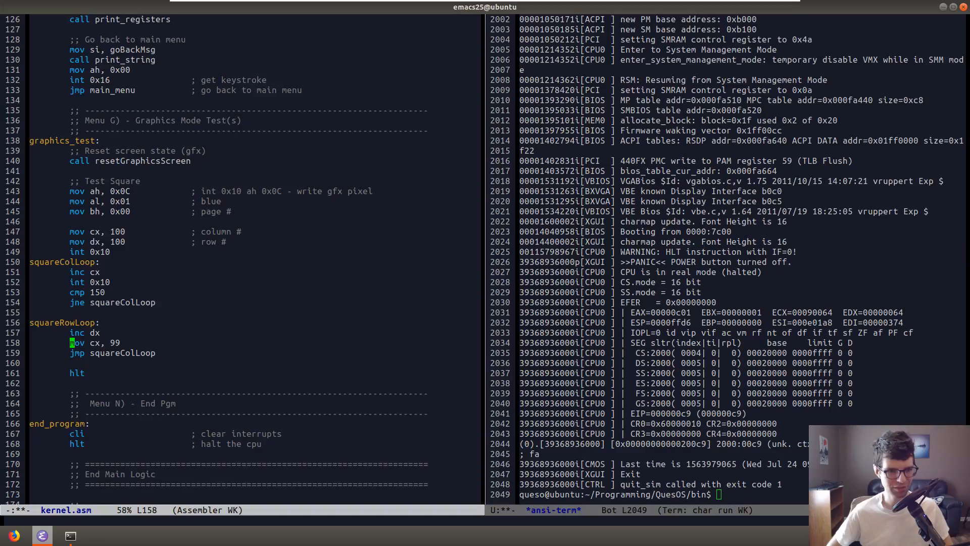
key("Up")
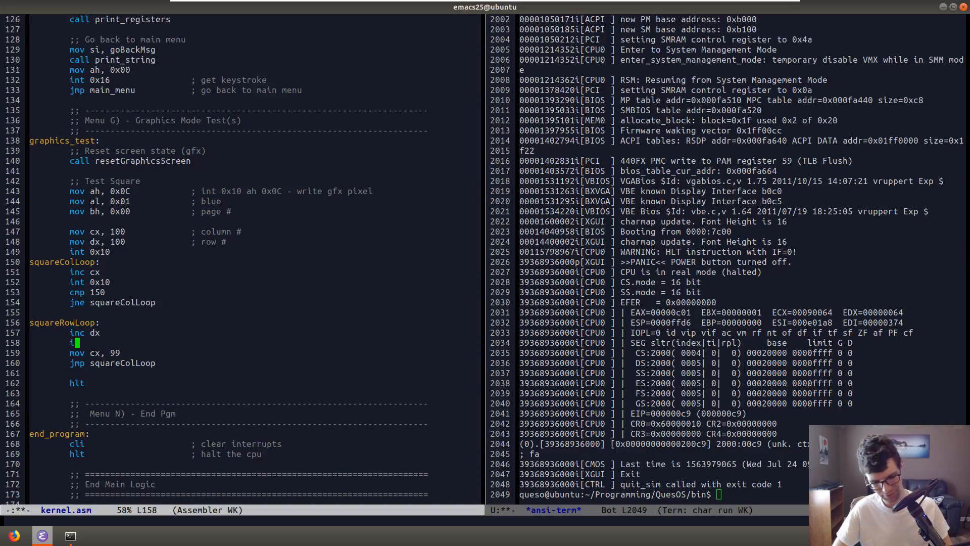
type("nt 0x10")
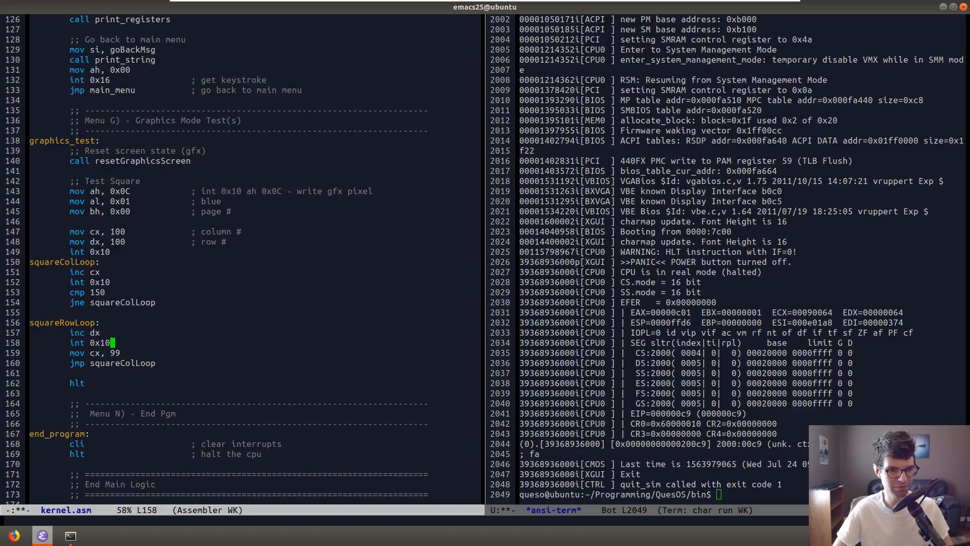
type("cmp d")
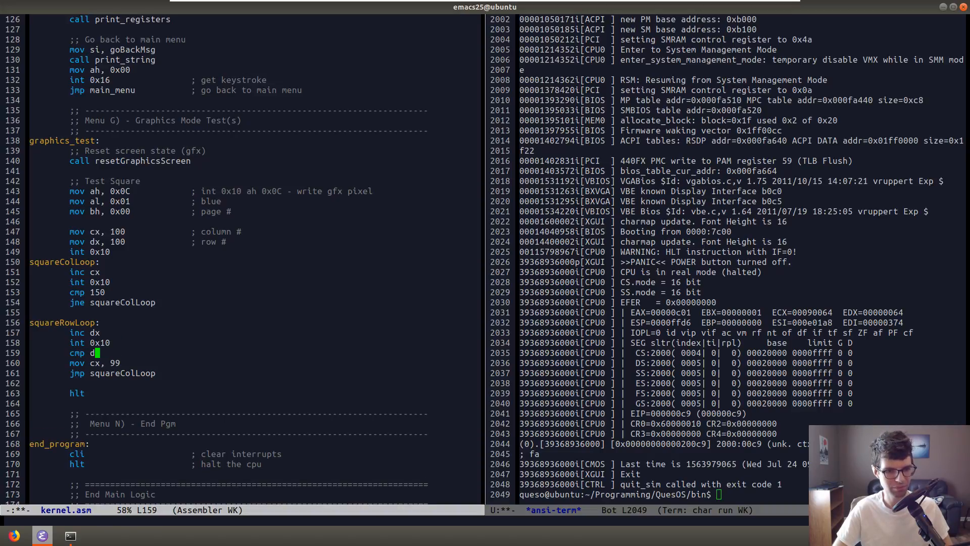
type("x, 150")
type("mov")
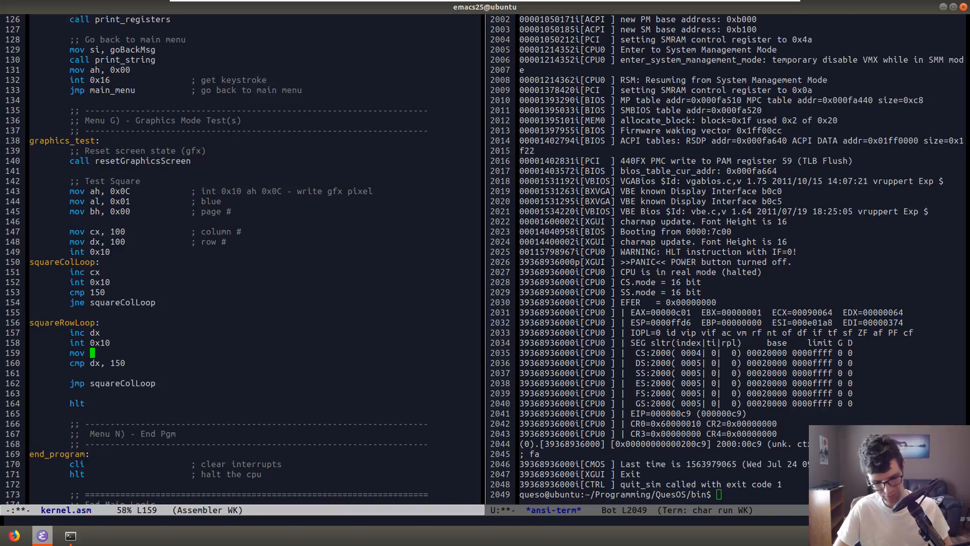
type("cx, 99")
type(";; S")
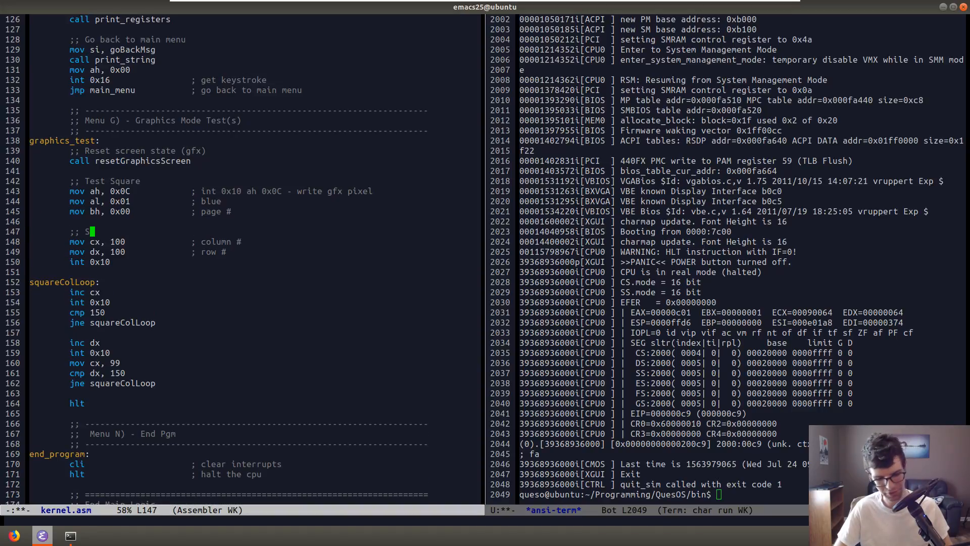
Comment the starting pixel, the pixels across one row and the next-column step, then save kernel.asm.
type("tarting")
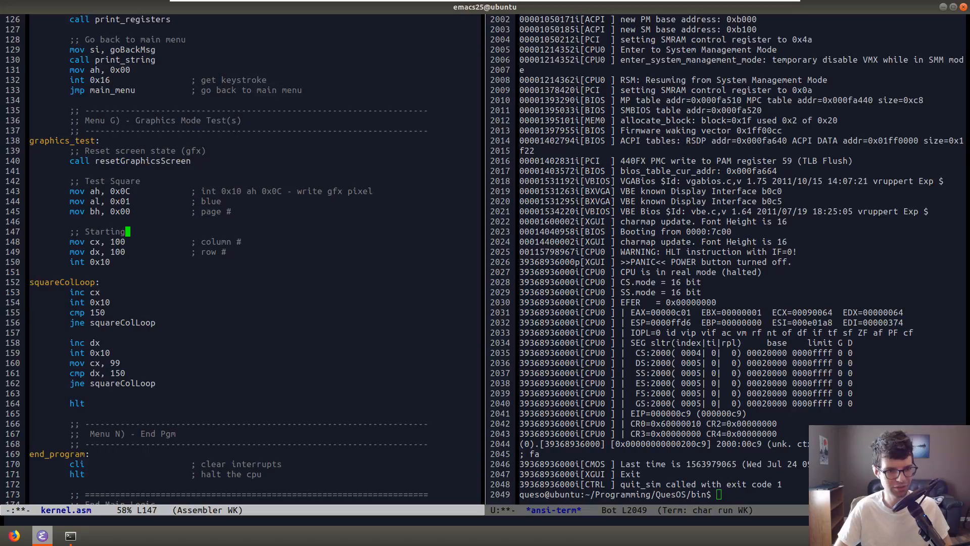
type("pixel of square")
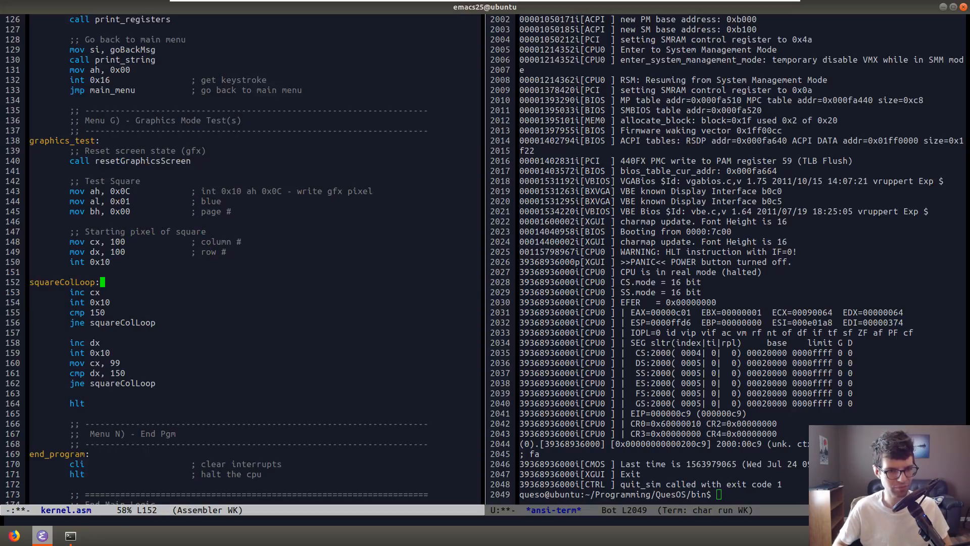
type("; Pixels for columns")
type(";; Go dow")
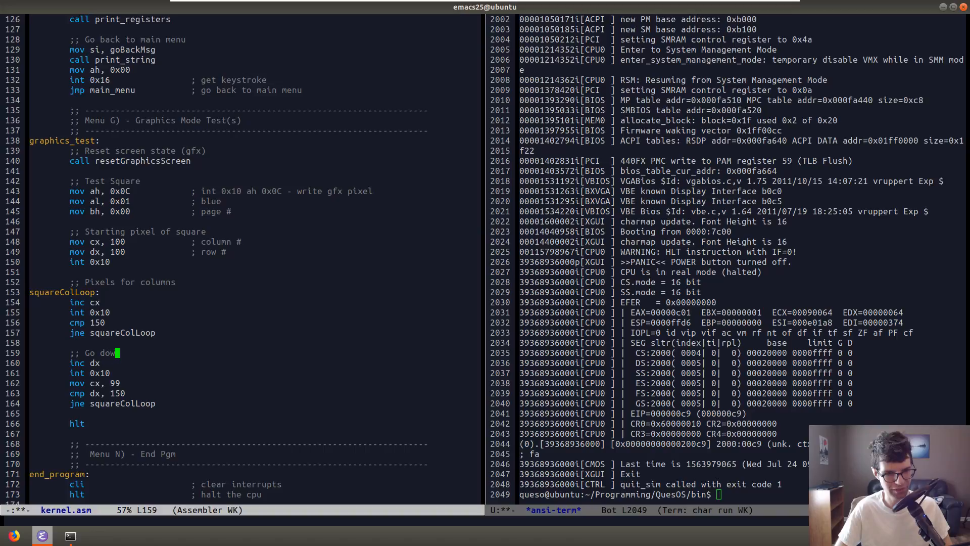
type("n one row")
left_click(257, 404)
type("         ; pixels for ne")
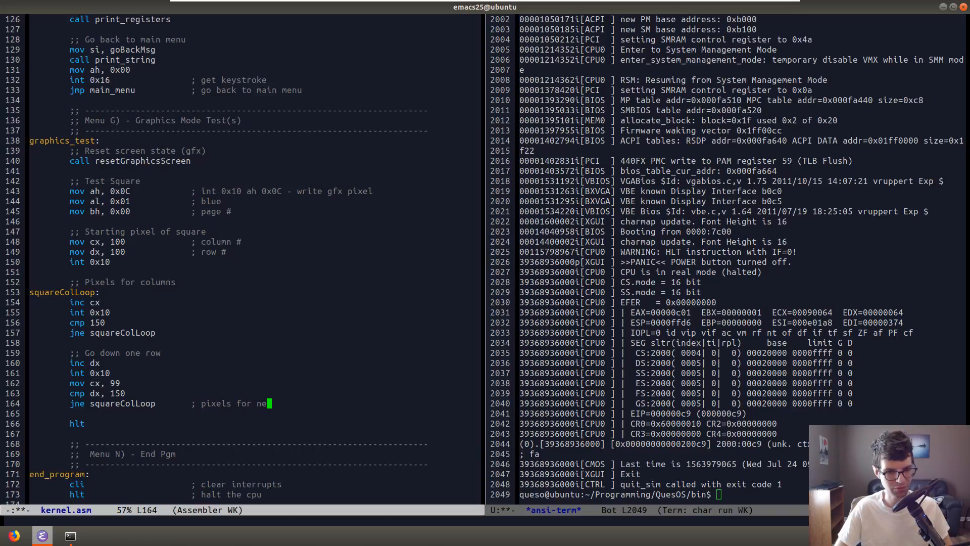
type("xt column")
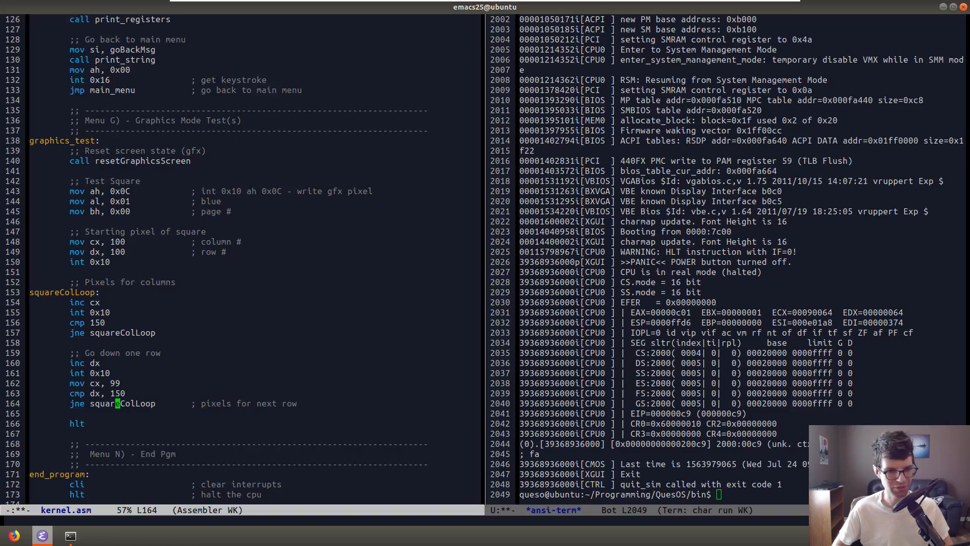
key("up")
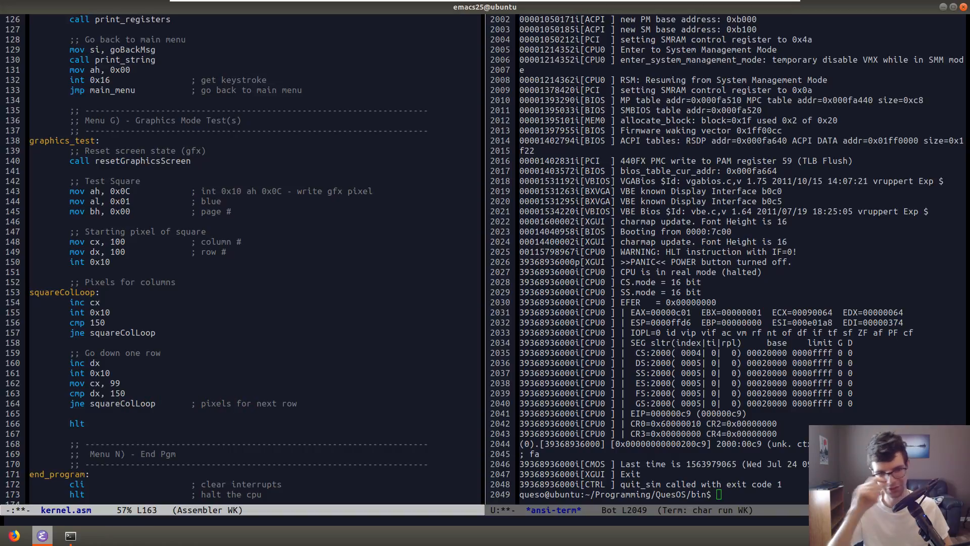
mouse_move(108, 303)
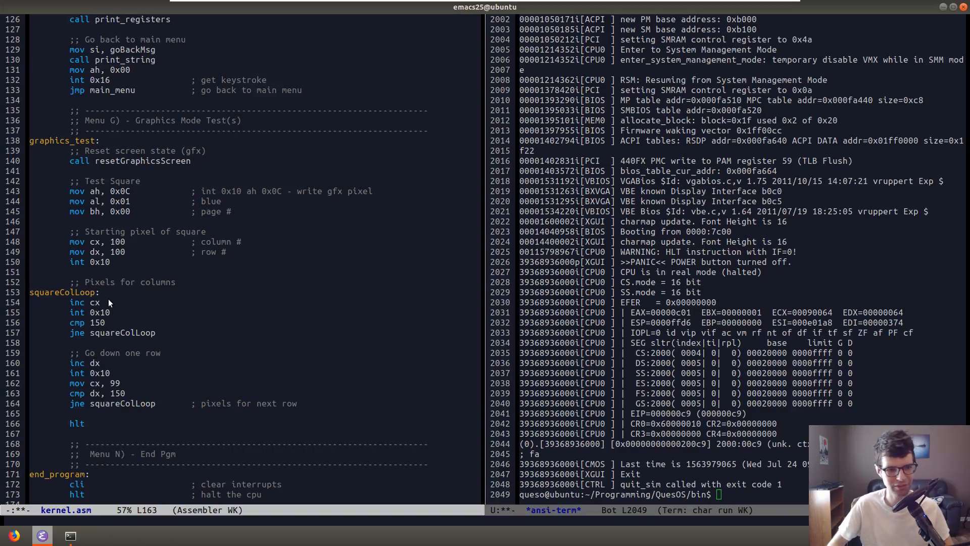
left_click(112, 241)
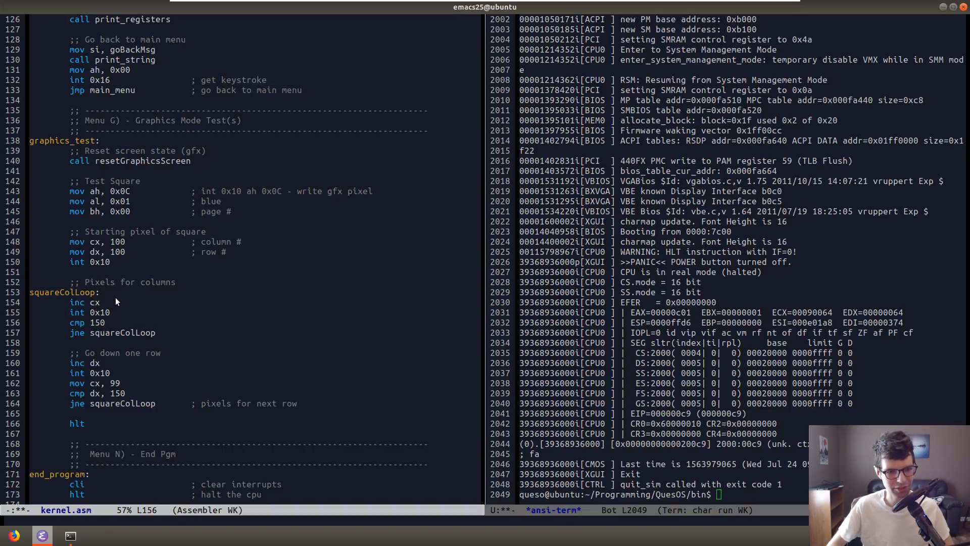
left_click(118, 383)
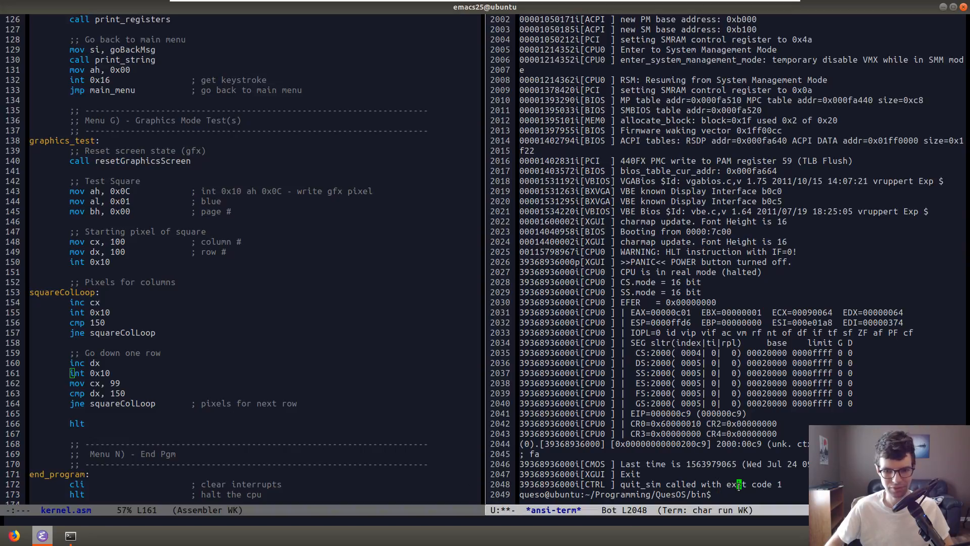
Rebuild the OS with make clean && make, then go back to the faulty compare line.
type("make clean && make OS")
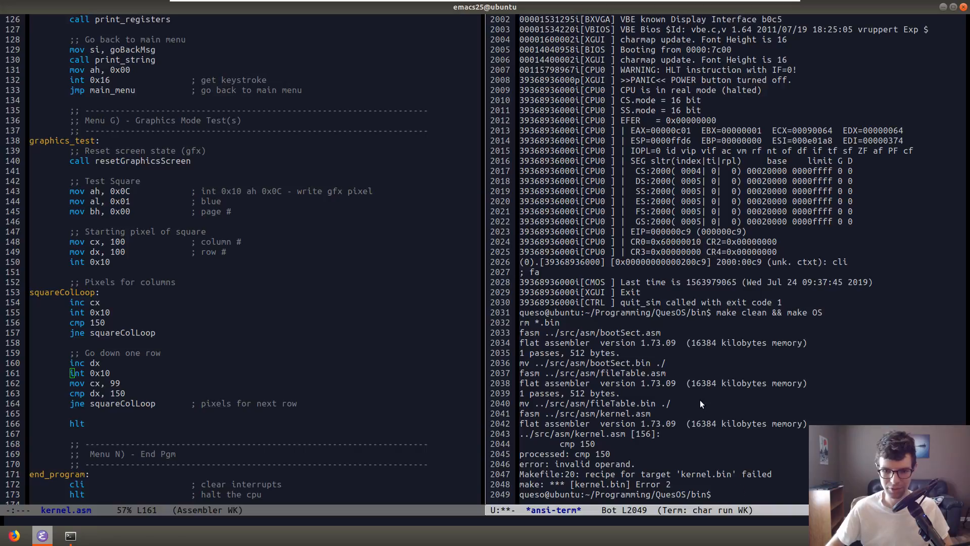
mouse_move(125, 419)
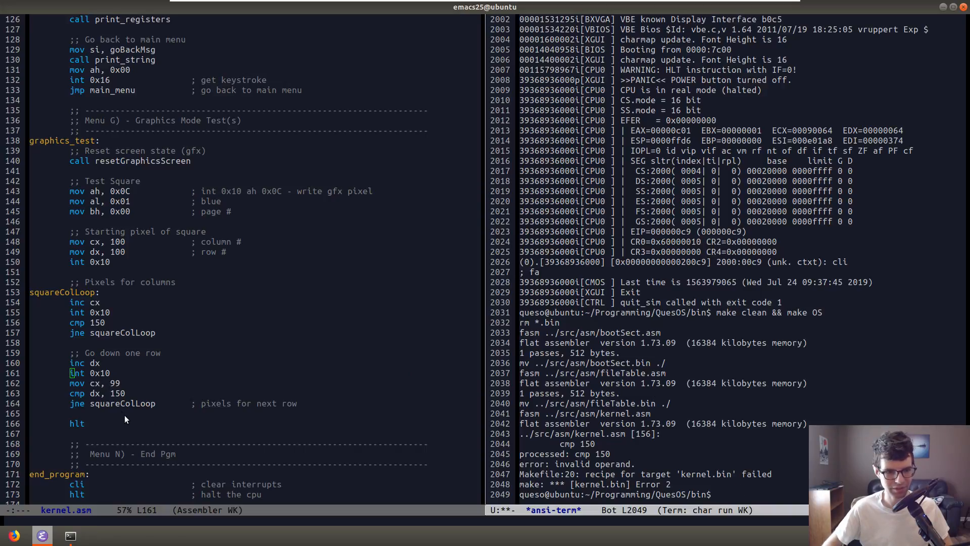
left_click(96, 322)
type("cx, ")
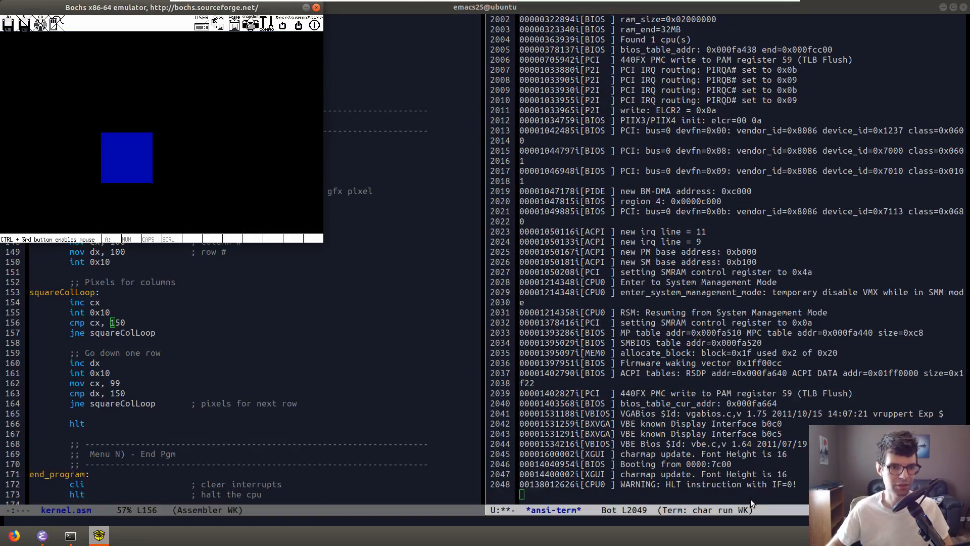
mouse_move(124, 146)
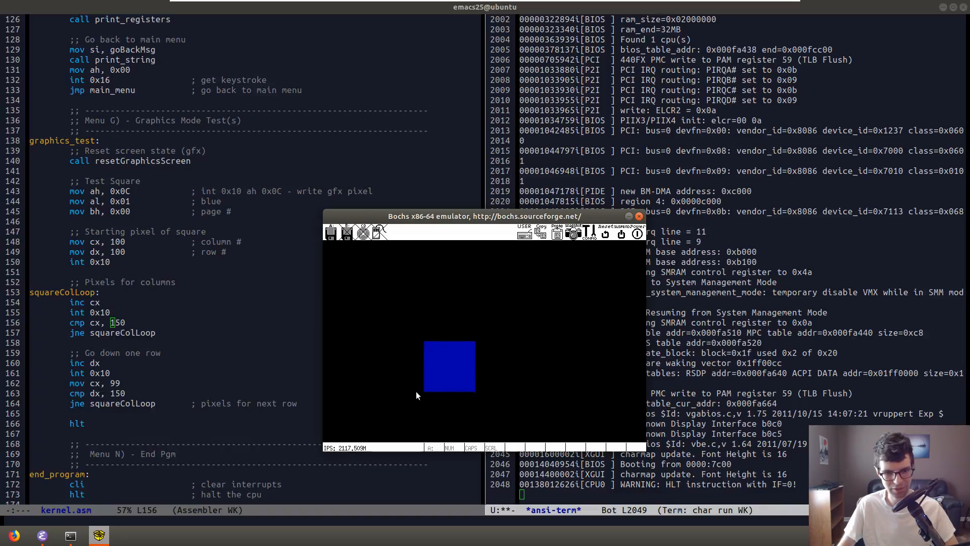
mouse_move(424, 385)
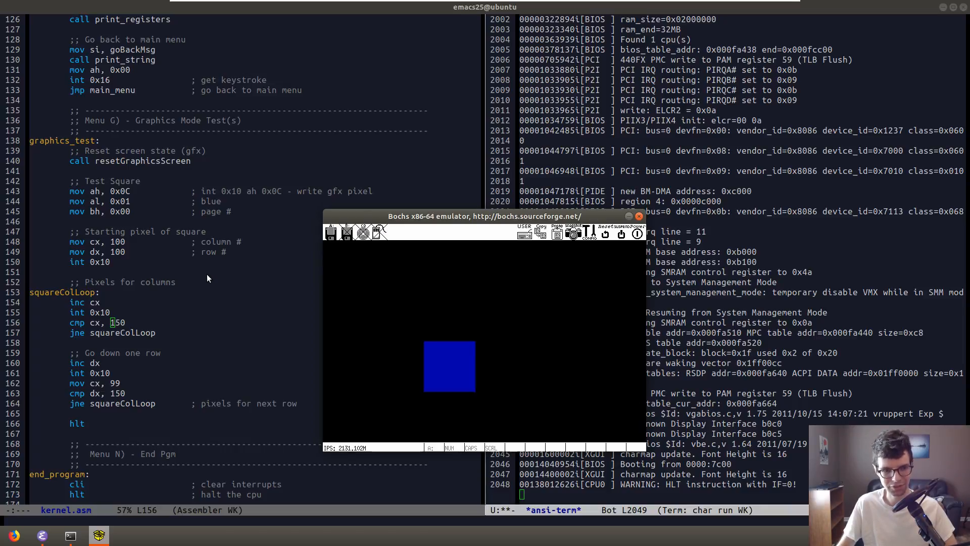
mouse_move(446, 349)
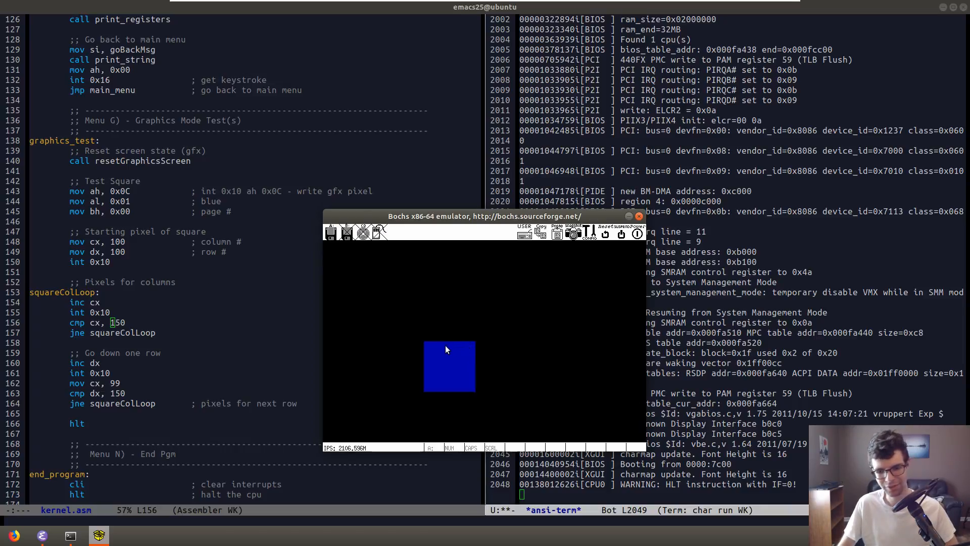
mouse_move(361, 333)
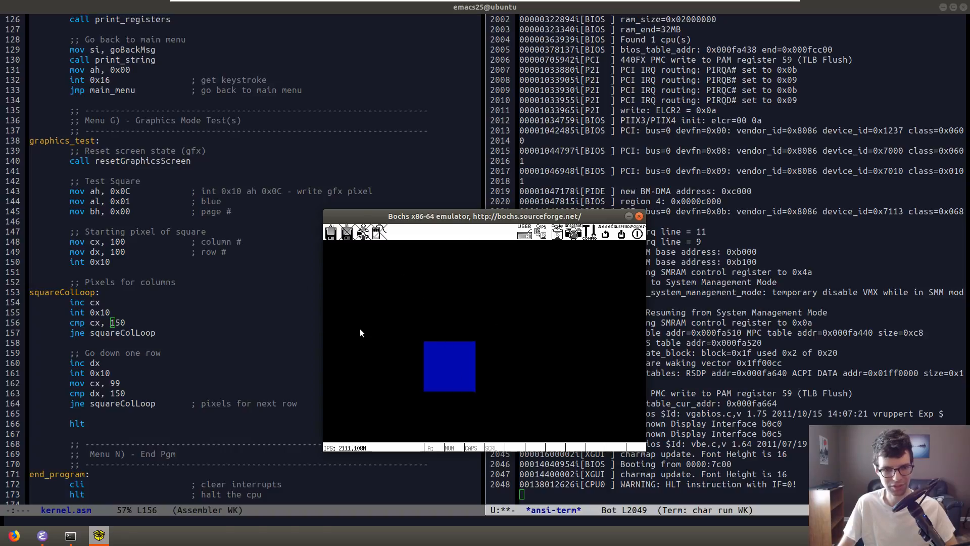
mouse_move(328, 312)
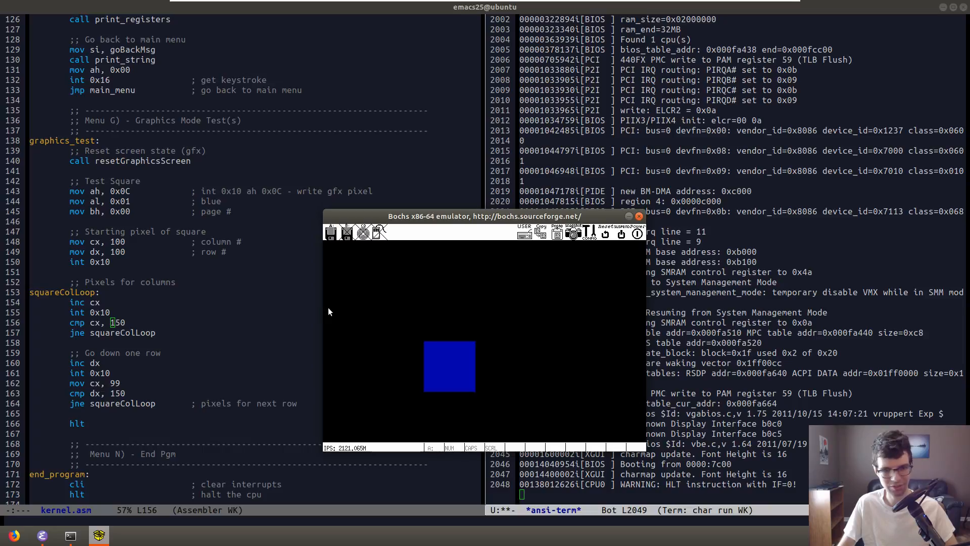
mouse_move(389, 239)
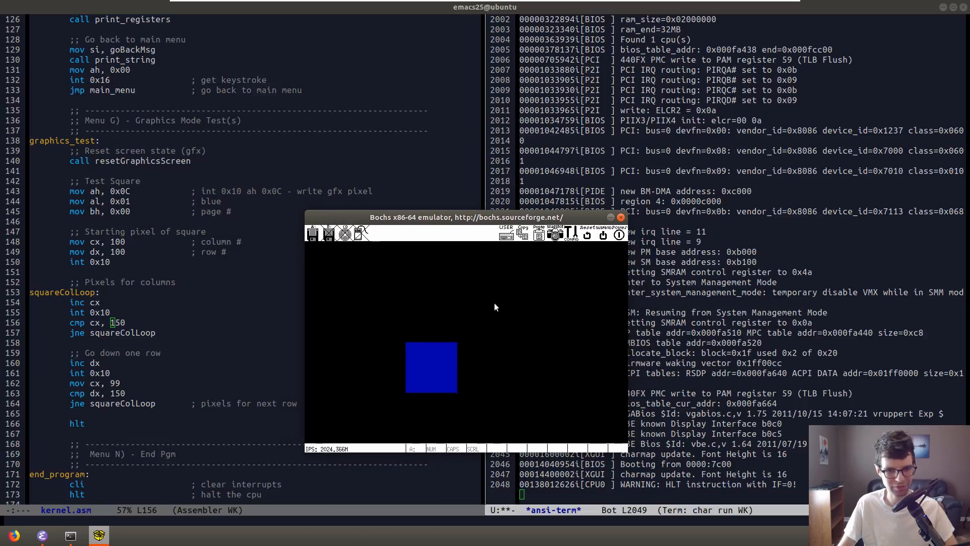
mouse_move(227, 291)
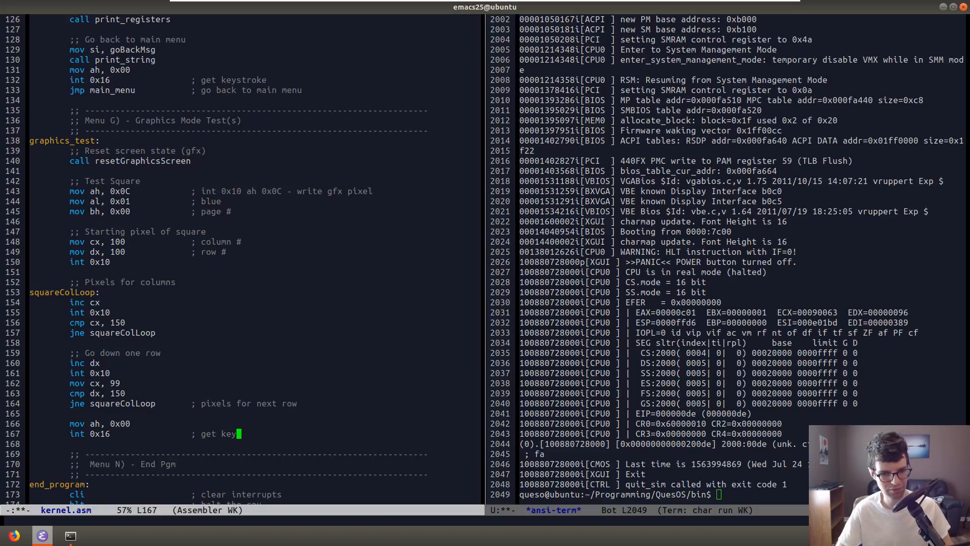
Finish the get-keystroke comment and add jmp main_menu after the keystroke wait.
type("stroke")
left_click(254, 444)
type("jmp")
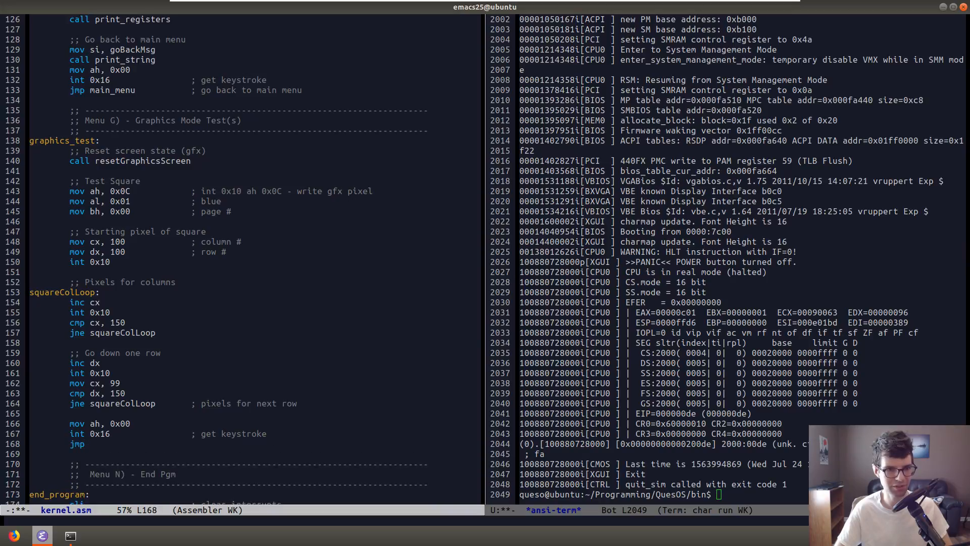
type("main_menu")
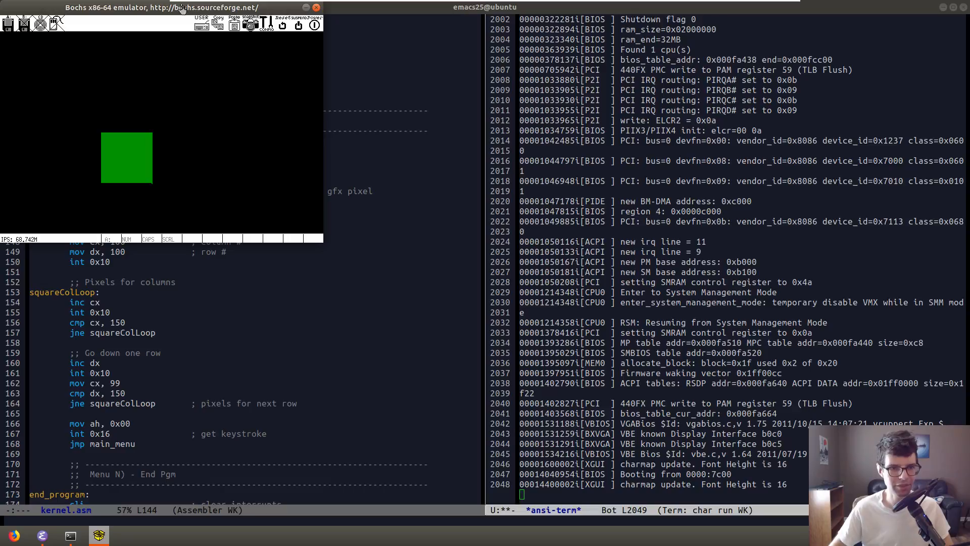
mouse_move(157, 190)
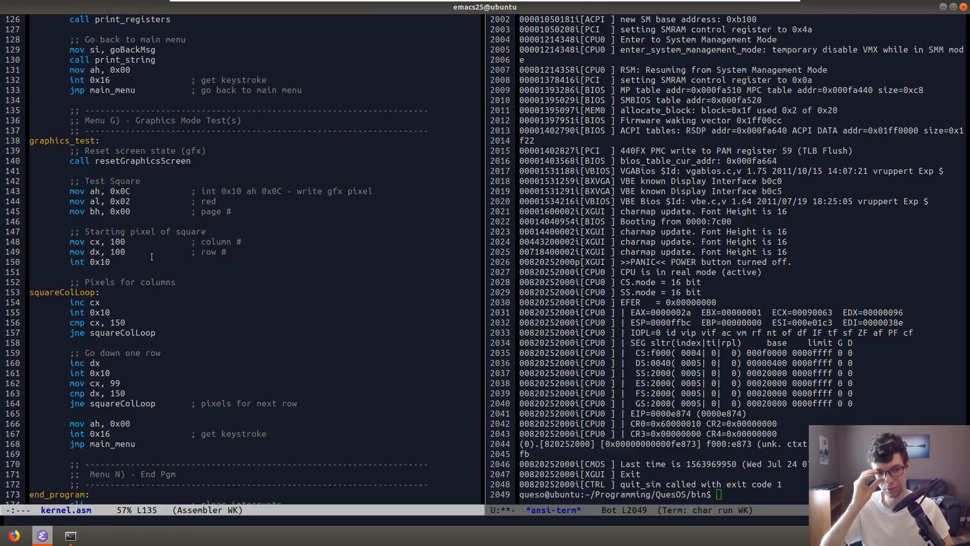
mouse_move(424, 433)
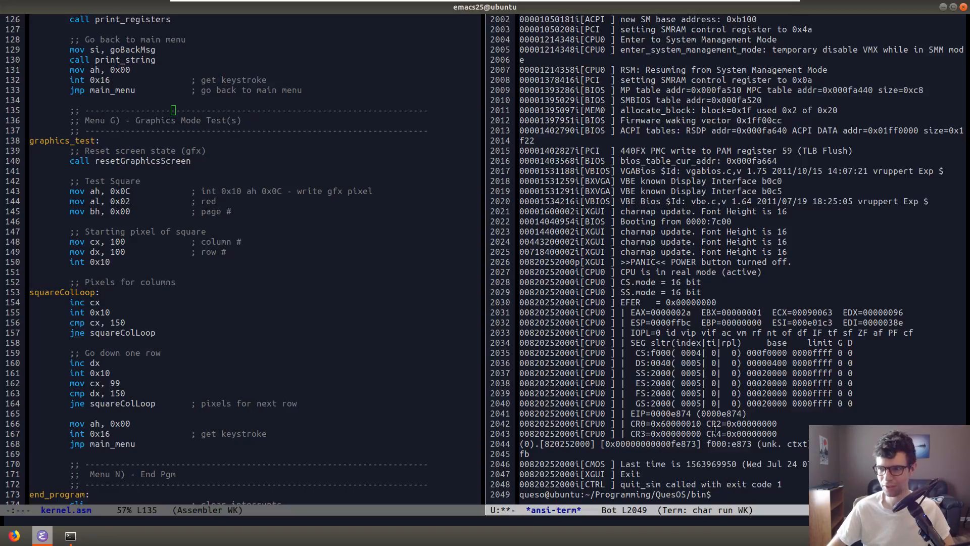
mouse_move(372, 319)
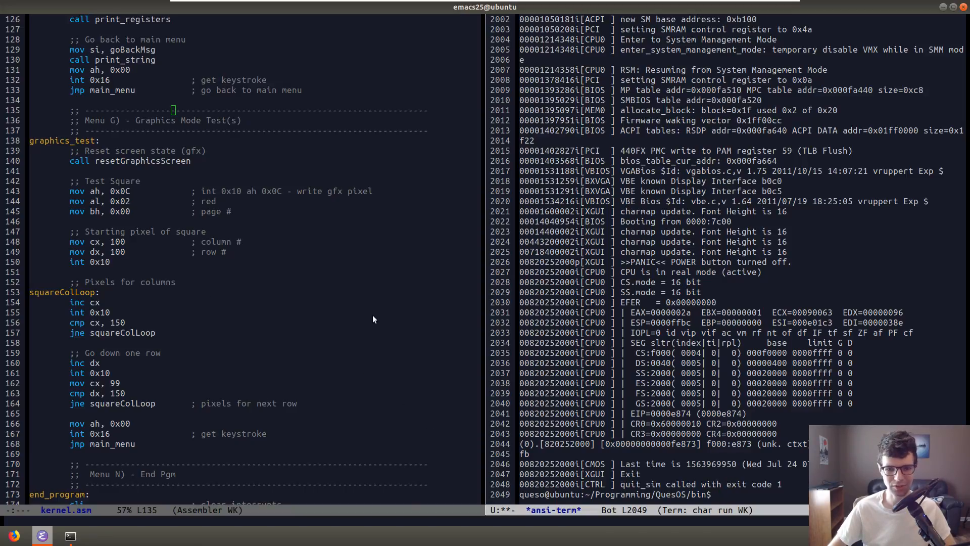